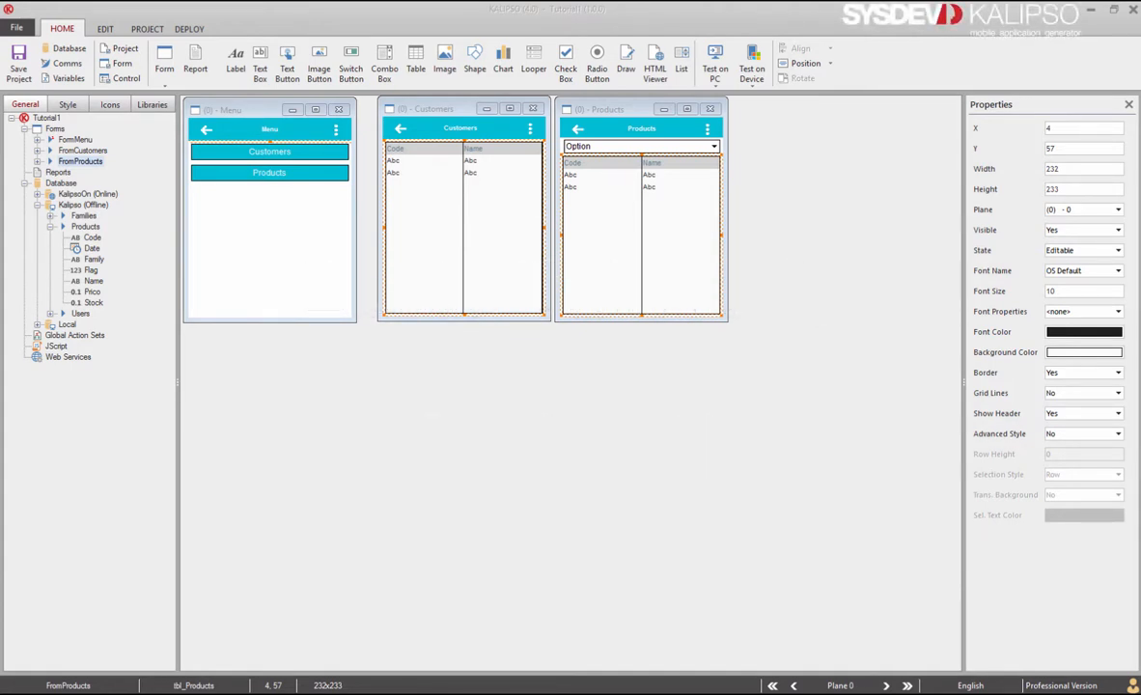
mouse_move(500, 391)
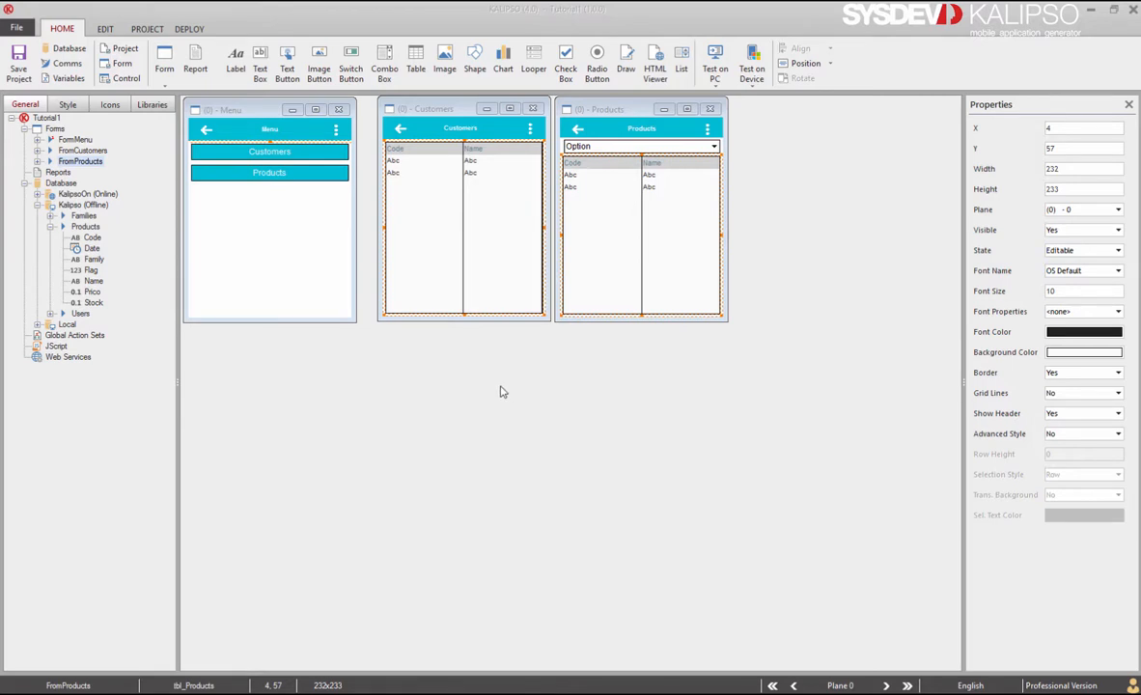
mouse_move(414, 360)
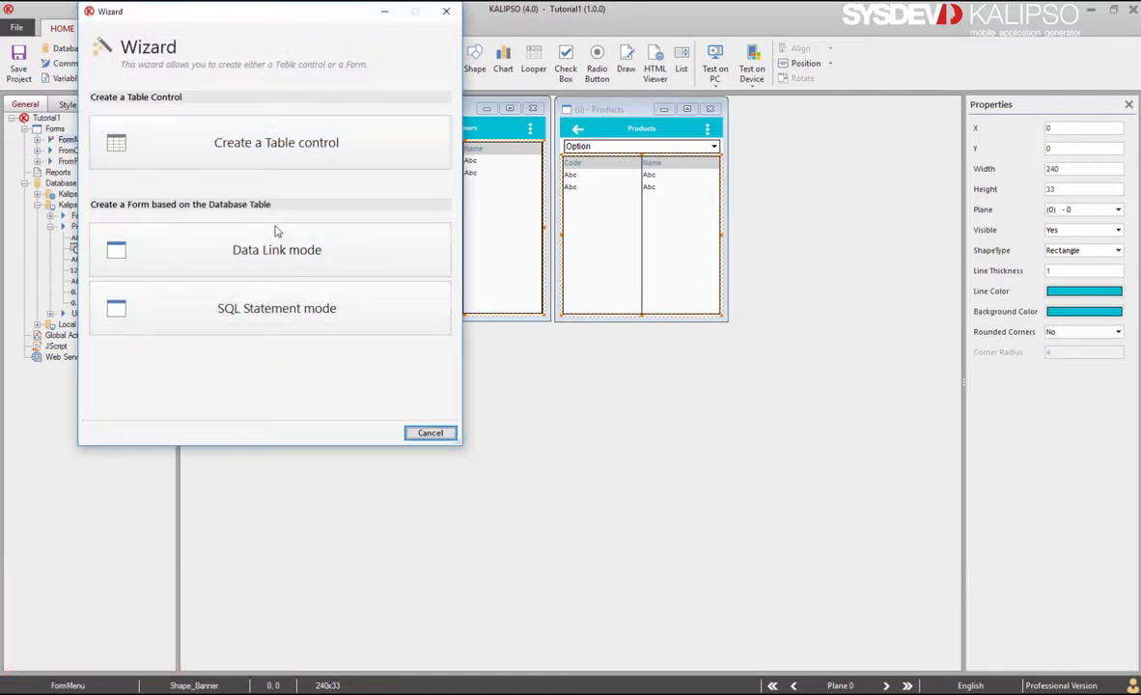
mouse_move(267, 345)
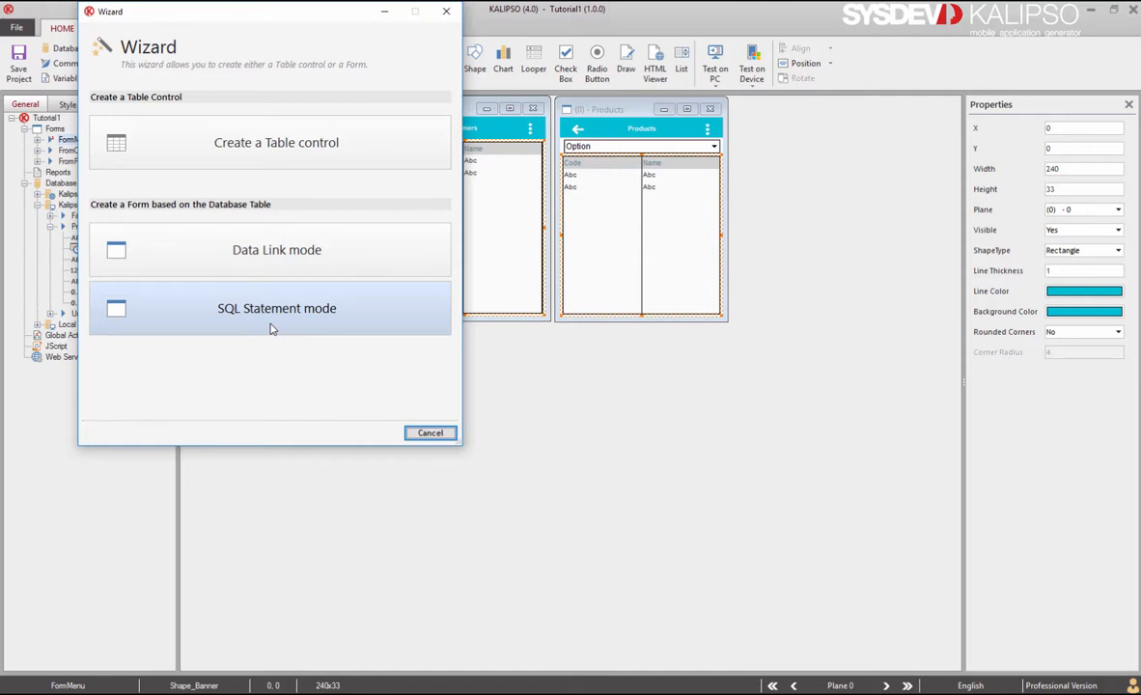
Choose SQL Statement mode with all seven Products columns, naming the form Form_Product in Edit mode.
left_click(276, 308)
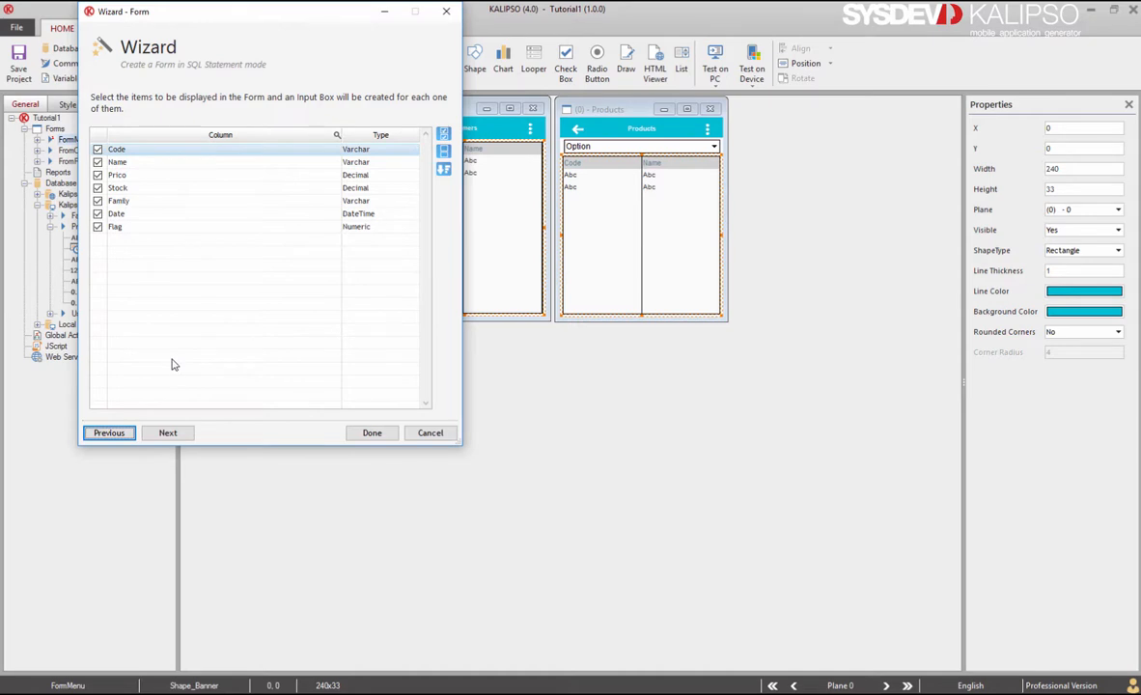
left_click(167, 433)
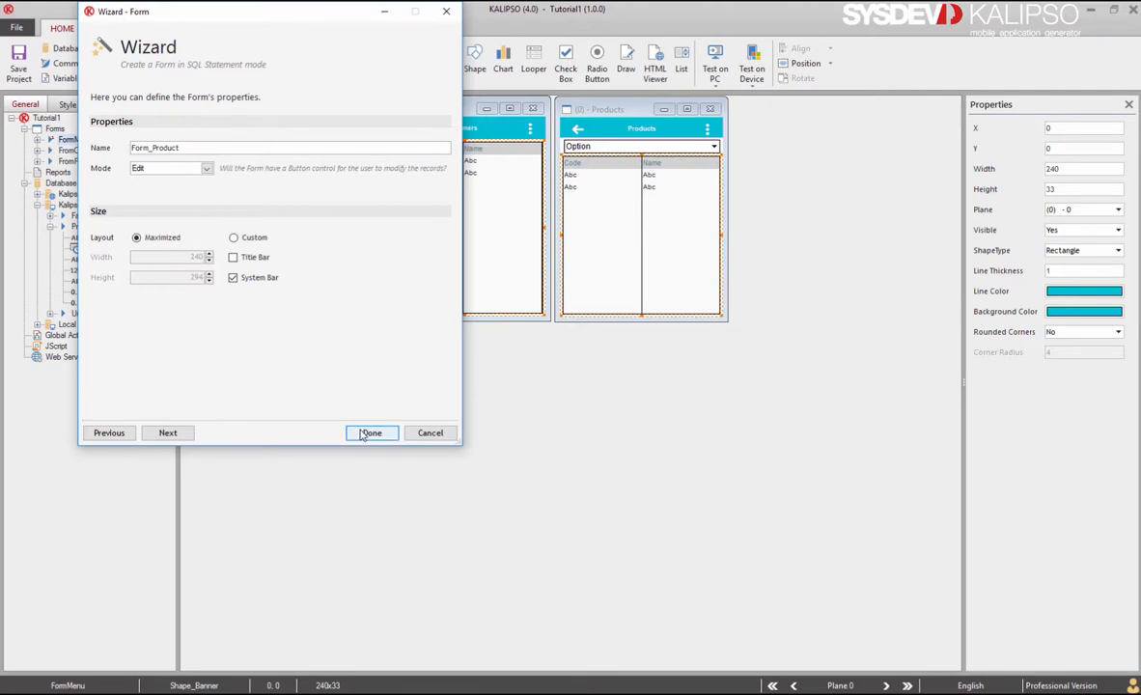
Finish the wizard so Form_Product appears with seven column inputs plus Save and Exit buttons.
left_click(371, 433)
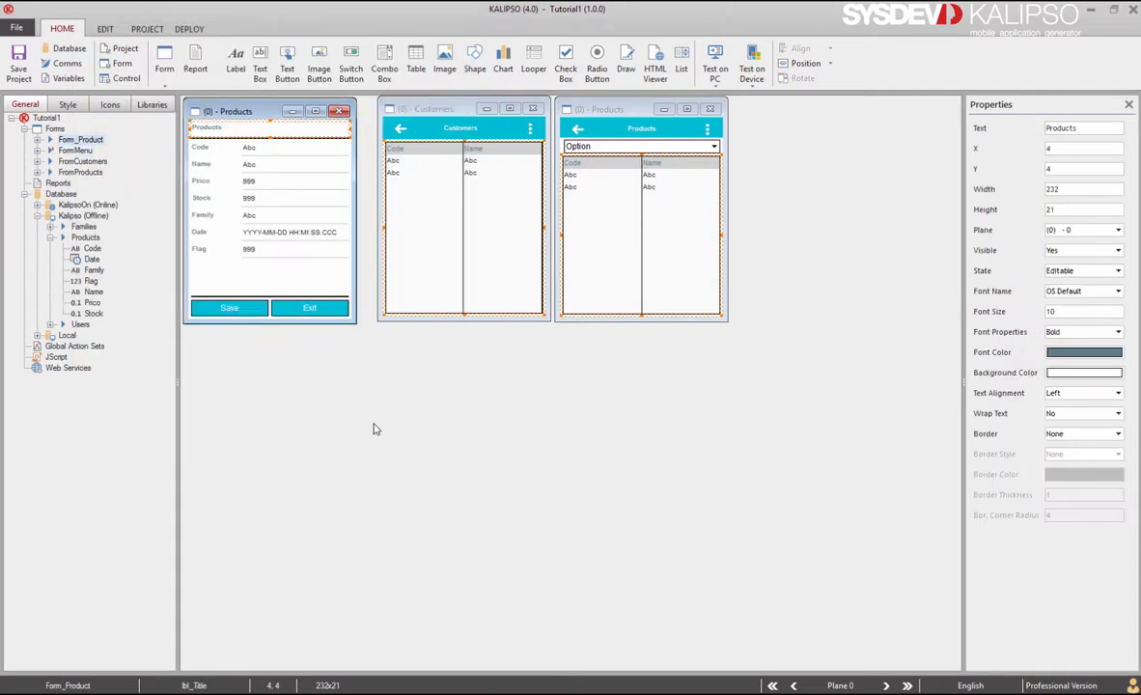
mouse_move(308, 264)
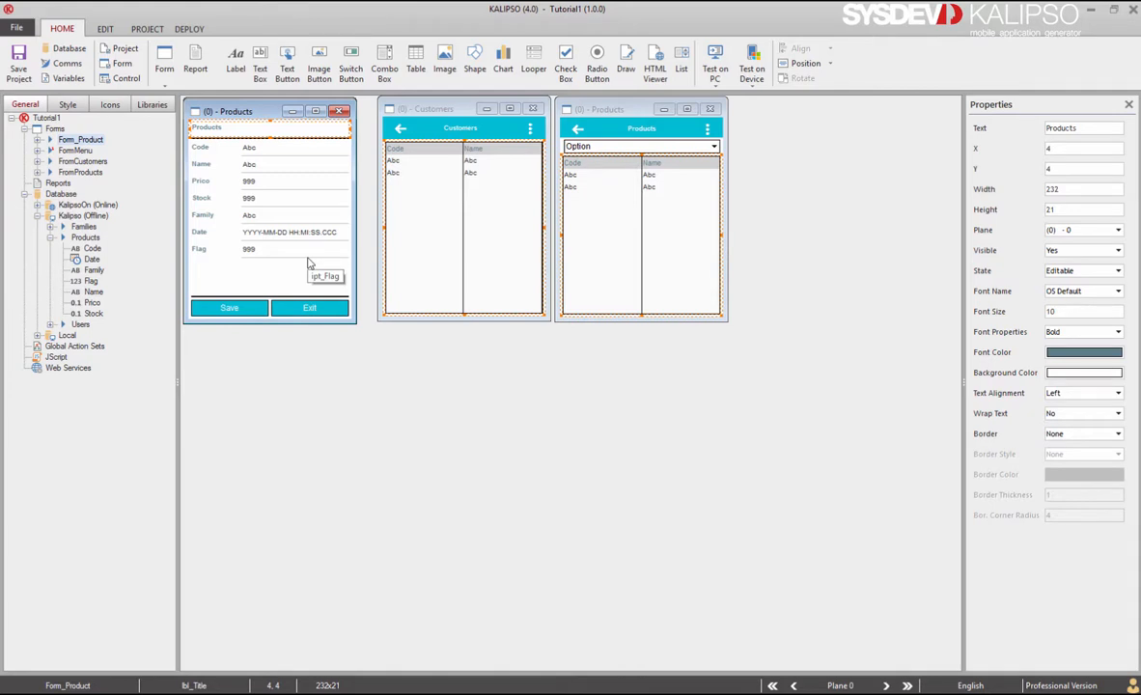
mouse_move(286, 279)
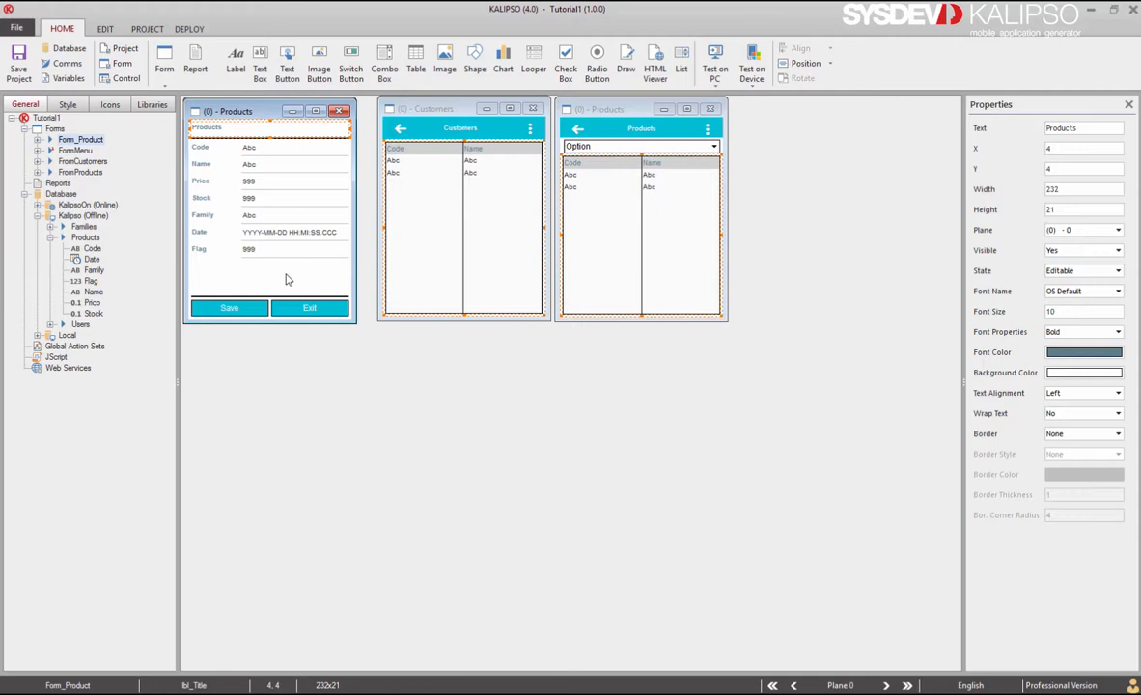
mouse_move(209, 270)
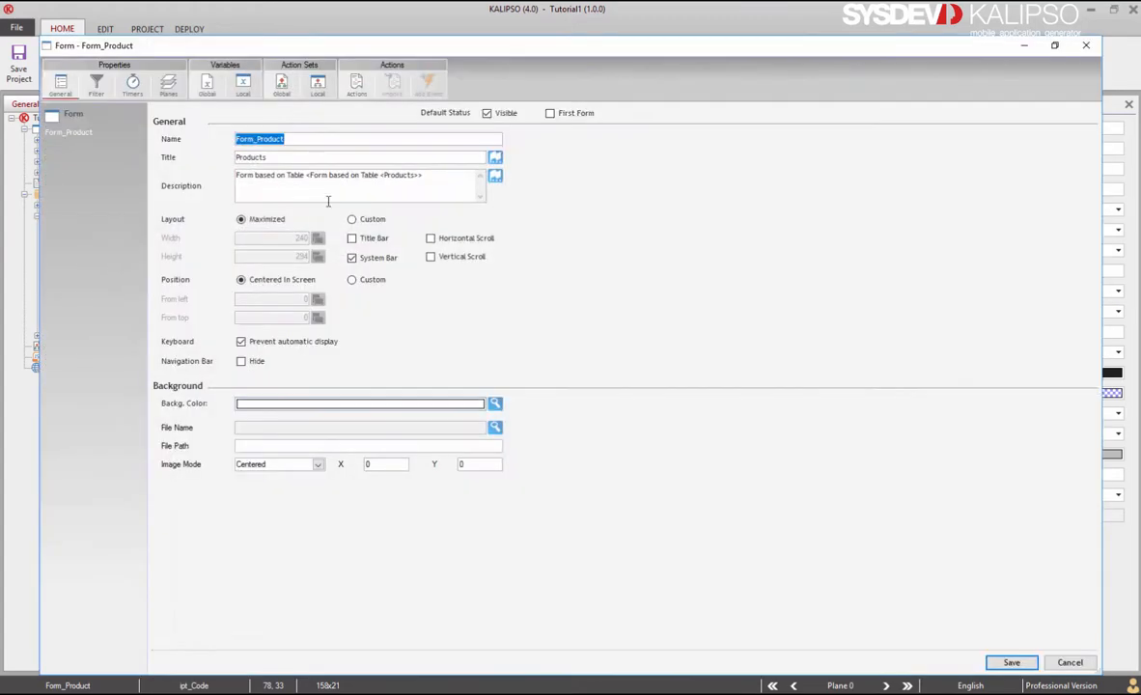
Review the Open Form select loading all seven columns and its still-empty Where condition.
left_click(356, 85)
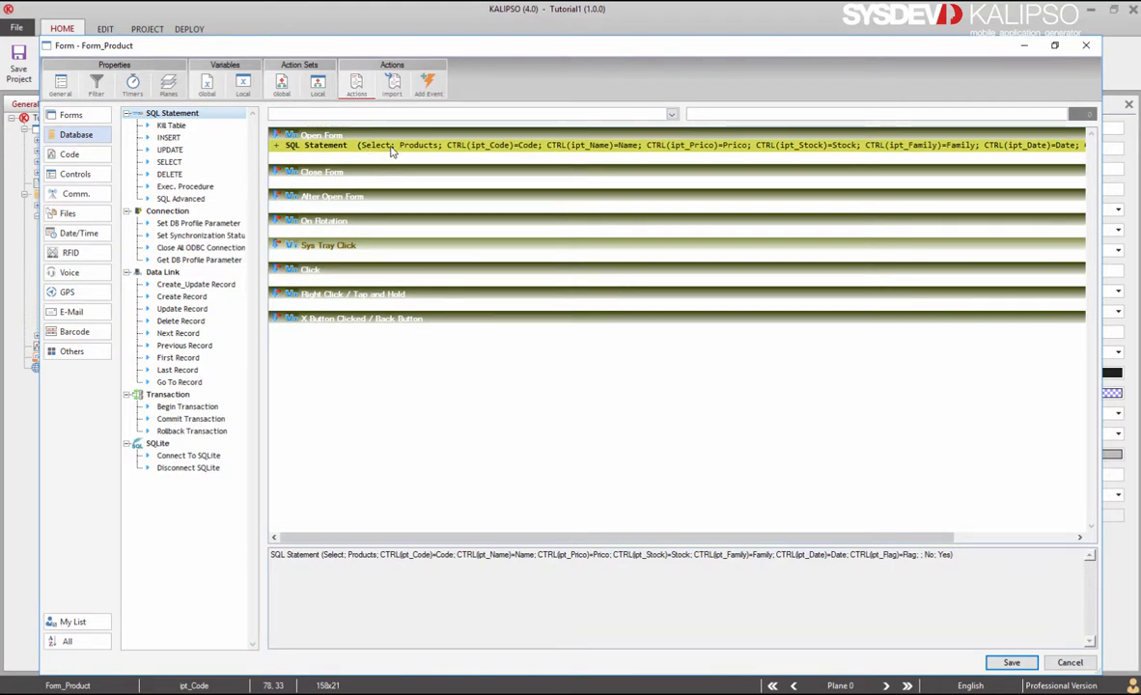
double_click(391, 145)
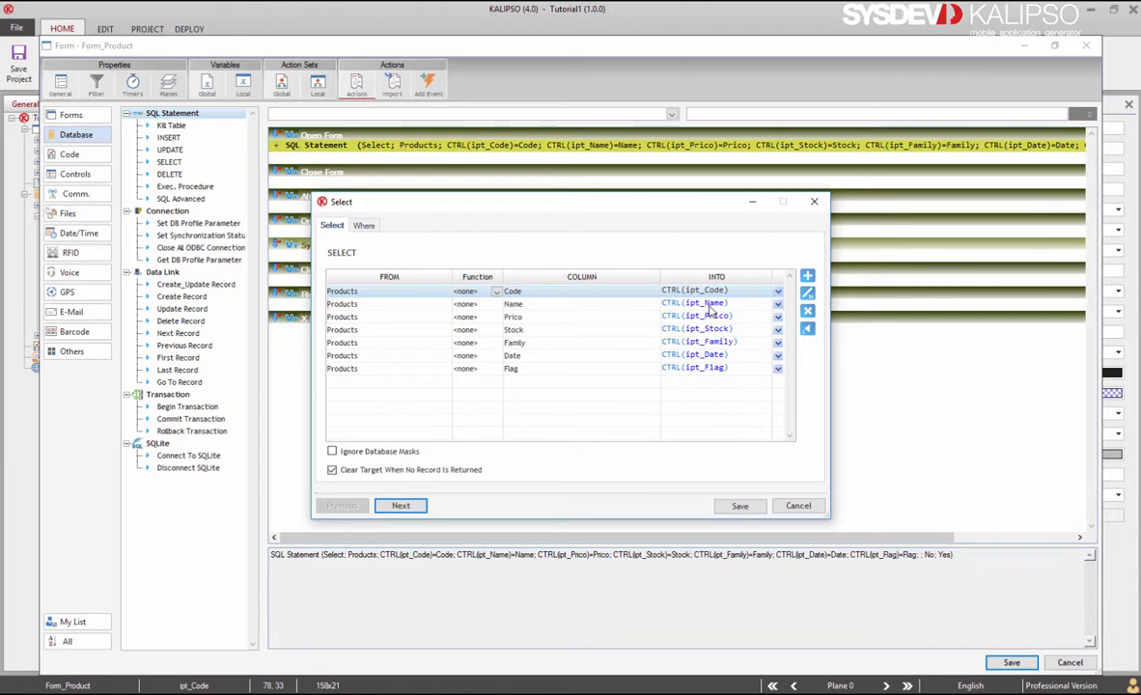
mouse_move(398, 356)
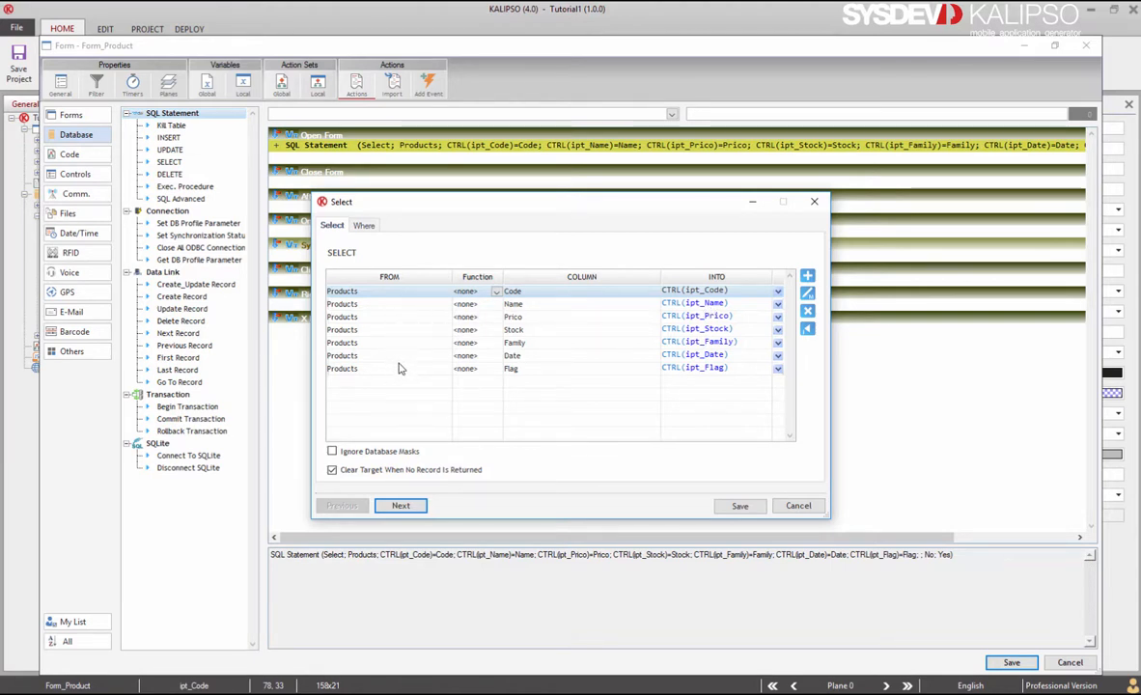
left_click(364, 224)
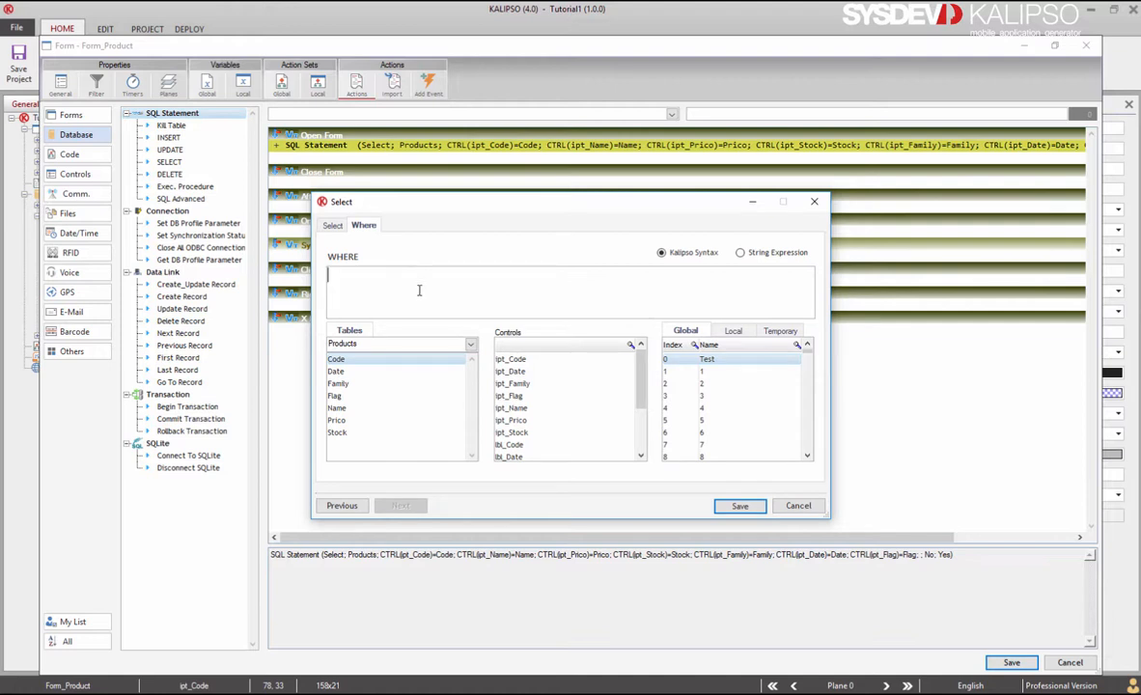
mouse_move(434, 295)
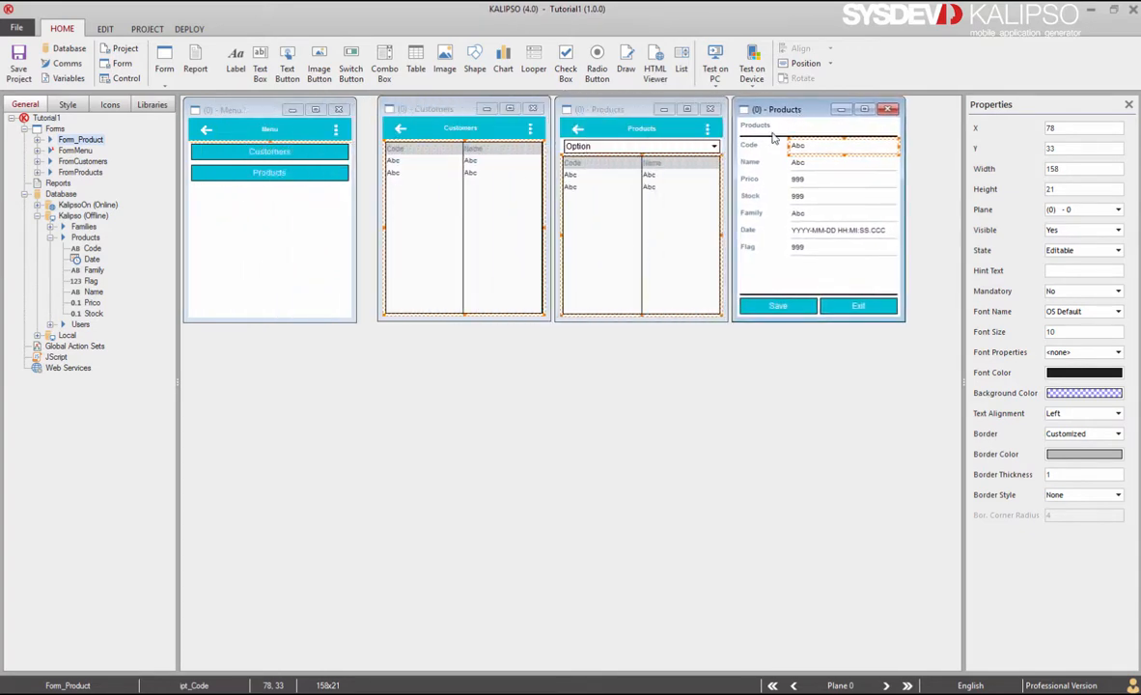
Add a Show Form Form_Product action on tbl_Products' Click event and save the table actions.
left_click(640, 232)
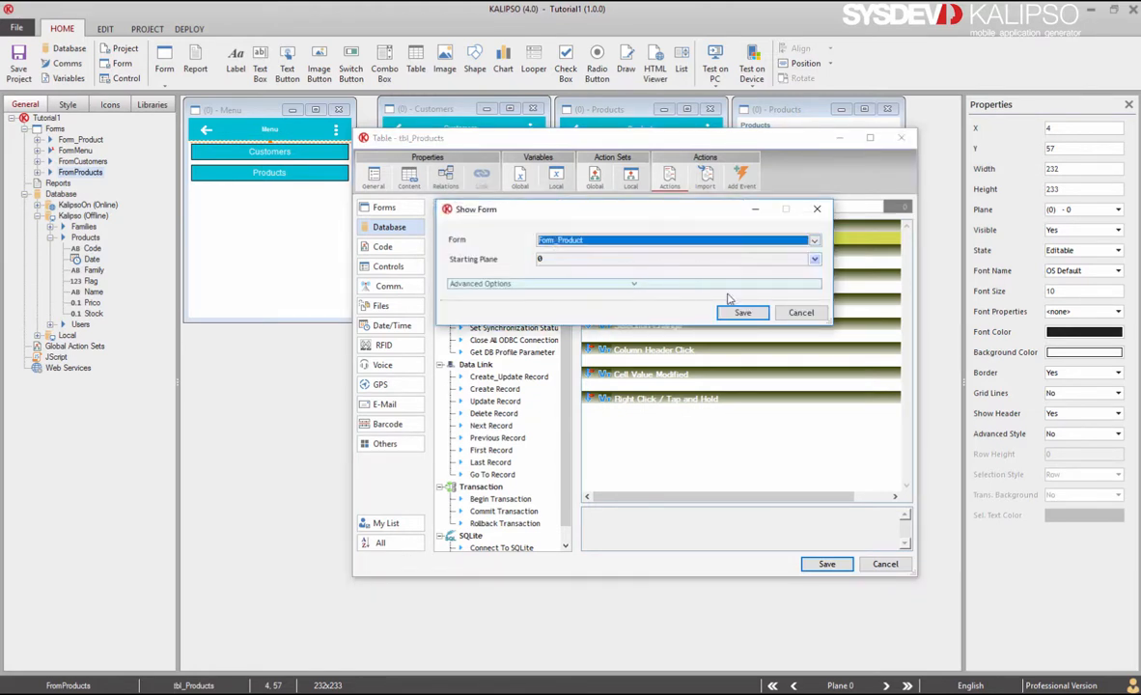
left_click(742, 312)
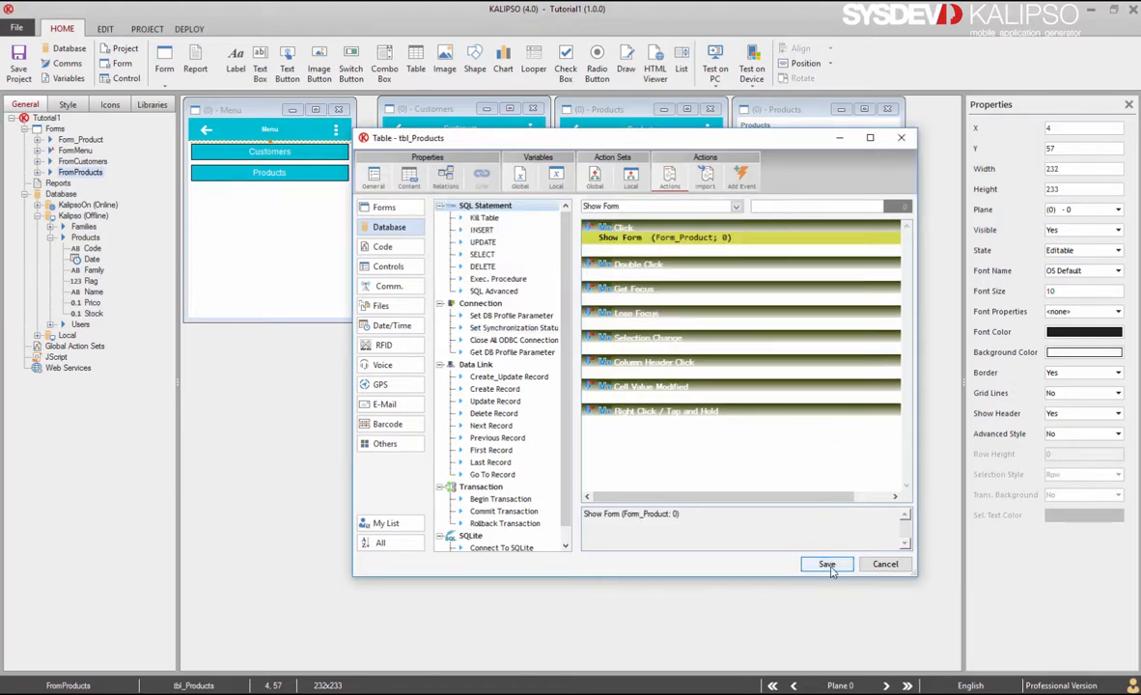
left_click(826, 563)
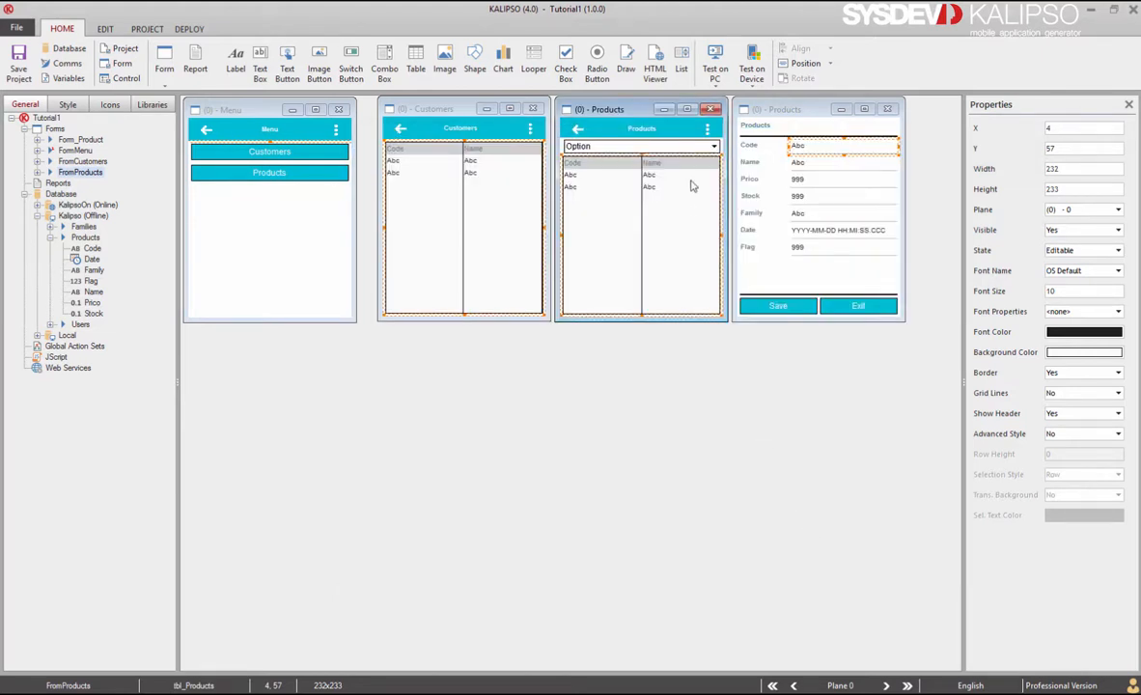
Test-run the app, open Products, click a row to see CocaCola's details, then exit.
left_click(714, 58)
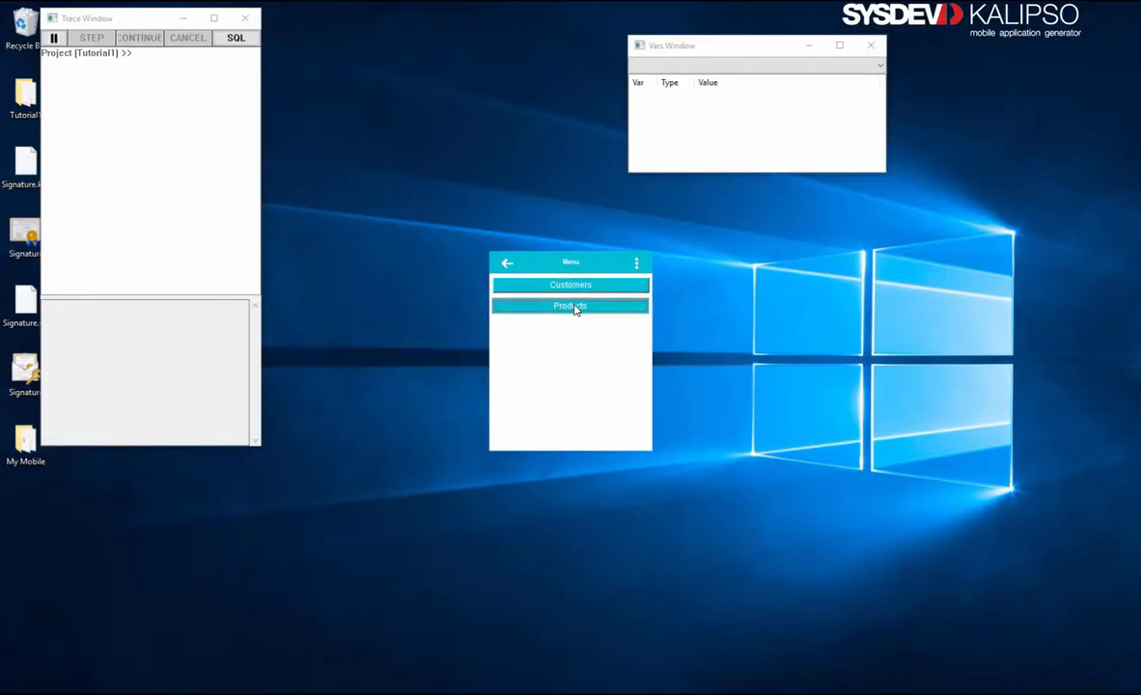
left_click(569, 306)
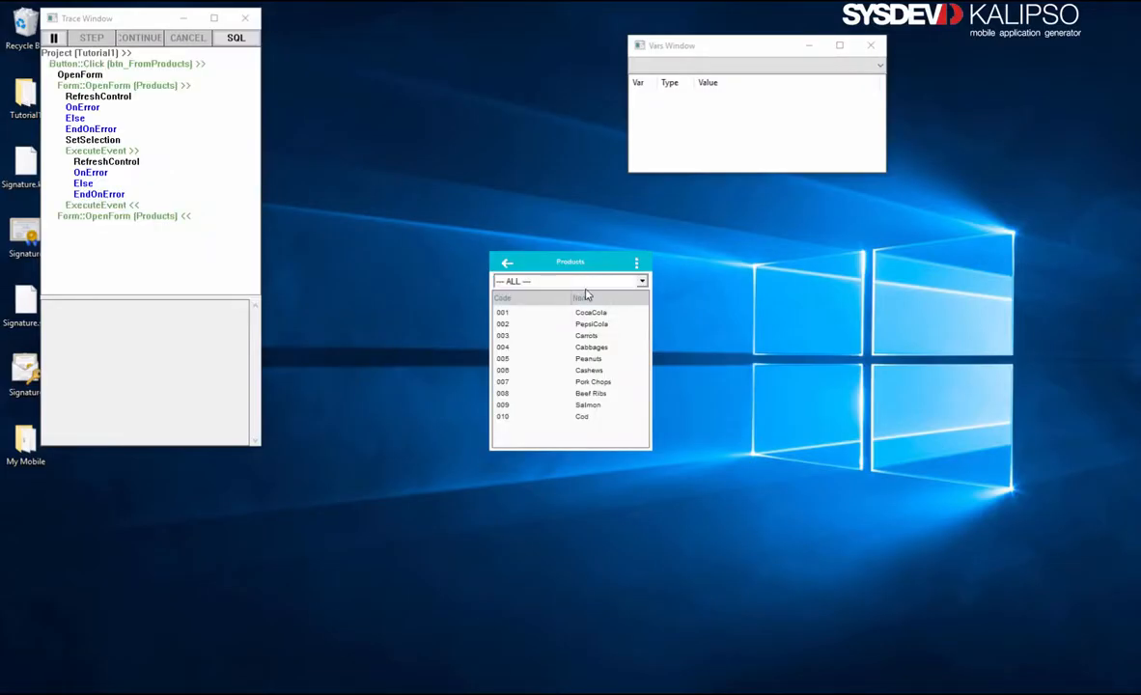
mouse_move(584, 346)
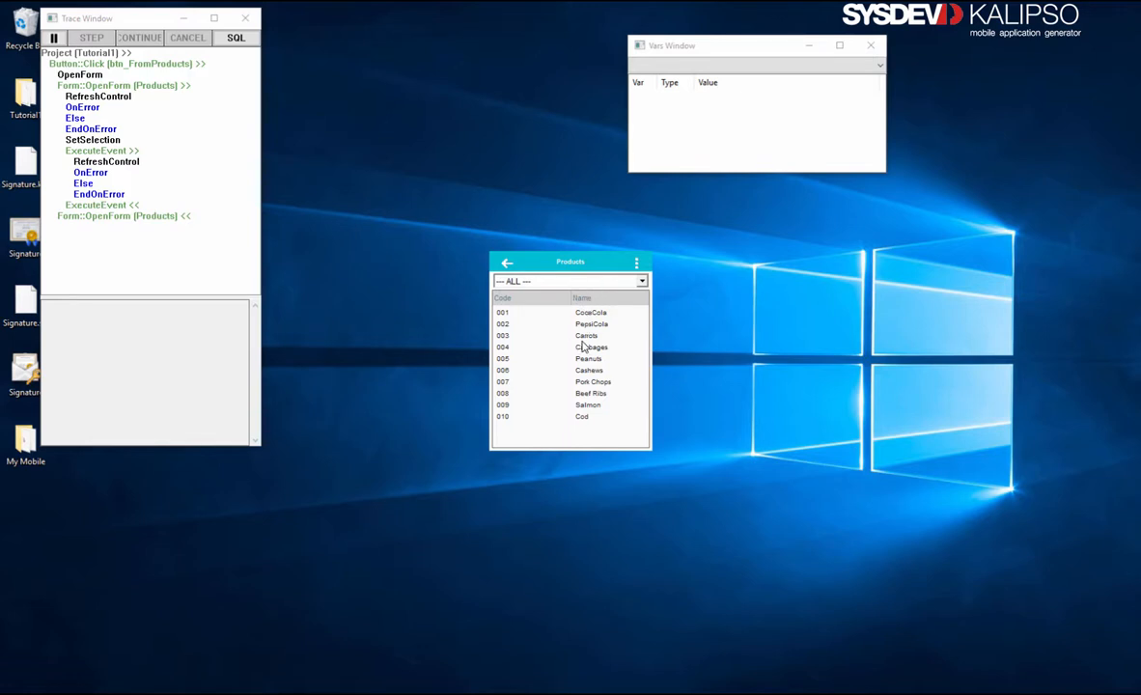
left_click(591, 312)
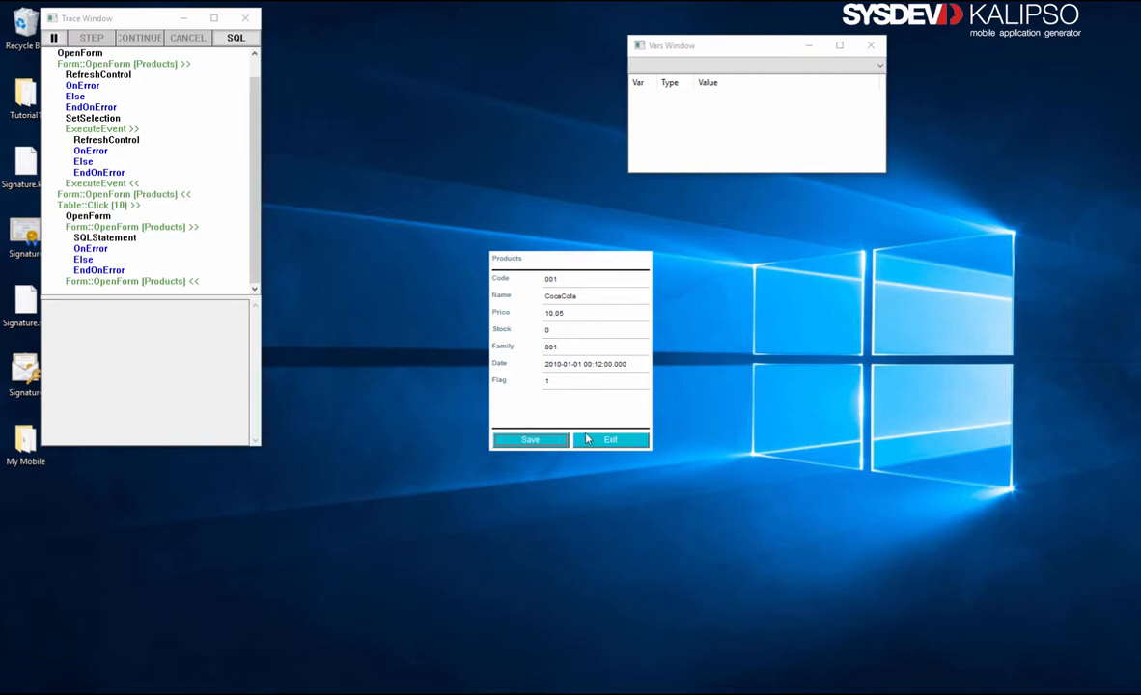
left_click(610, 439)
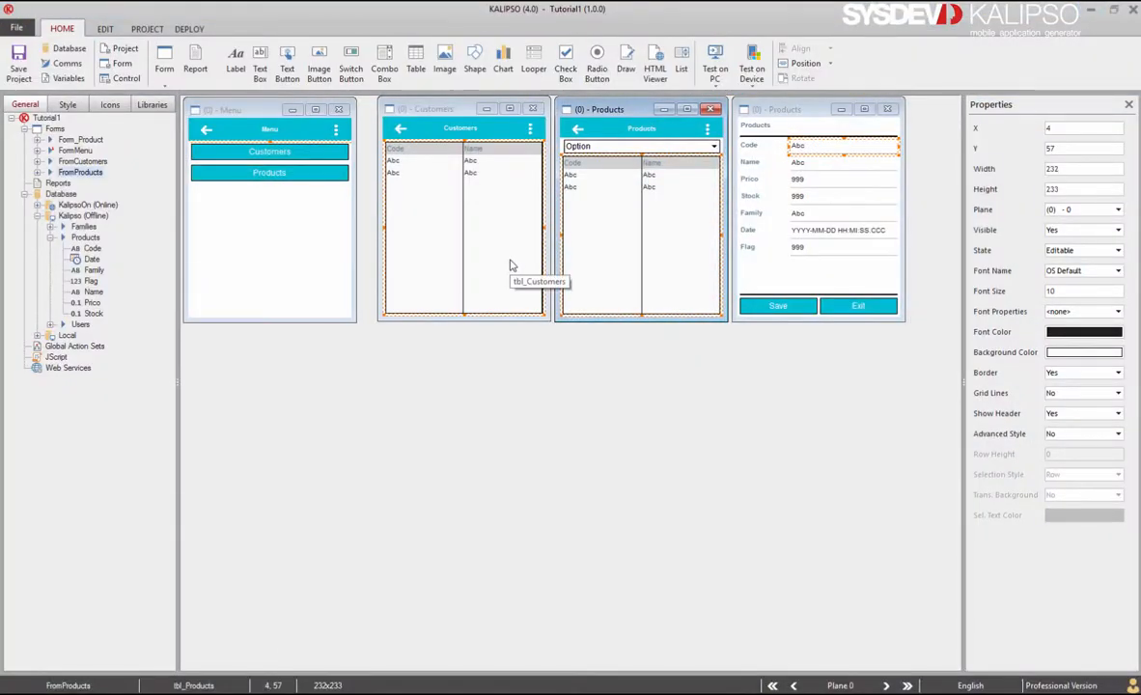
mouse_move(670, 212)
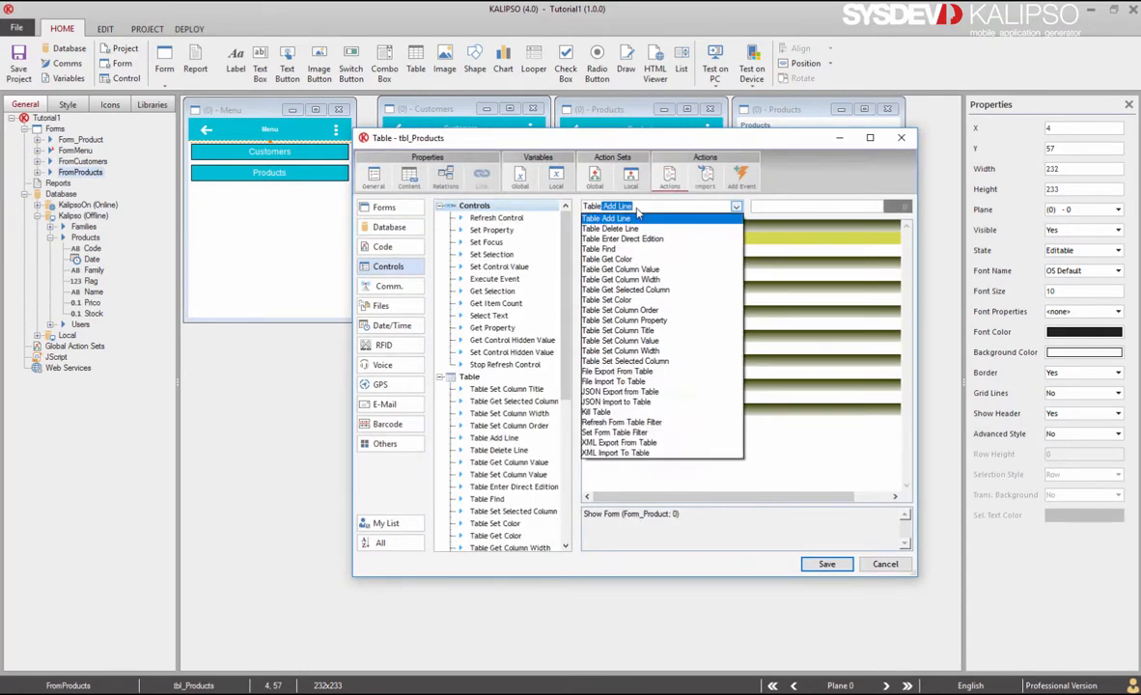
Add Table Get Column Value storing Code in TVAR(ProductCode) before Show Form, and save.
left_click(620, 268)
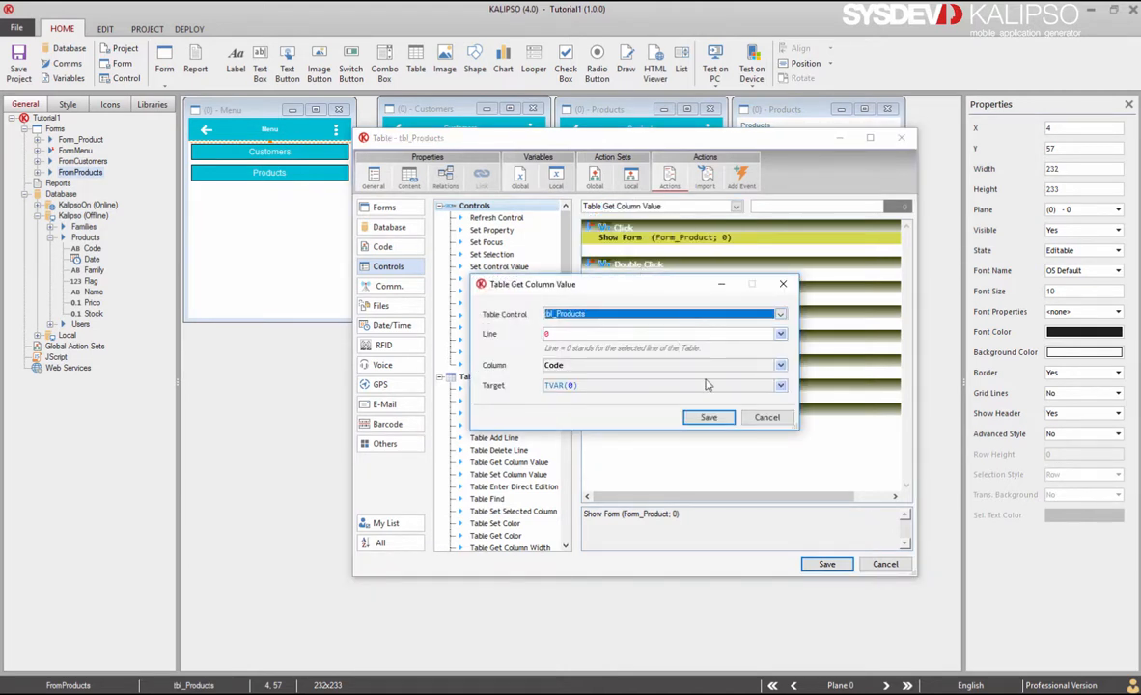
left_click(779, 385)
type("ProductCode")
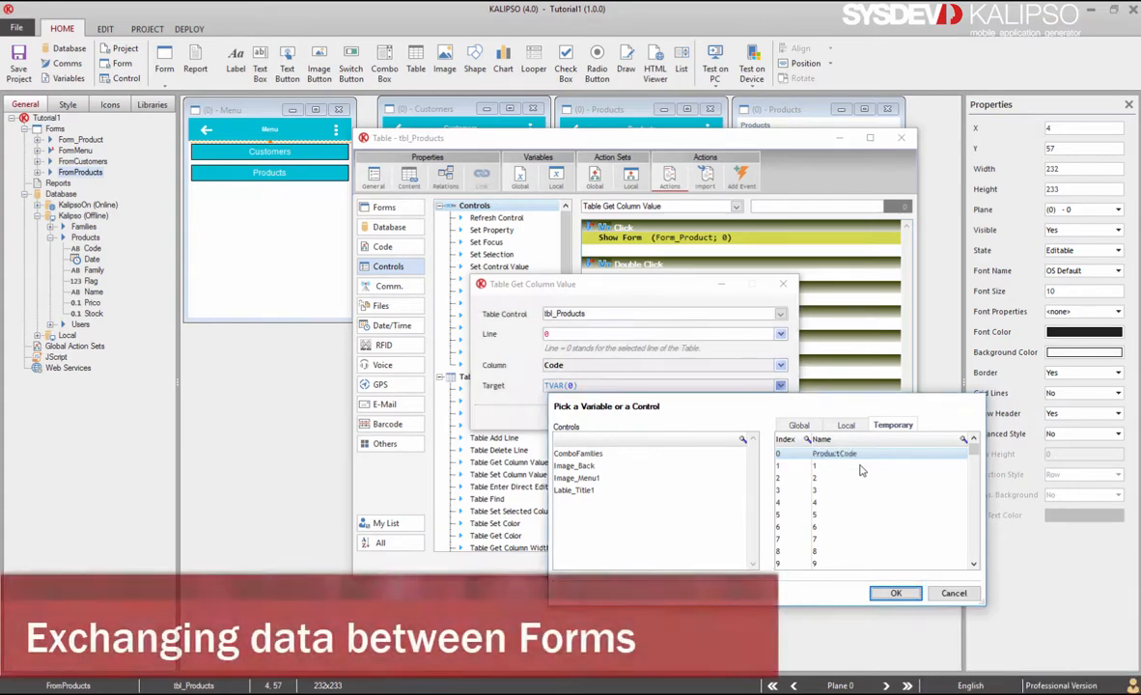
left_click(894, 593)
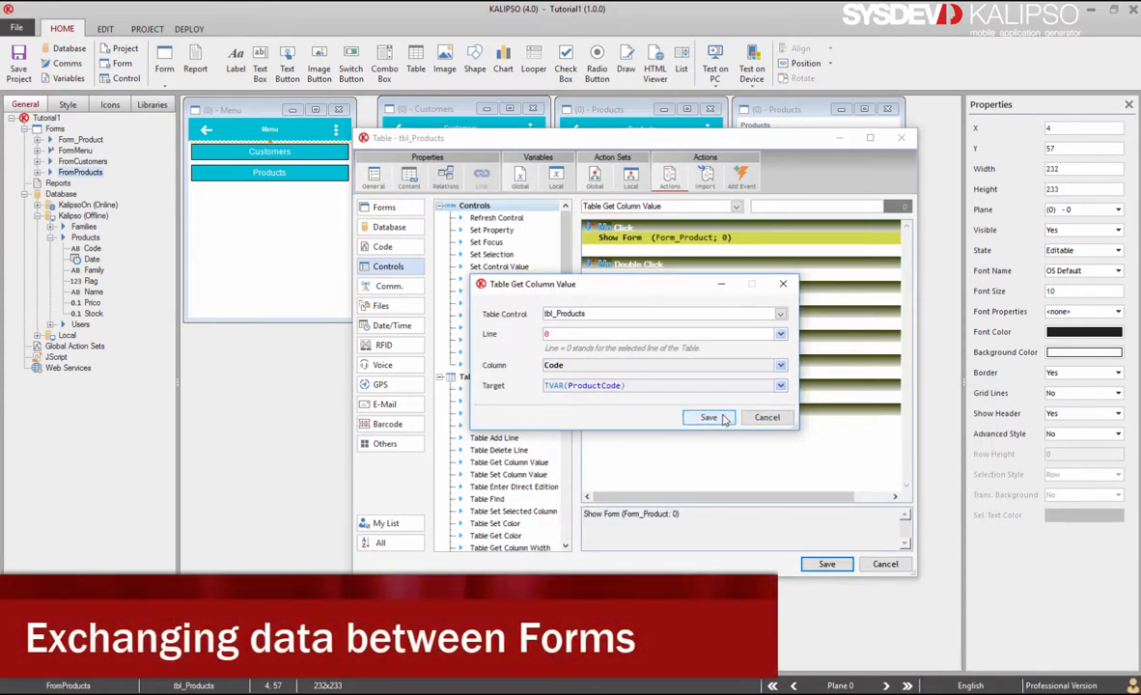
left_click(708, 417)
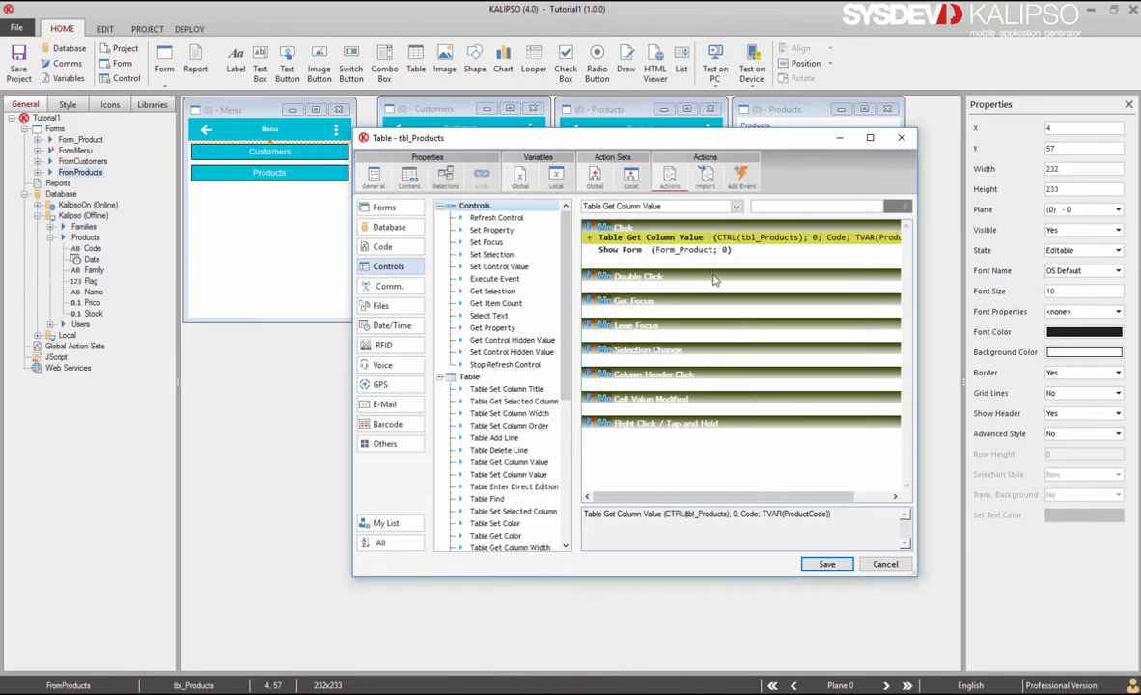
mouse_move(712, 253)
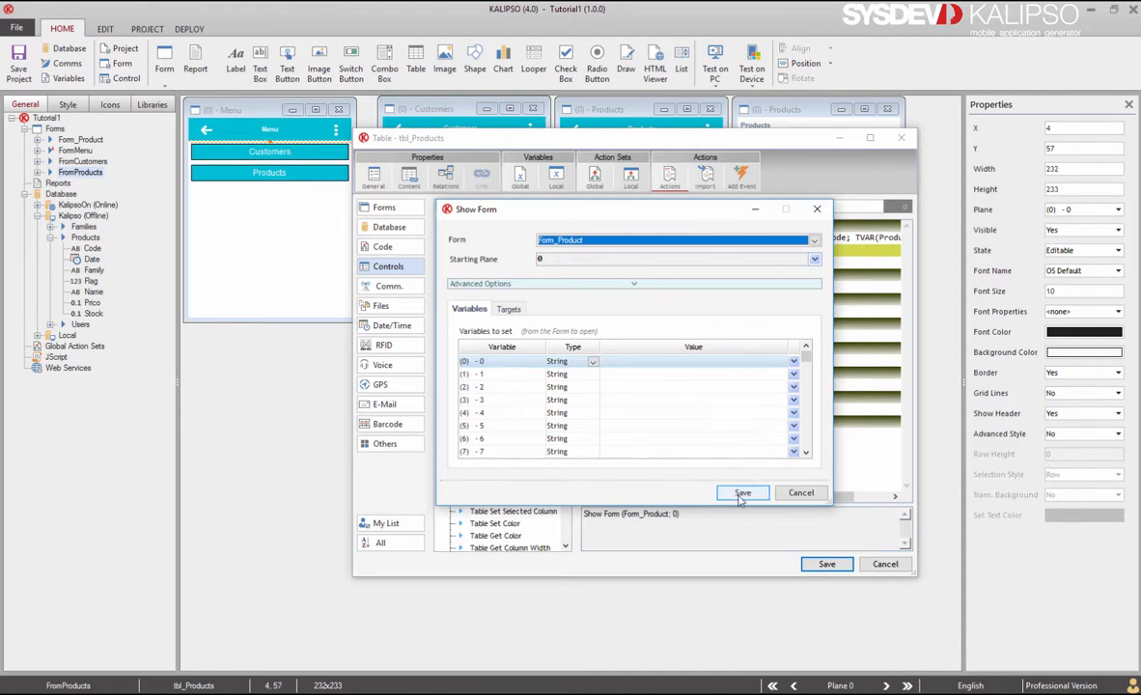
left_click(742, 492)
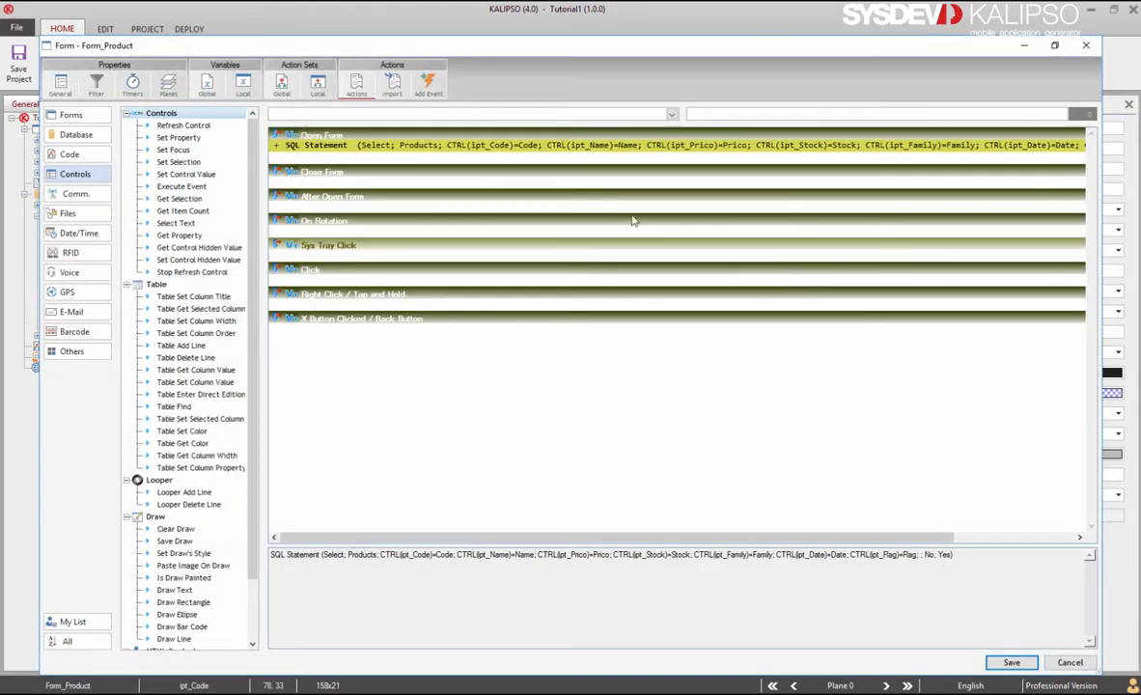
mouse_move(239, 108)
type("lnP")
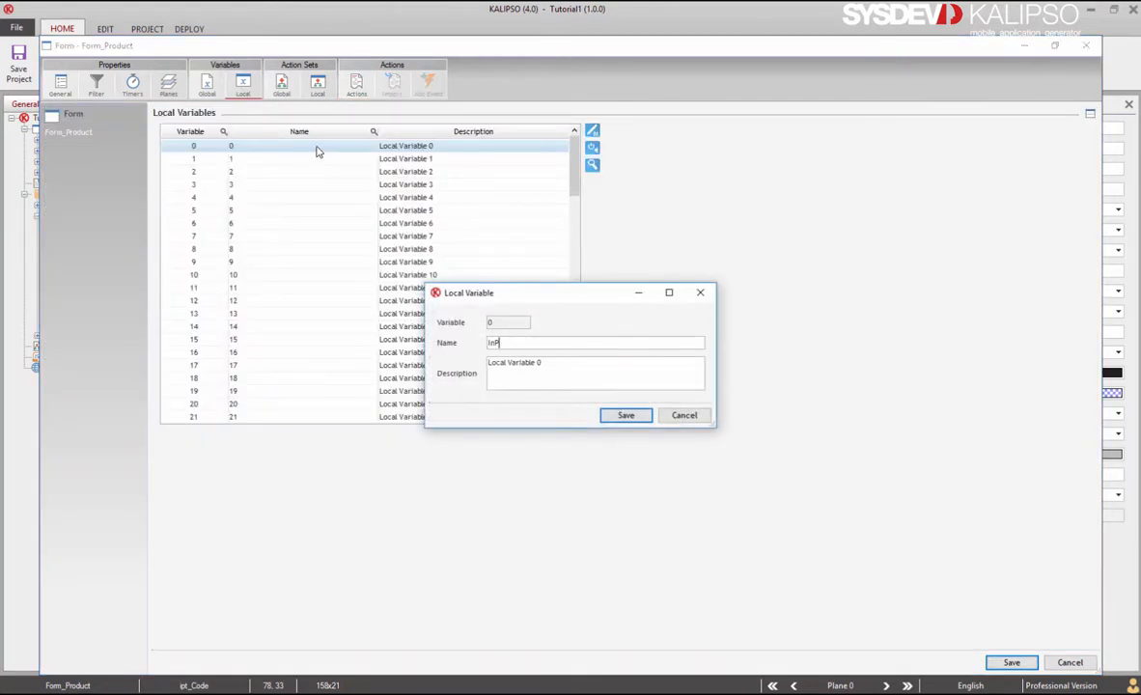
Rename Form_Product's local variable 0 to InProductCode and save.
left_click(625, 415)
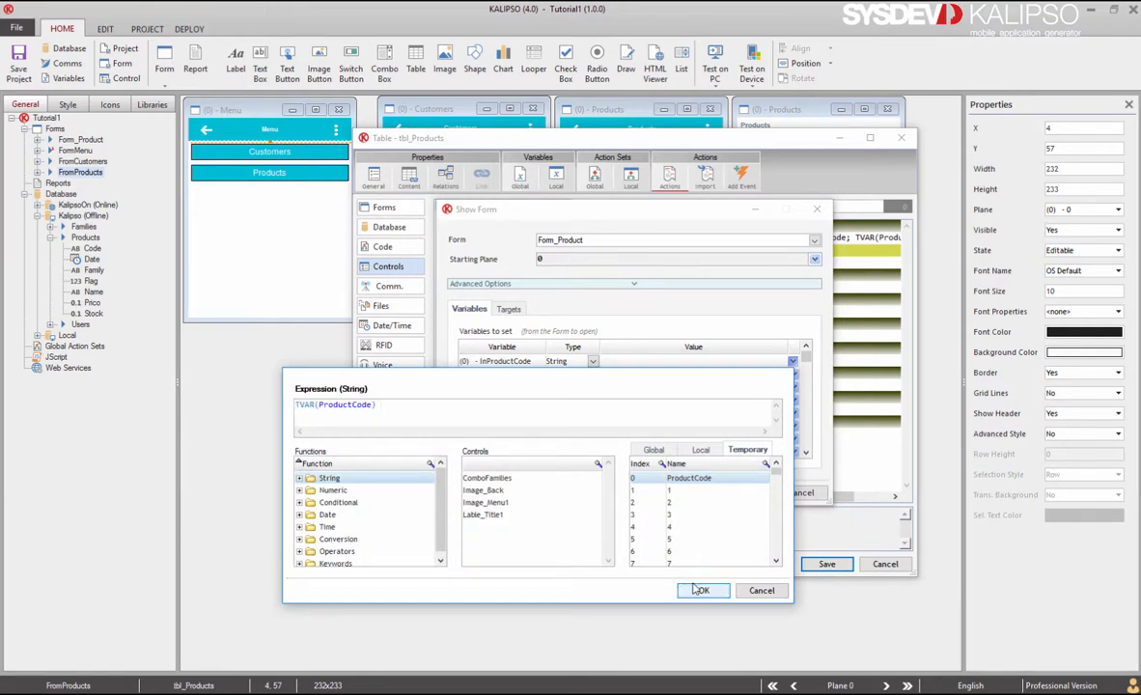
Set InProductCode's Show Form value expression to TVAR(ProductCode).
left_click(701, 590)
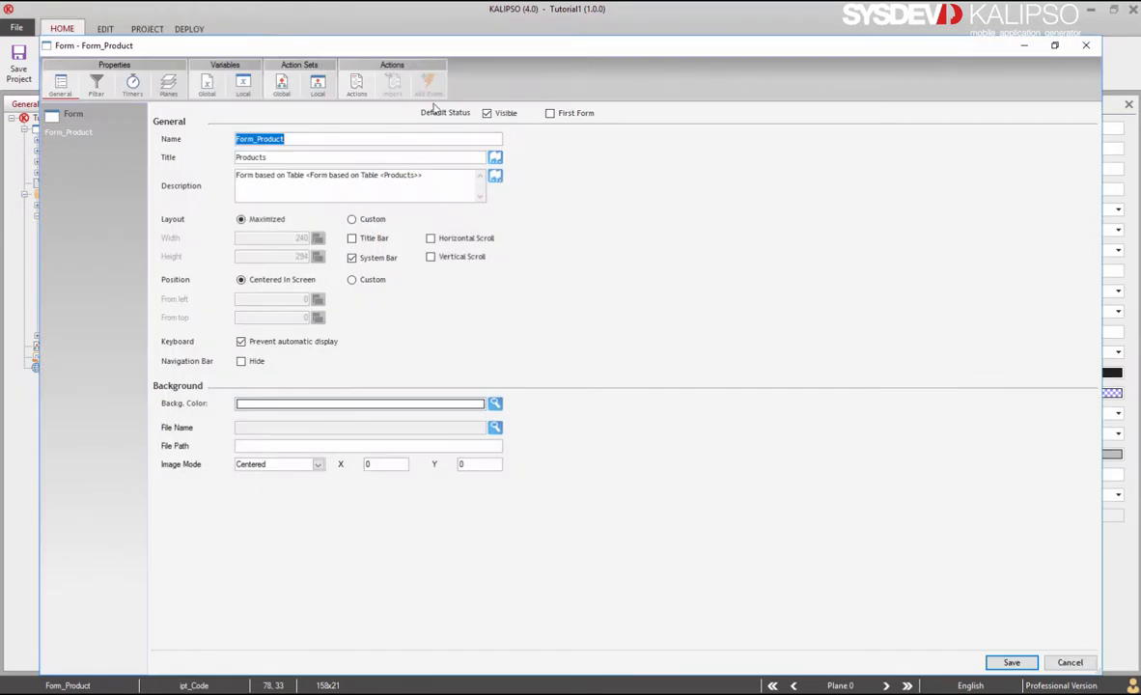
Set the Open Form select's Where condition to FIELD(Products,Code)= LVAR(InProductCode) and save.
left_click(356, 85)
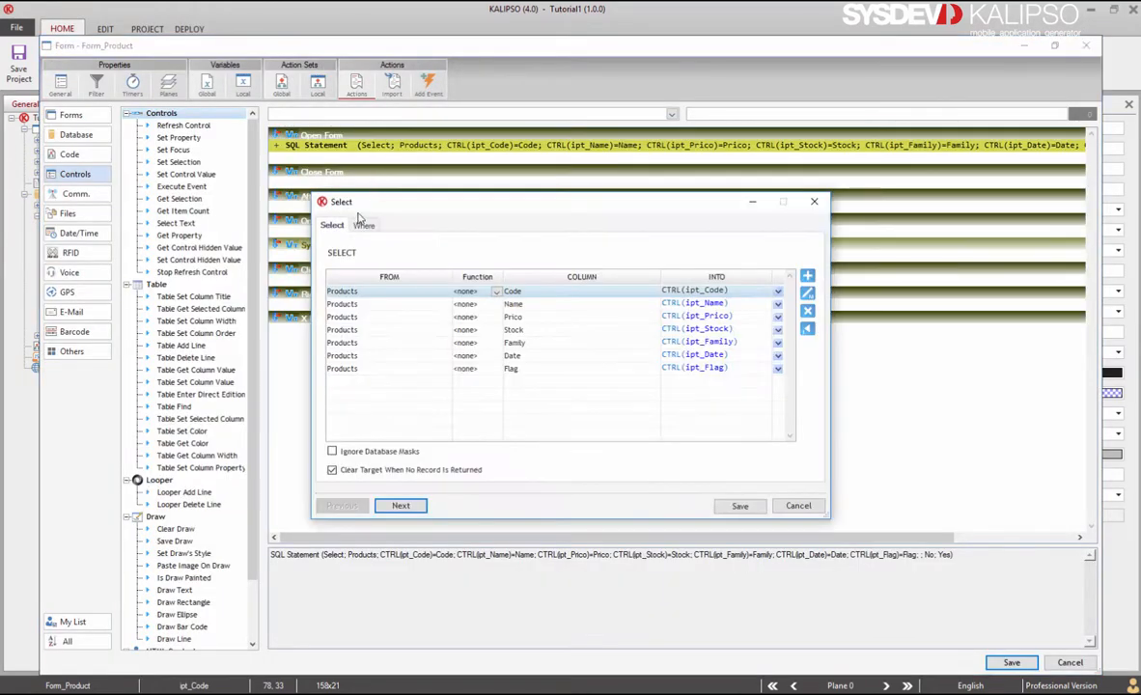
left_click(364, 225)
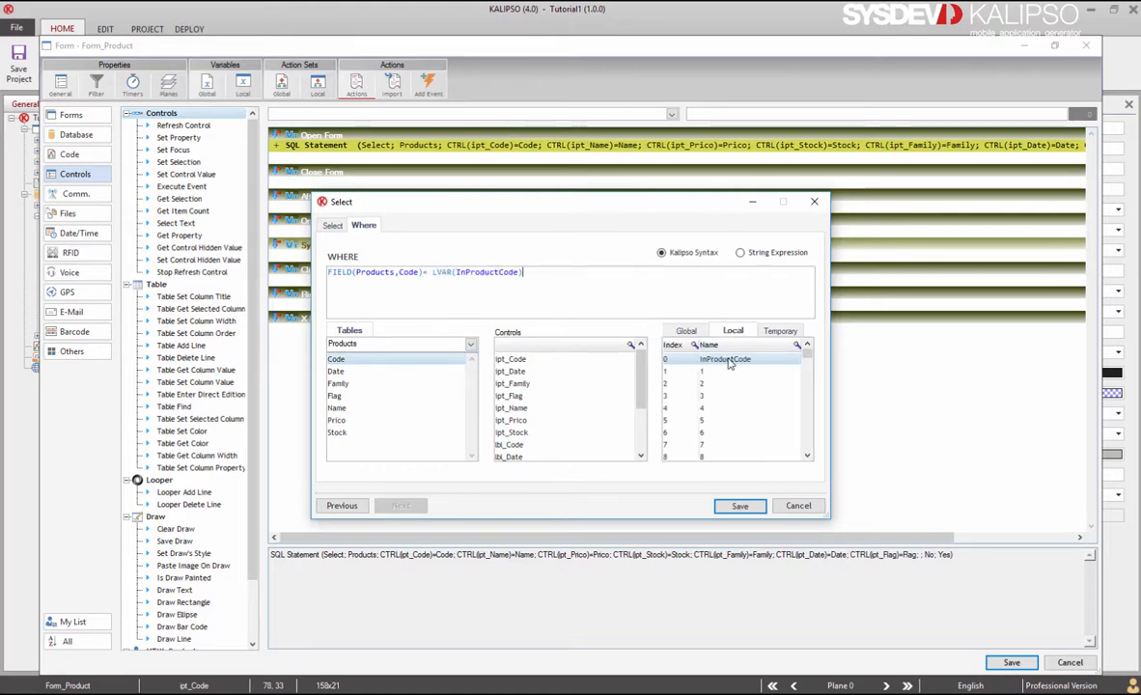
left_click(739, 504)
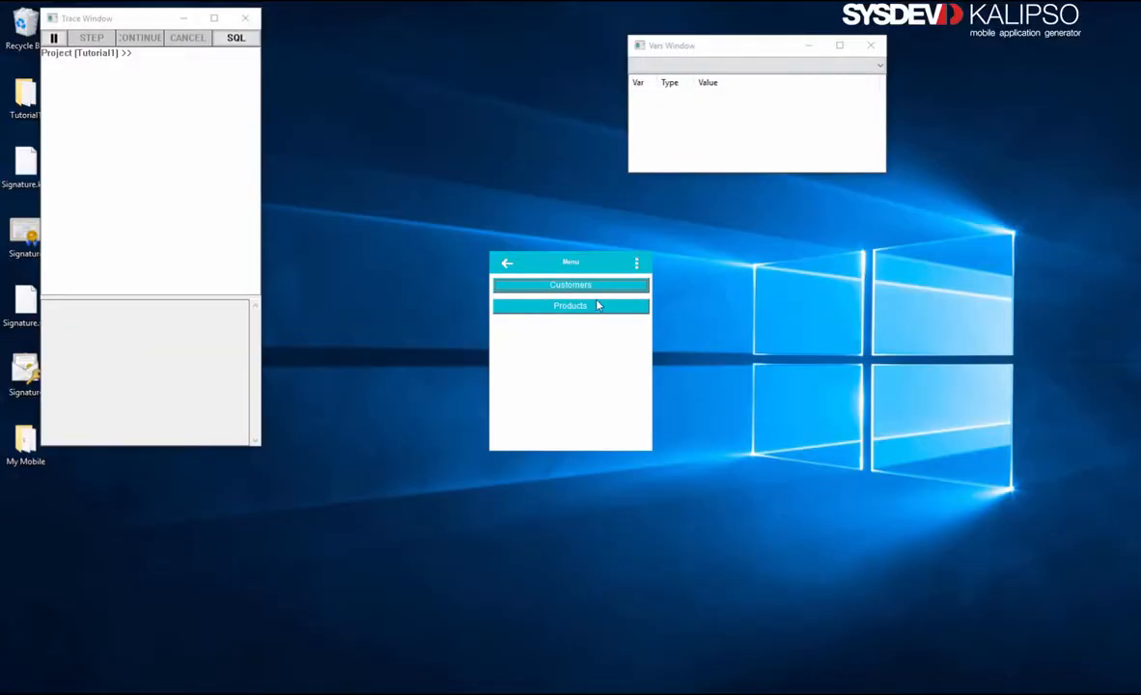
In the test run, open Products, pick Carrots to see code 003's details, then exit.
left_click(569, 304)
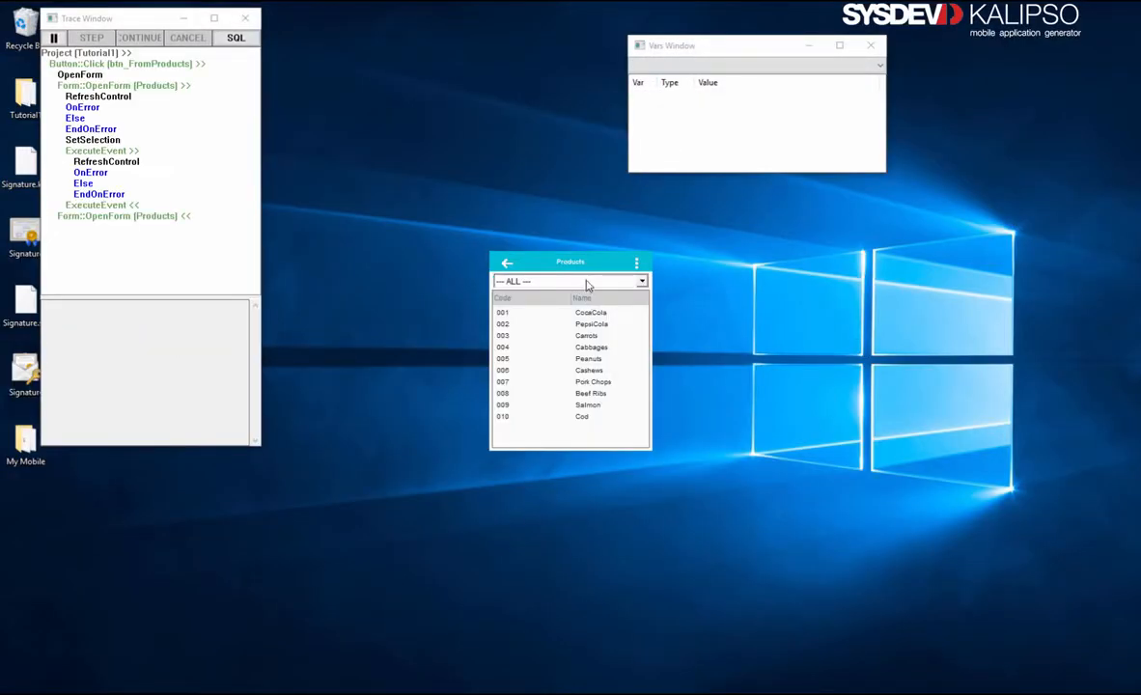
left_click(586, 335)
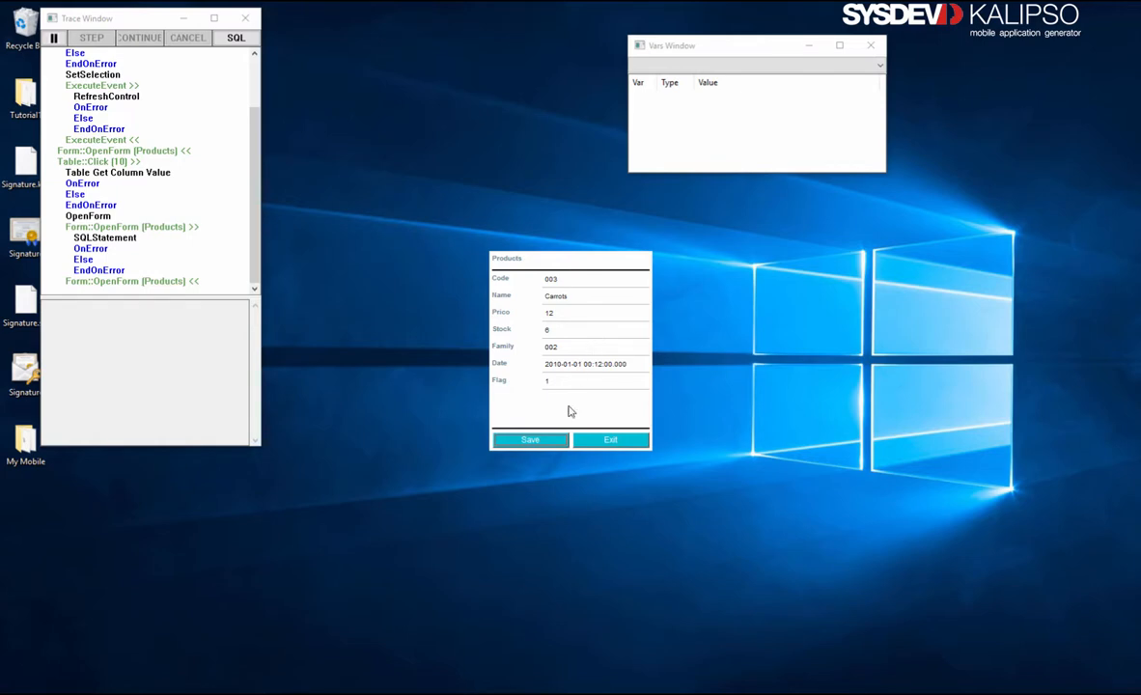
left_click(610, 439)
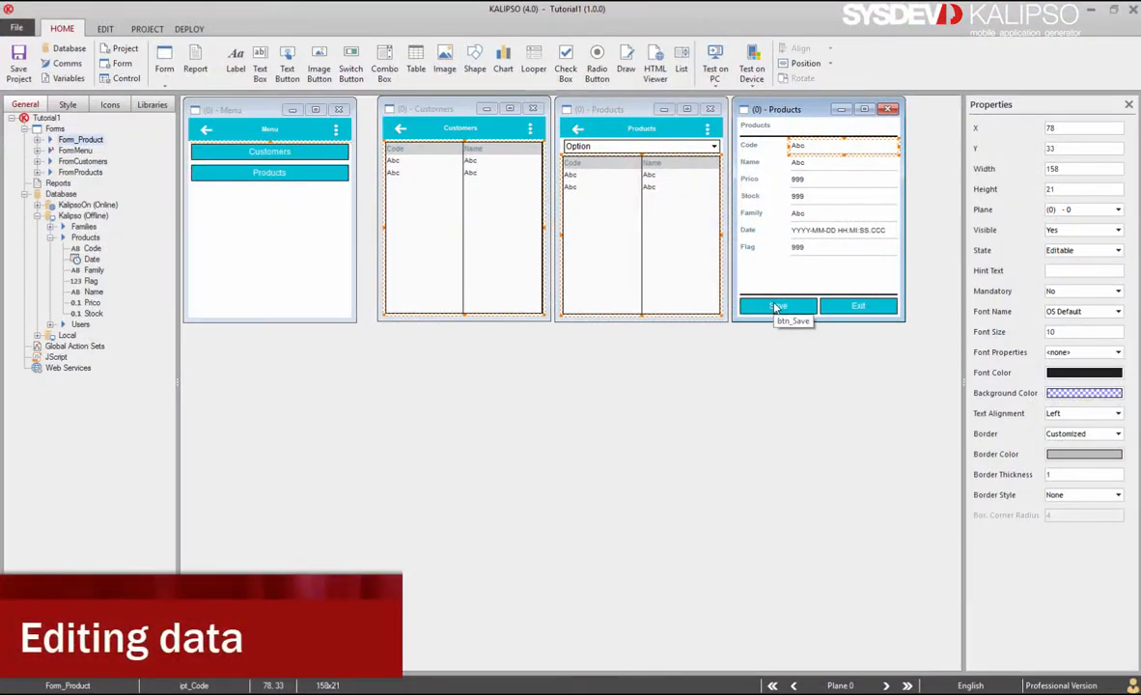
Review the Save button's Lookup condition, Update and Insert actions on Form_Product.
double_click(778, 306)
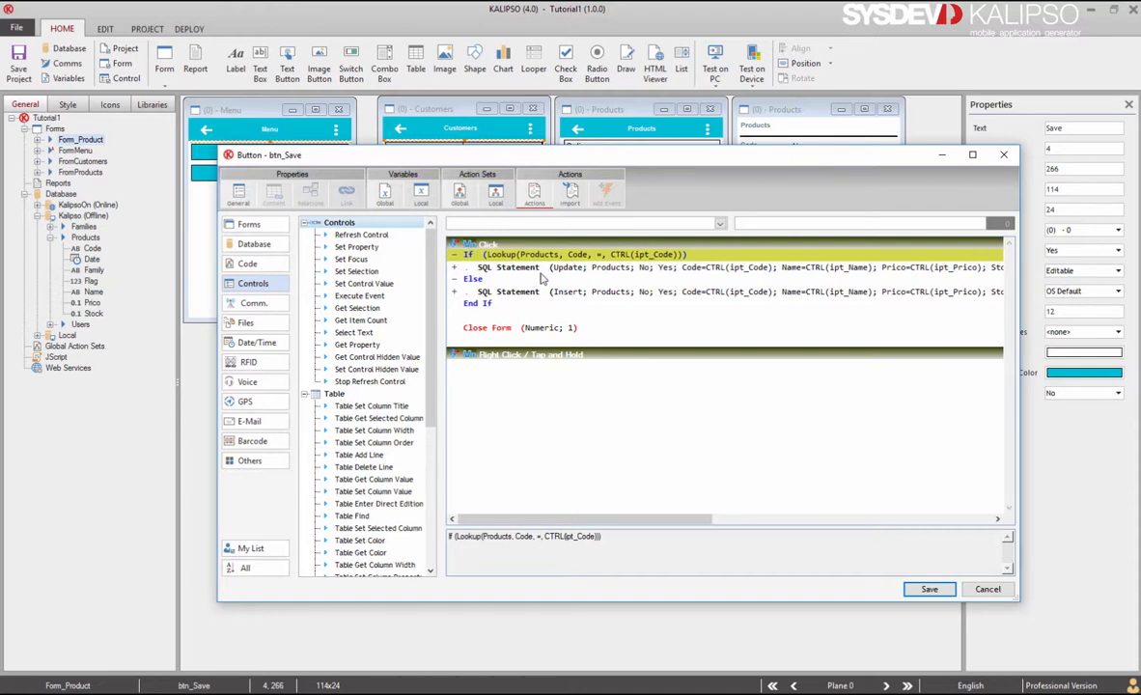
left_click(509, 267)
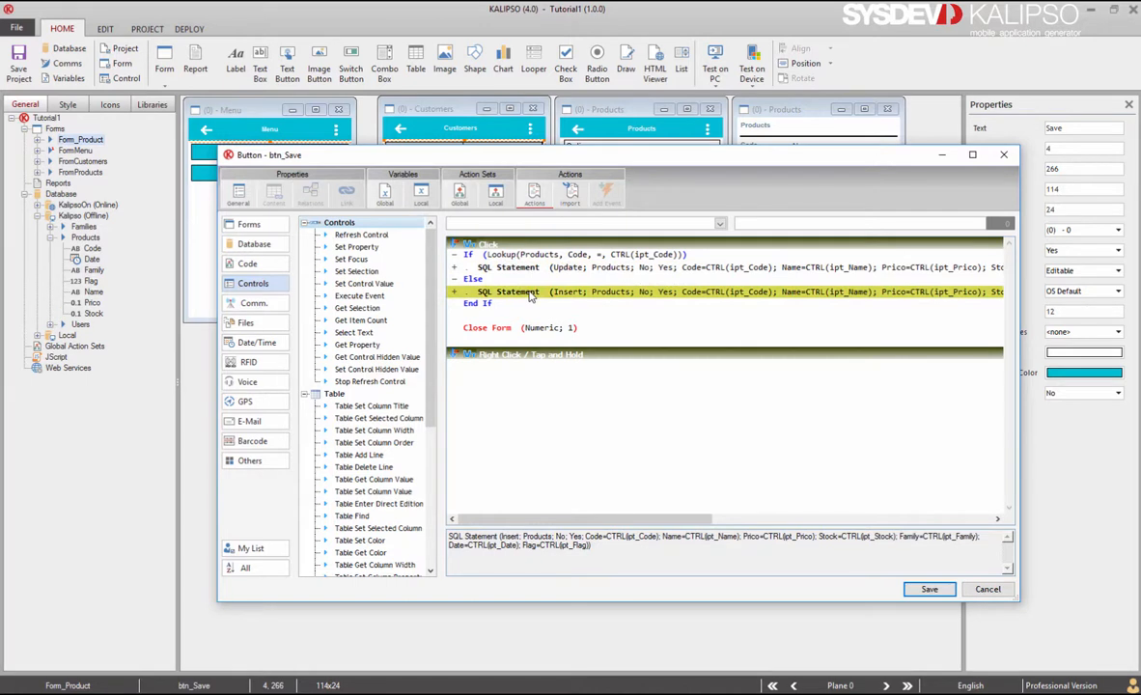
mouse_move(528, 296)
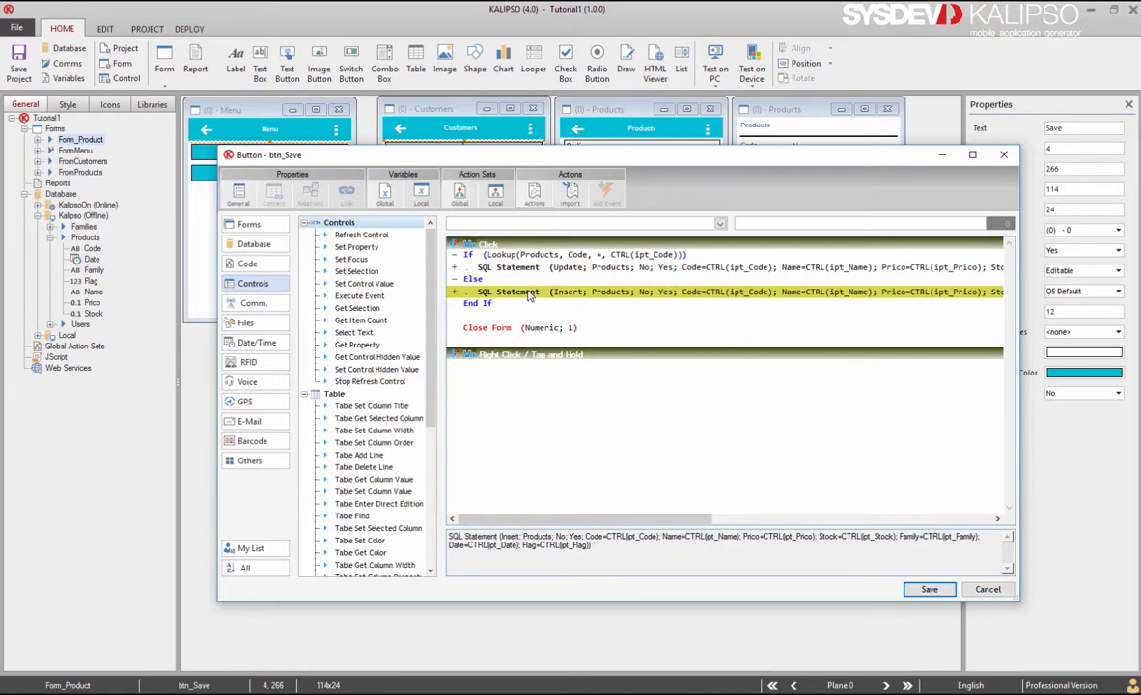
mouse_move(494, 258)
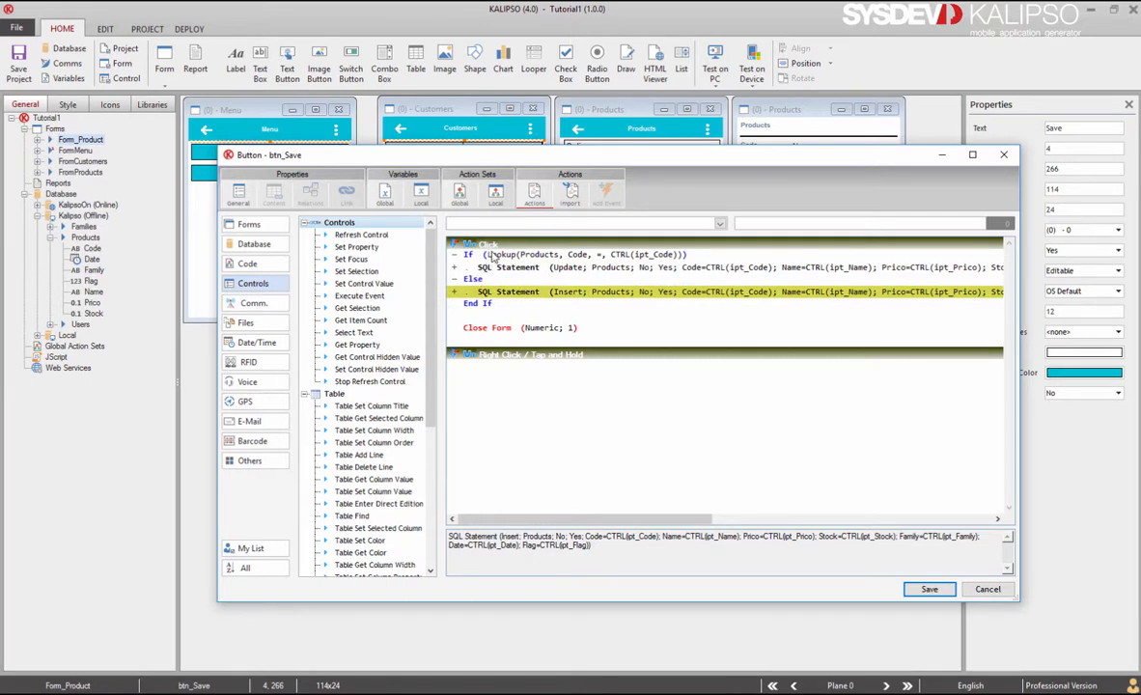
left_click(579, 254)
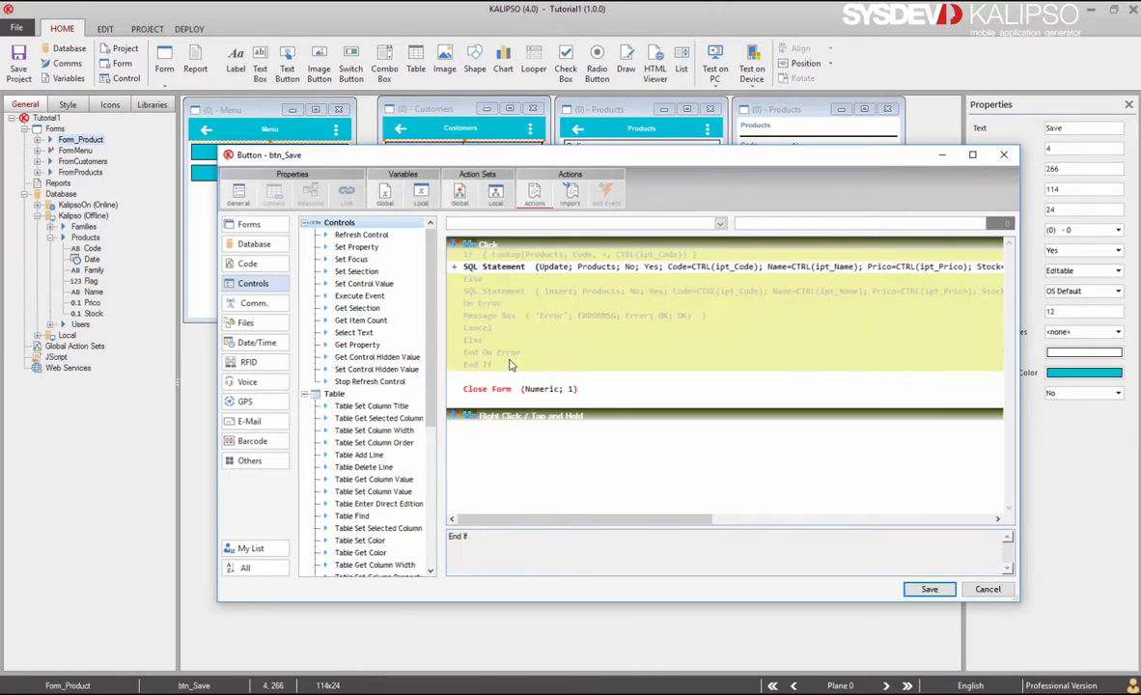
mouse_move(791, 466)
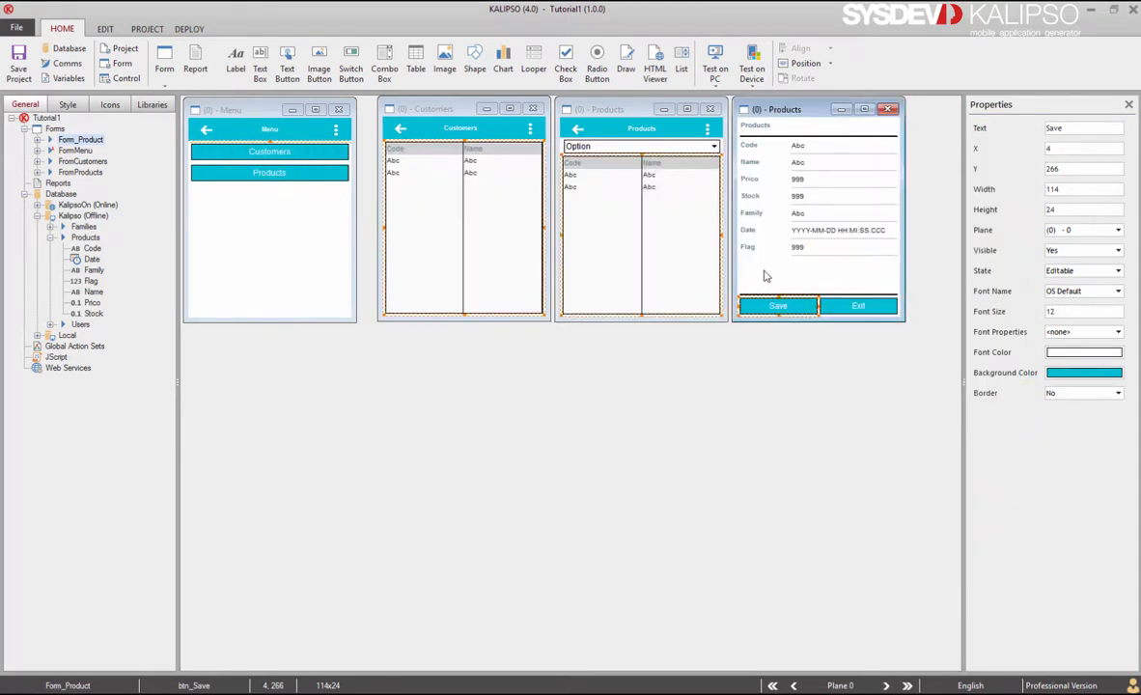
Open the ipt_Code input's properties and choose its editing state in General.
double_click(797, 145)
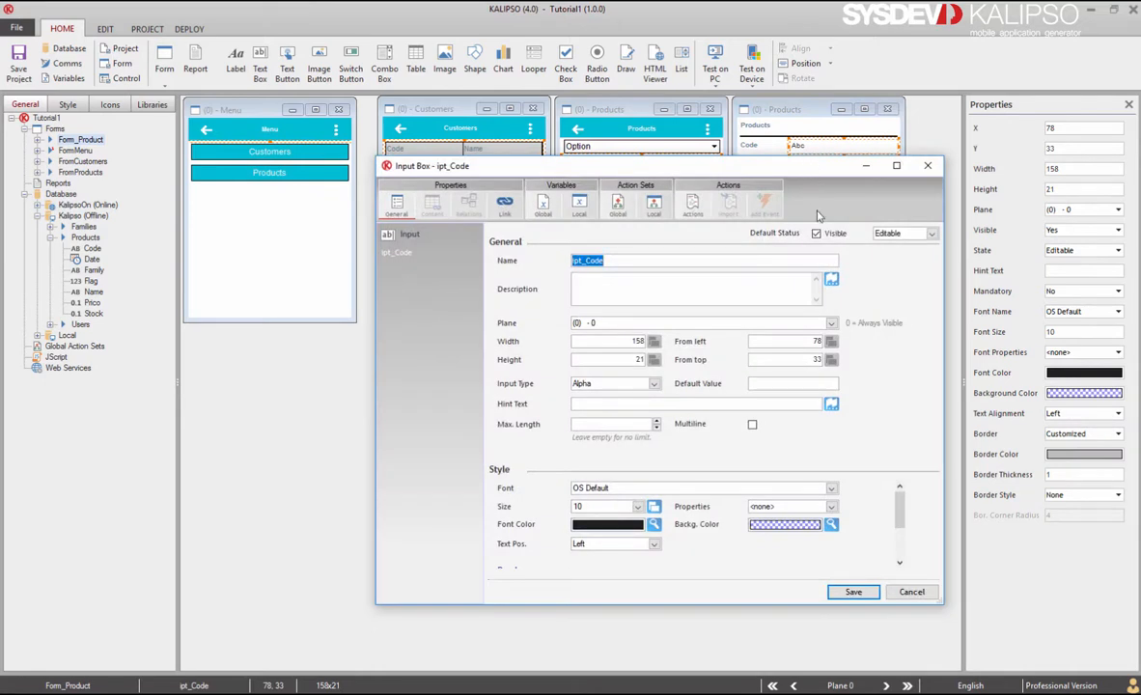
left_click(929, 233)
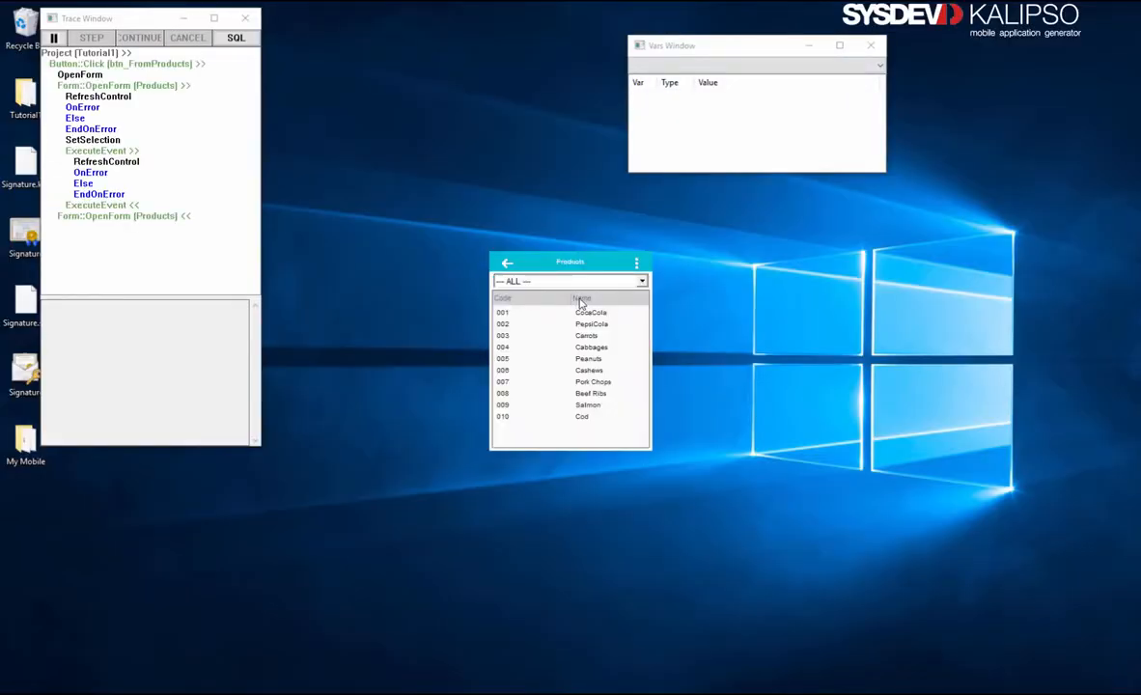
In the test run, open Carrots (product 003) and save its edited name.
left_click(586, 335)
type("Carrotsdfhgh")
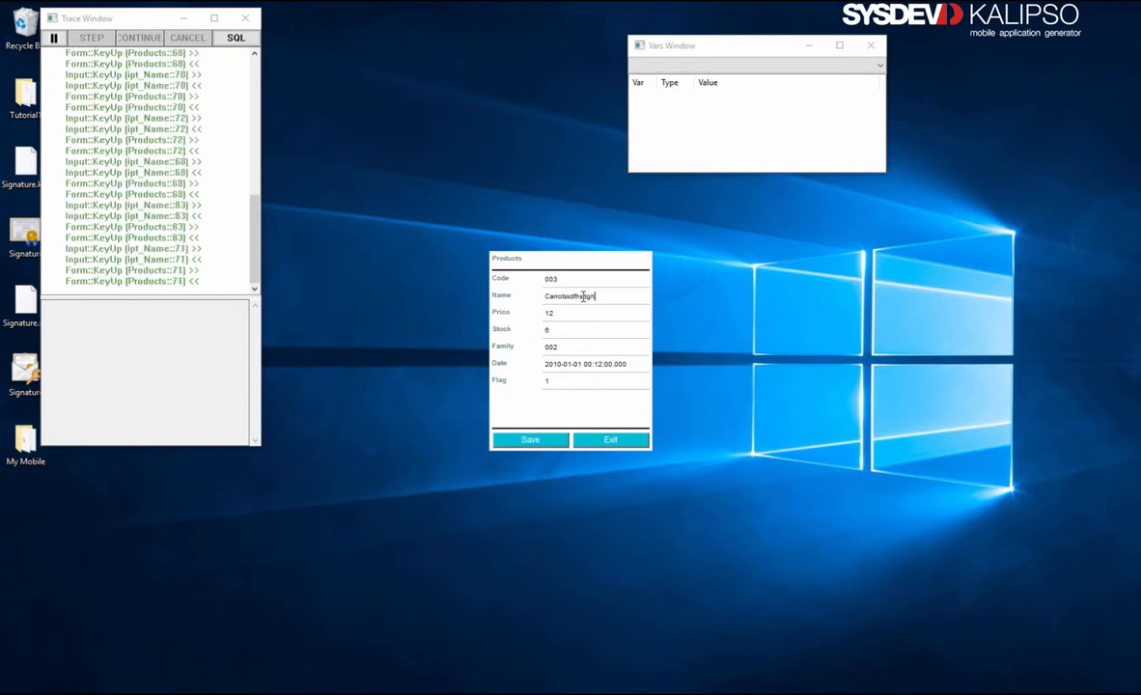
left_click(530, 439)
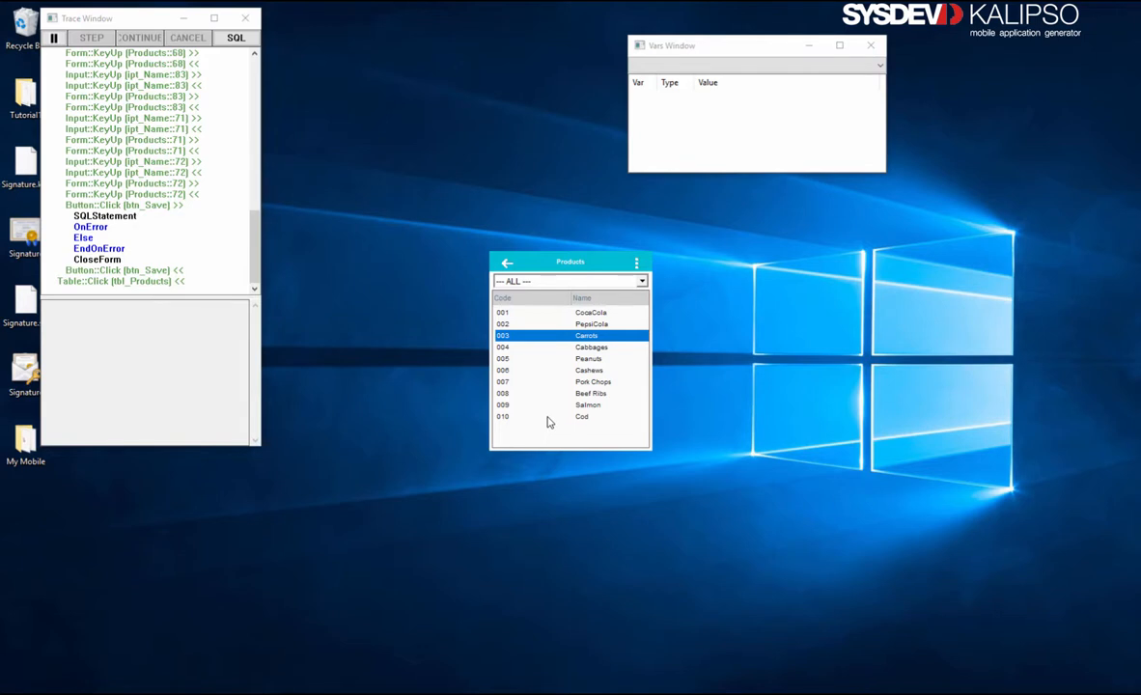
mouse_move(543, 380)
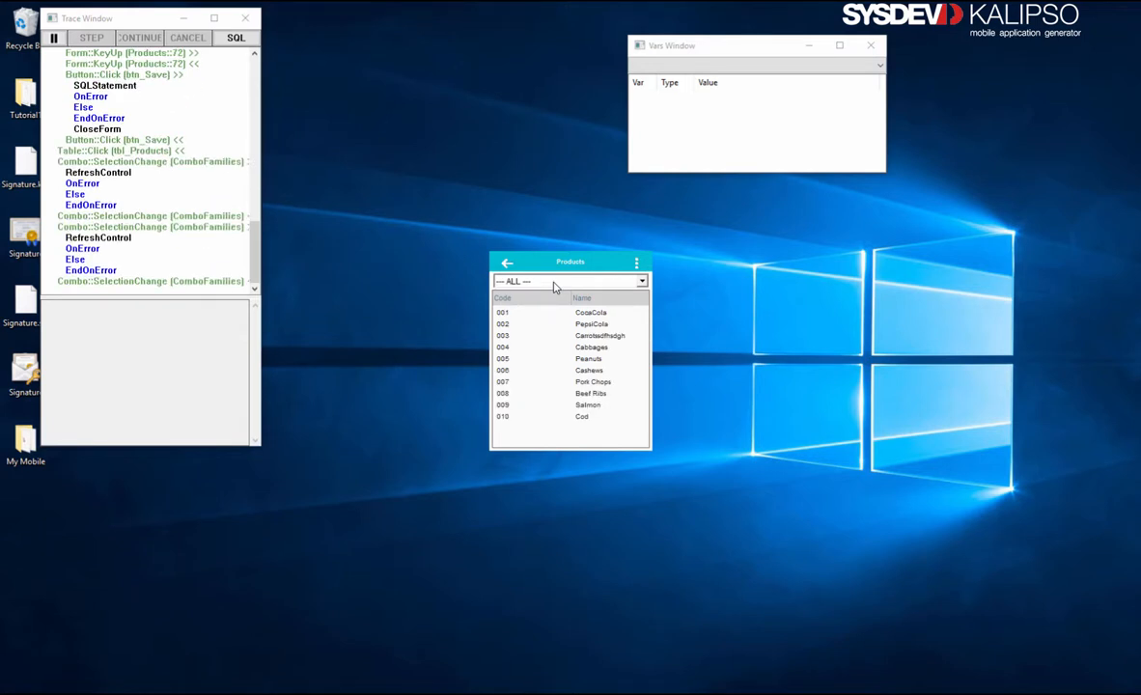
mouse_move(555, 339)
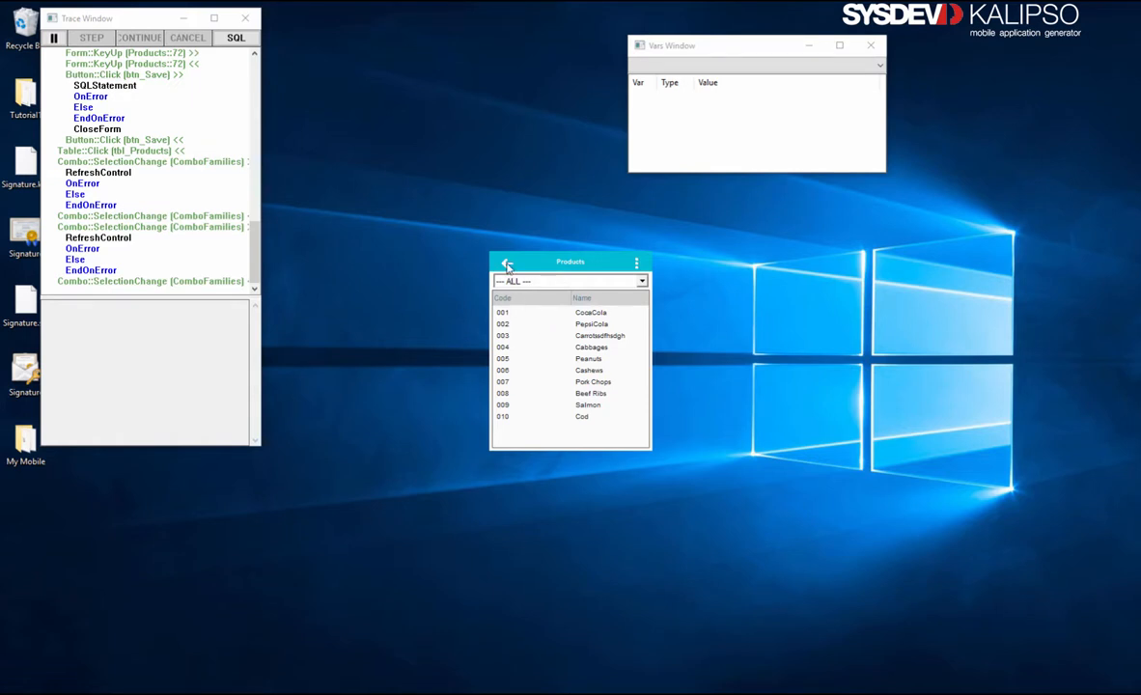
mouse_move(543, 340)
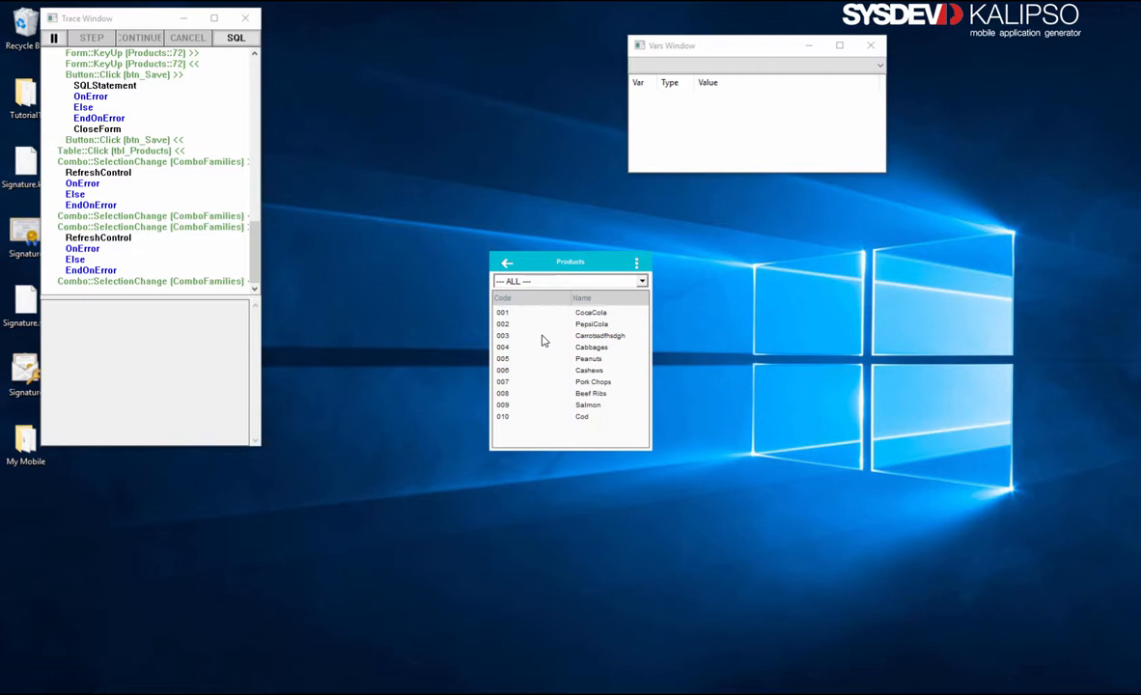
mouse_move(519, 310)
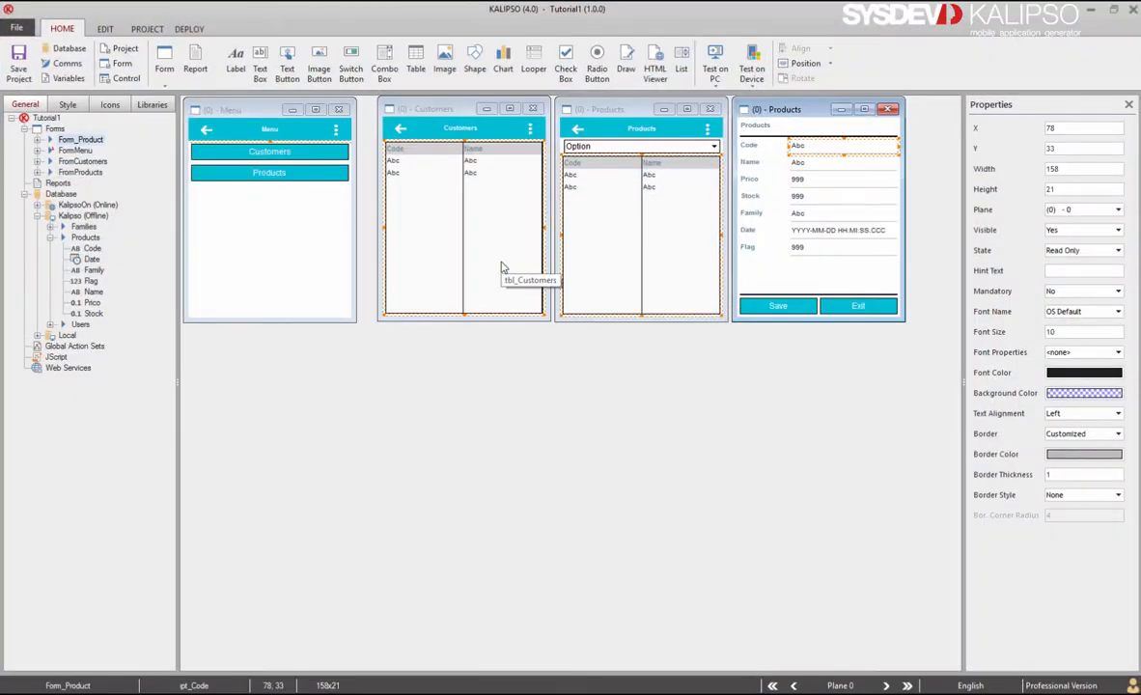
mouse_move(796, 272)
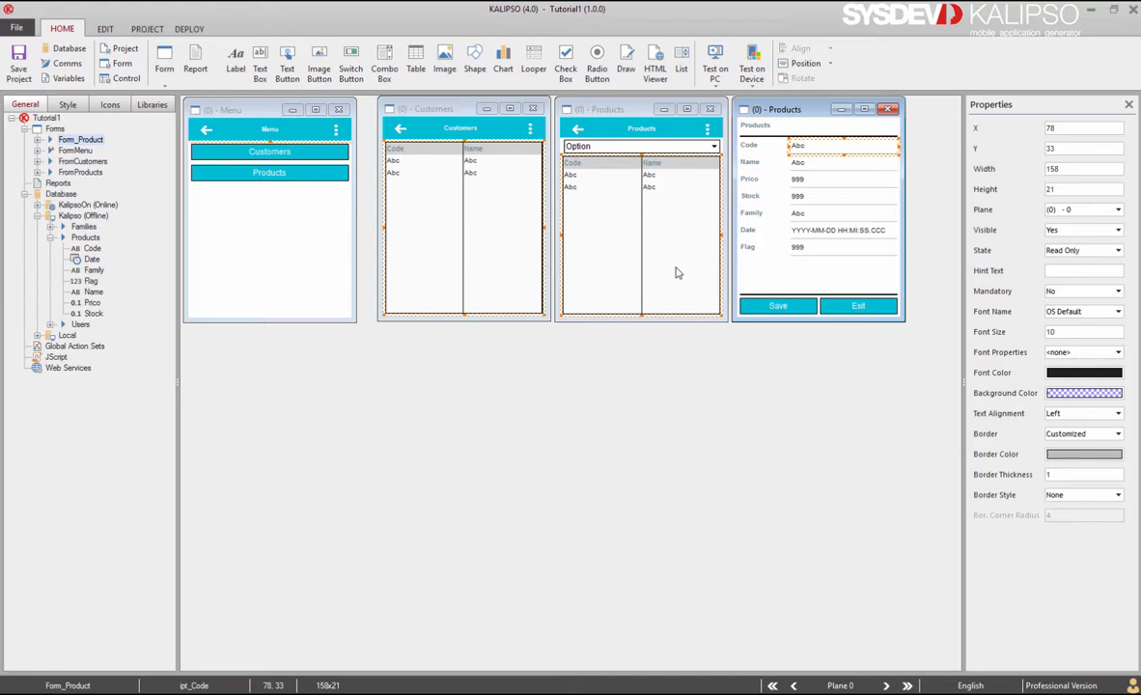
mouse_move(682, 272)
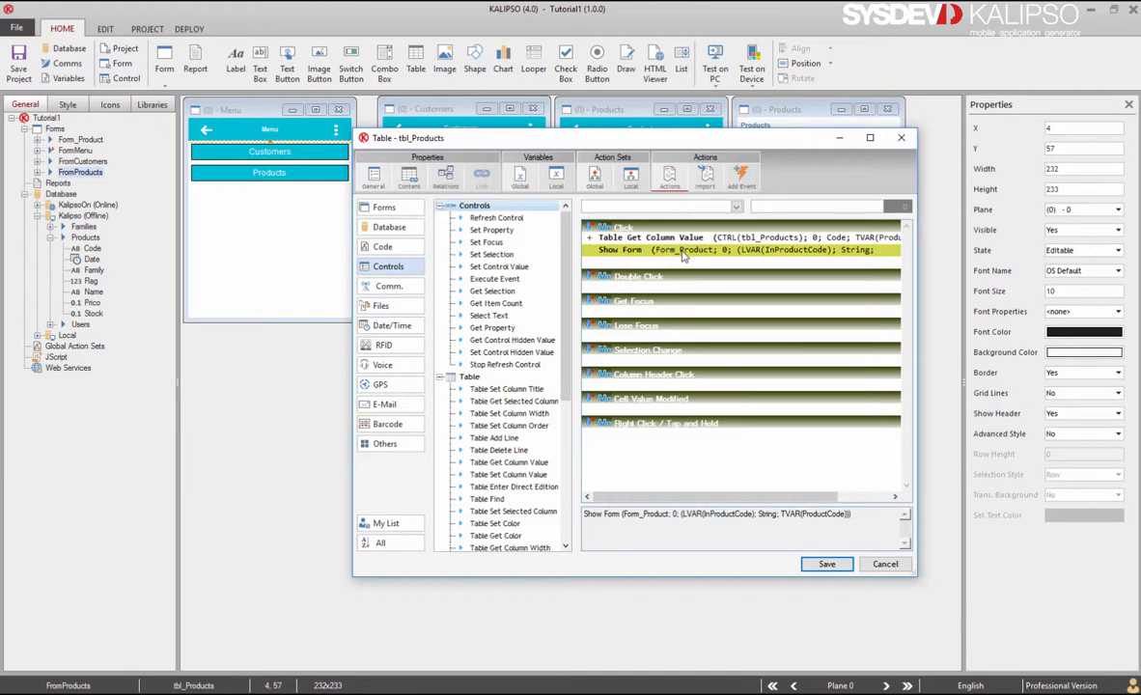
mouse_move(684, 261)
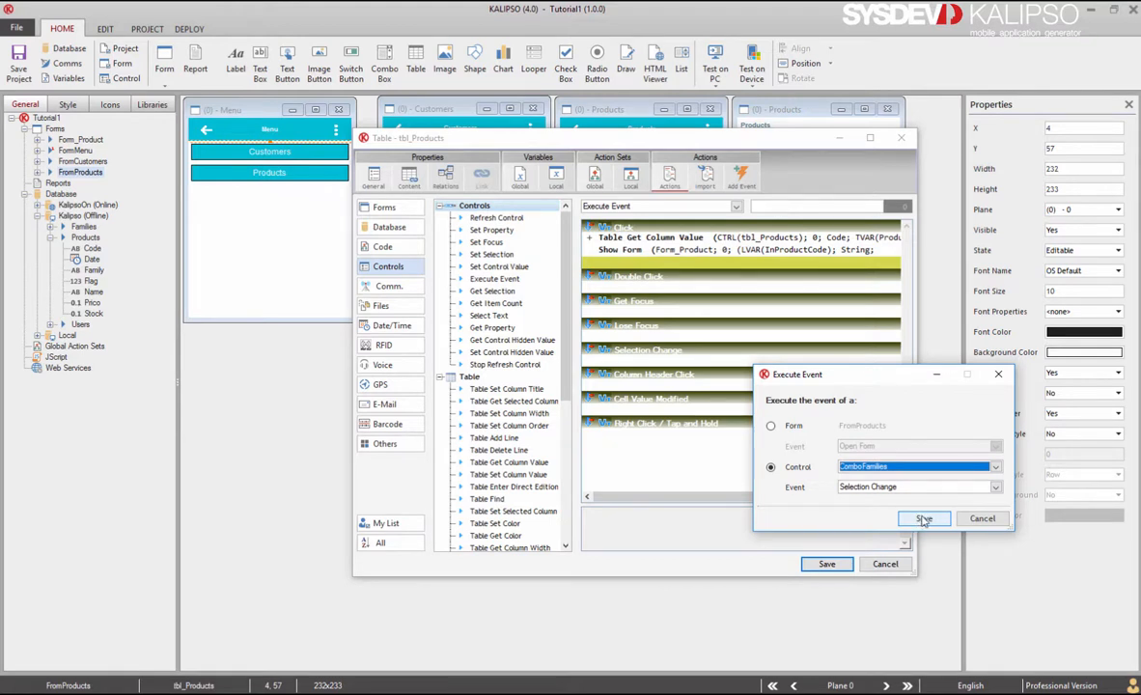
Confirm Execute Event for ComboFamilies' Selection Change and save the table's click actions.
left_click(923, 518)
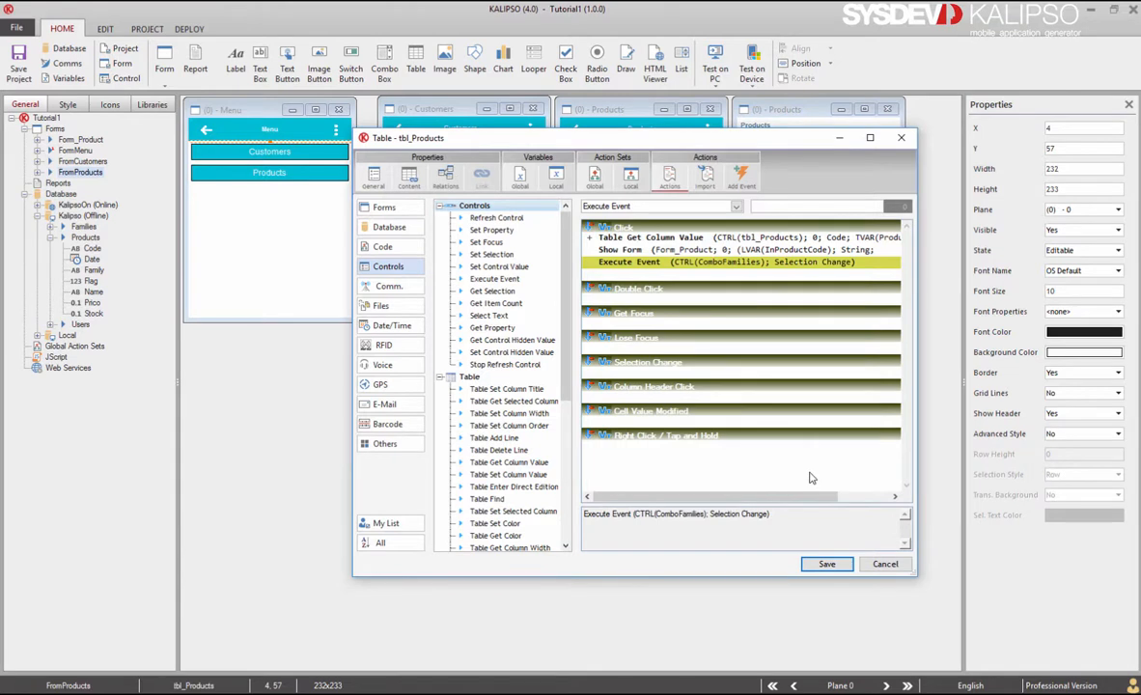
mouse_move(791, 488)
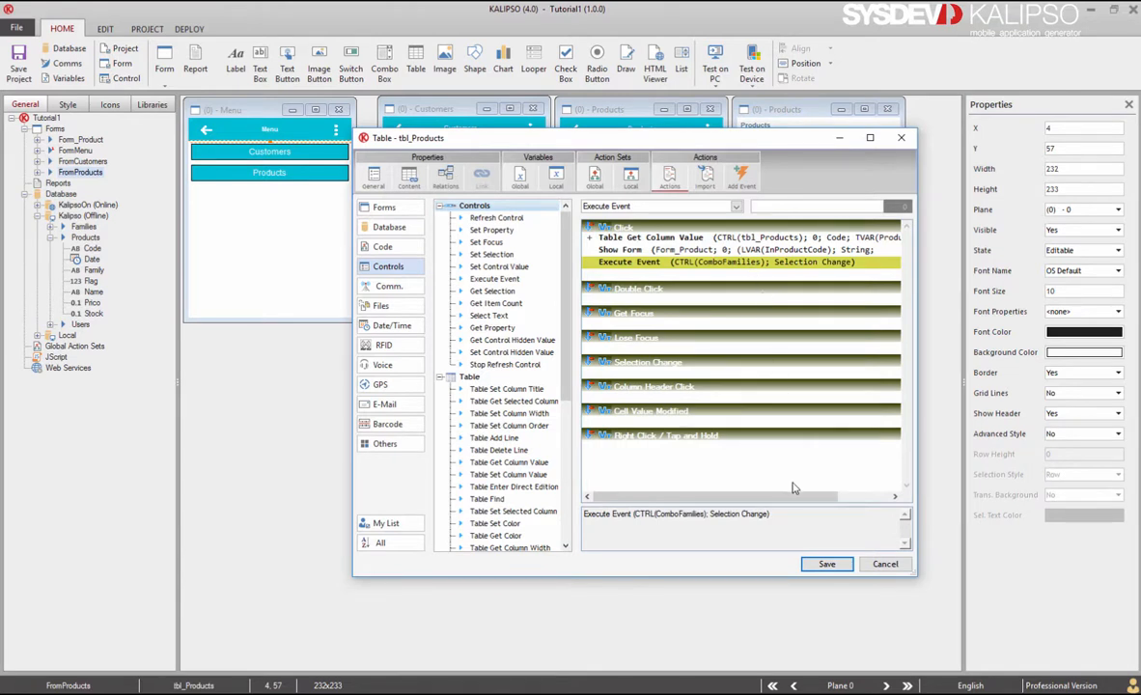
left_click(826, 563)
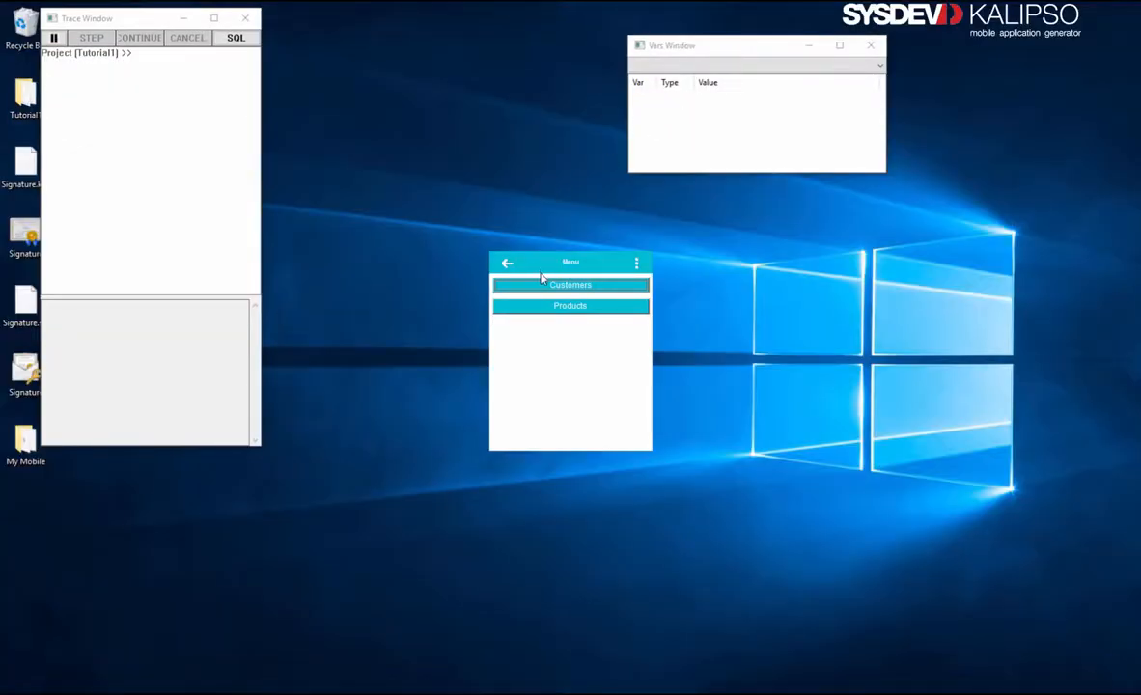
Open Products, save product 003 as Carrotsqwer, then open Peanuts.
left_click(570, 305)
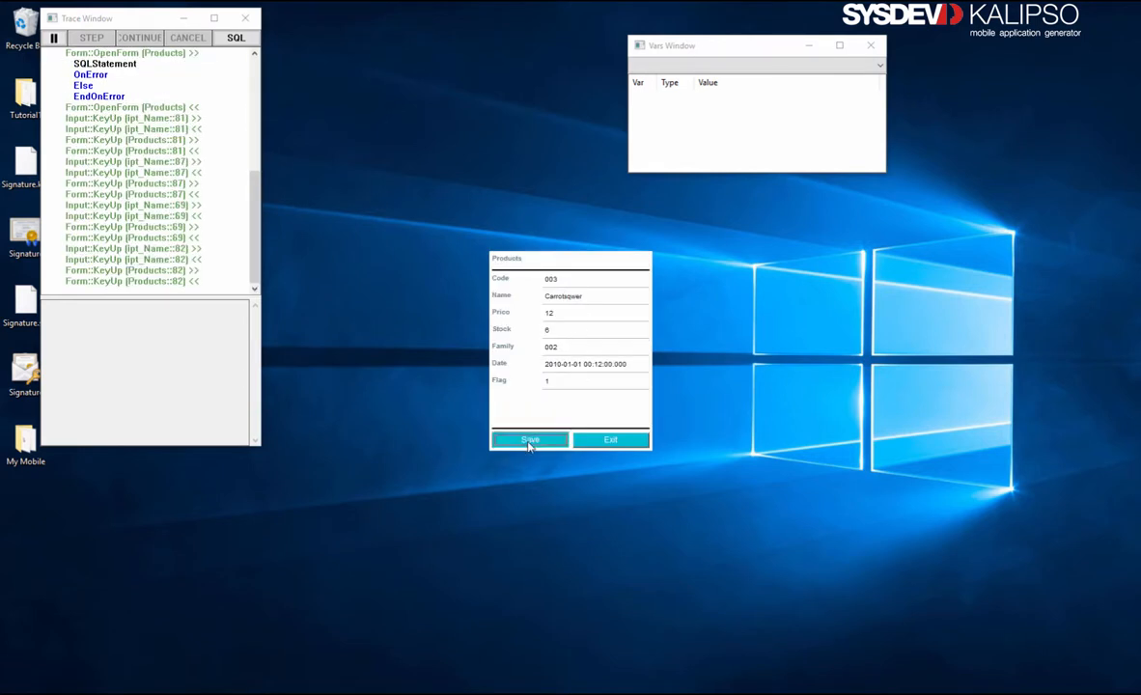
left_click(529, 439)
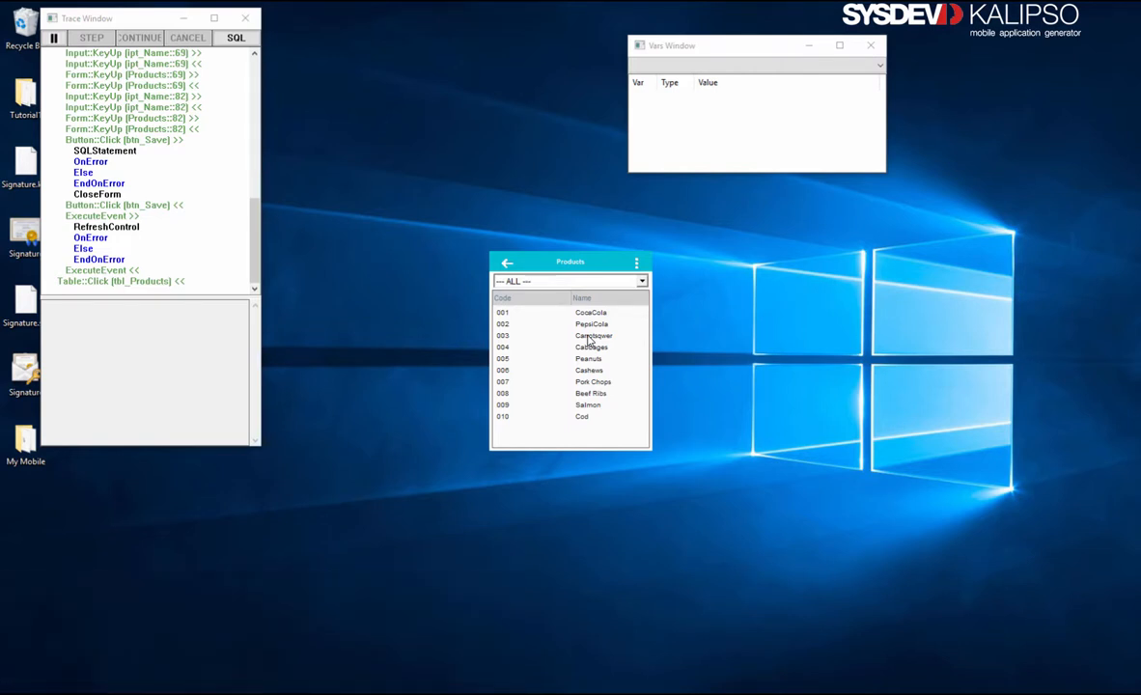
left_click(589, 358)
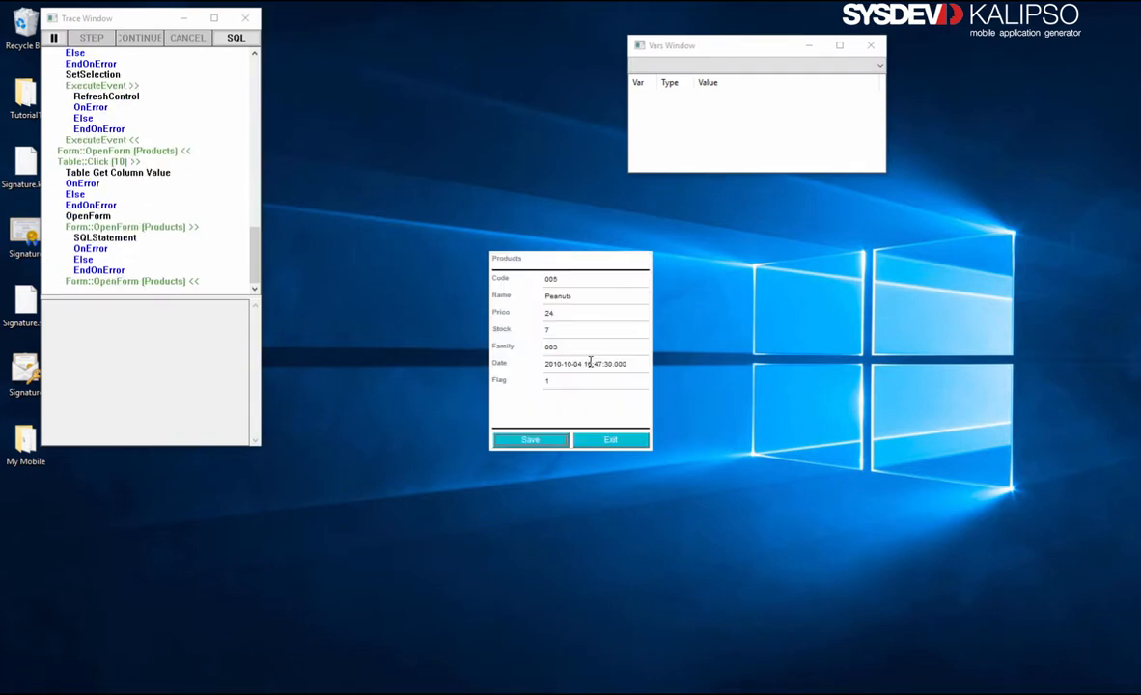
left_click(610, 439)
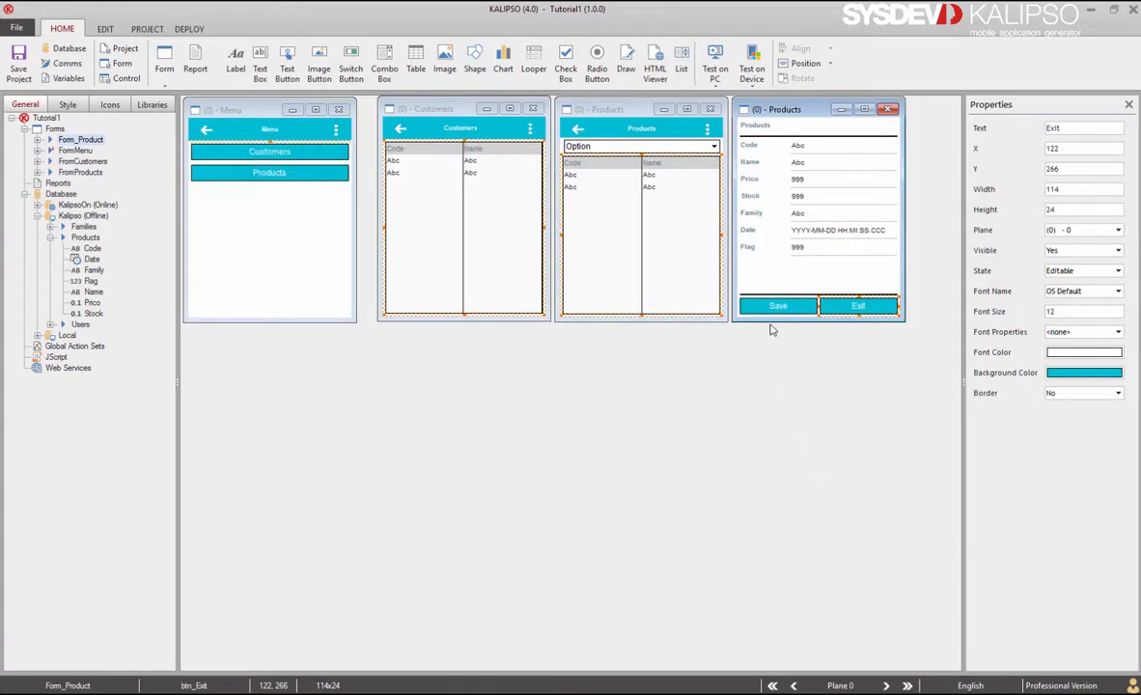
Set the Save button's Close Form action to return Numeric 1 and save.
double_click(777, 305)
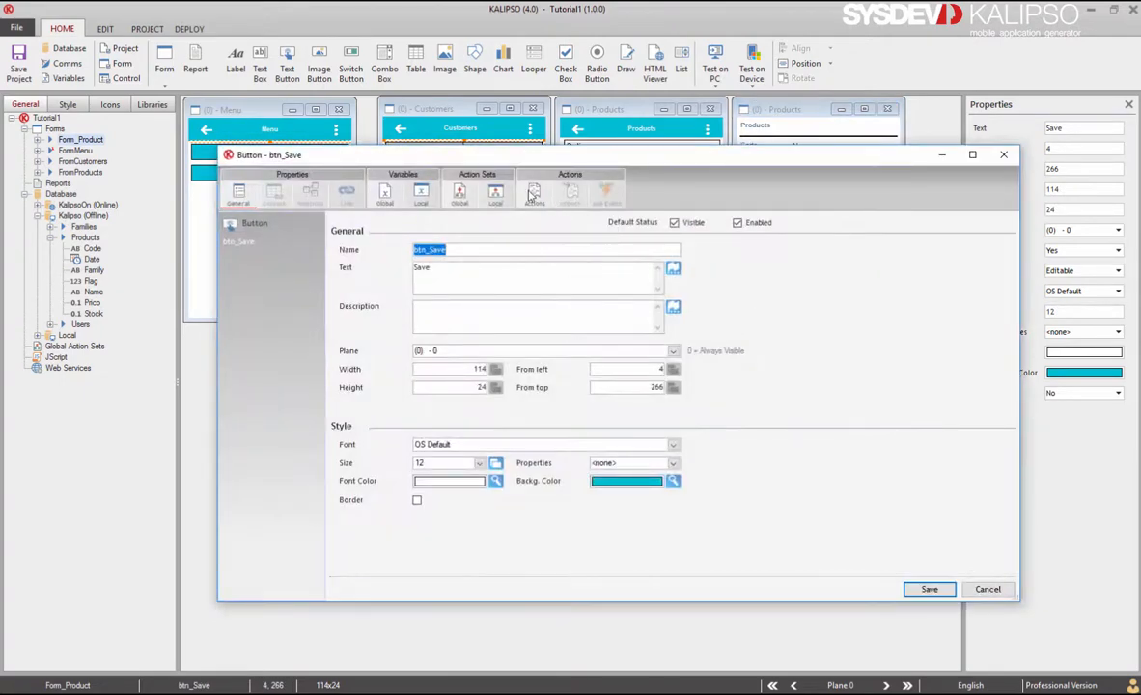
left_click(534, 190)
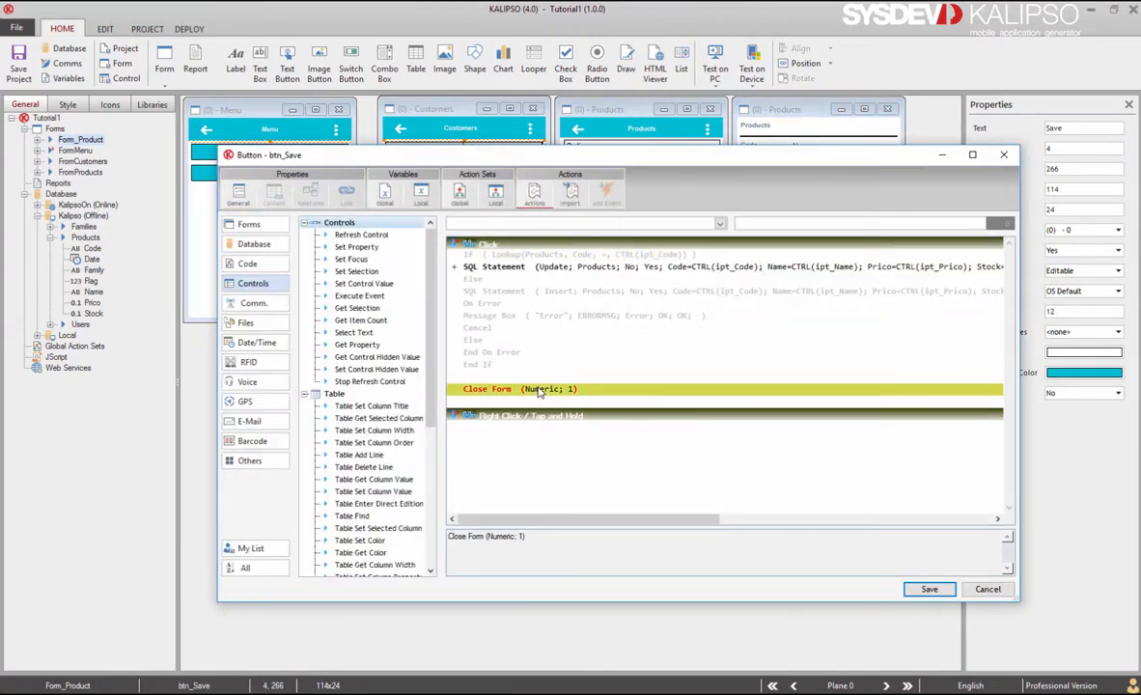
double_click(519, 389)
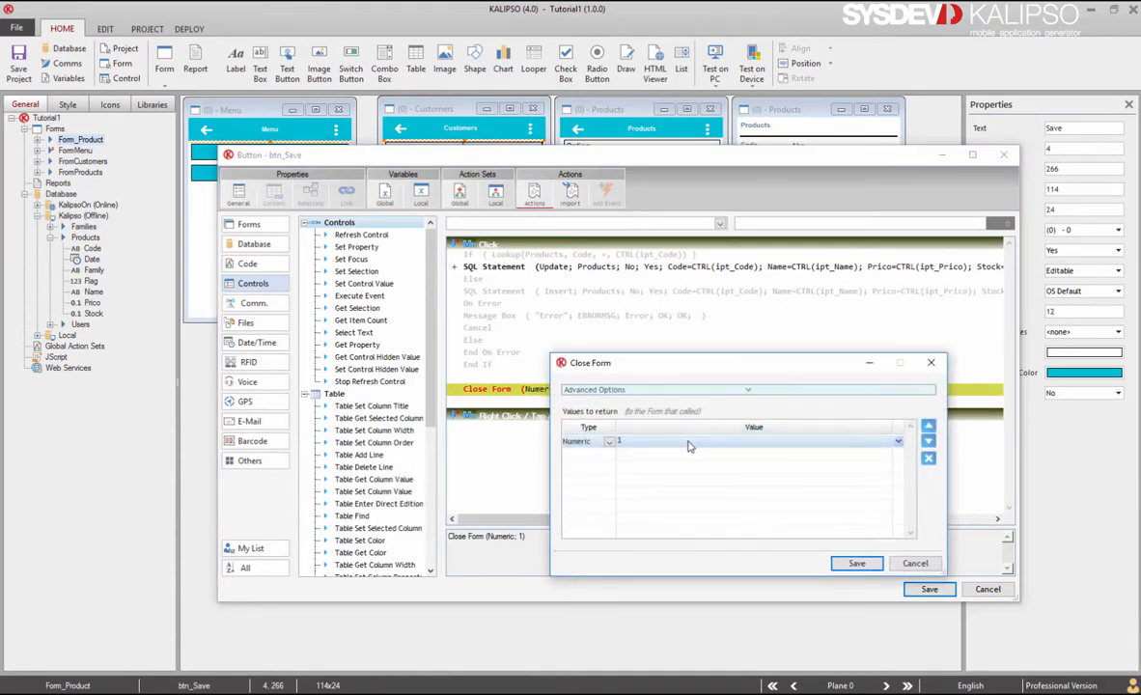
mouse_move(685, 452)
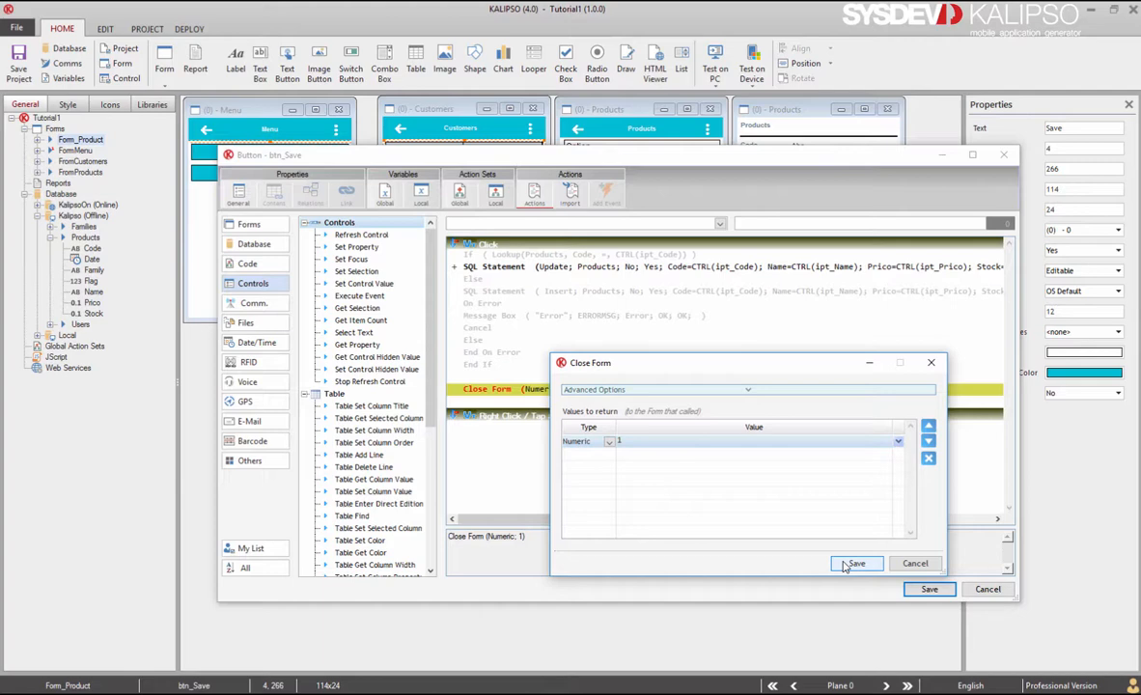
left_click(855, 563)
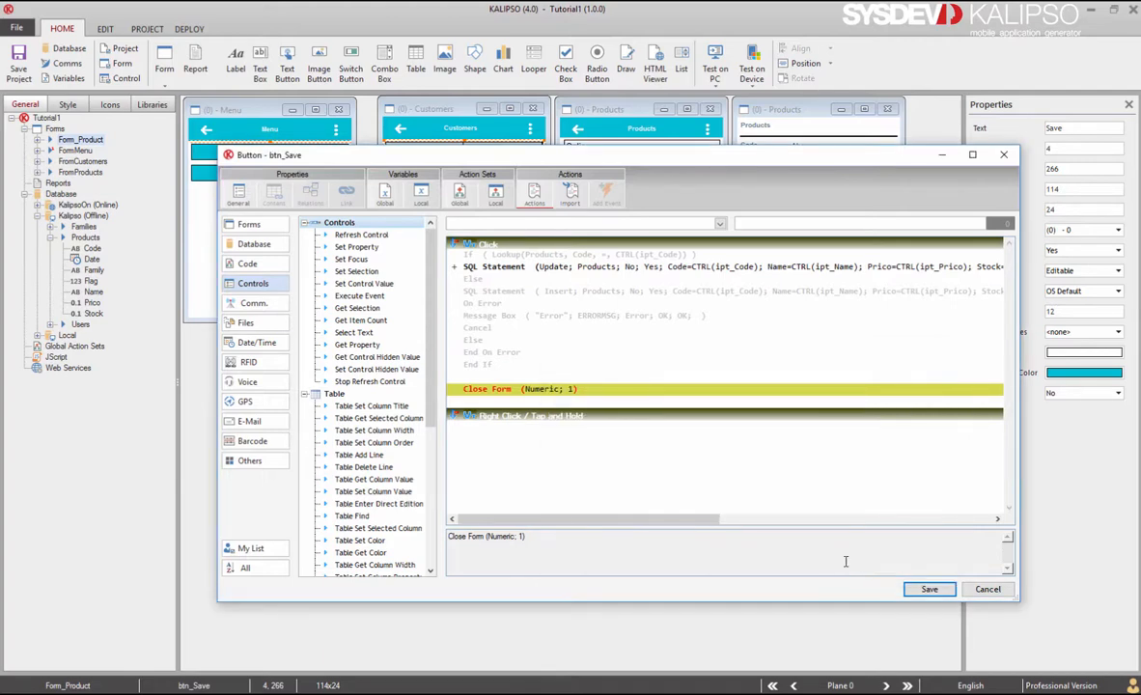
left_click(986, 589)
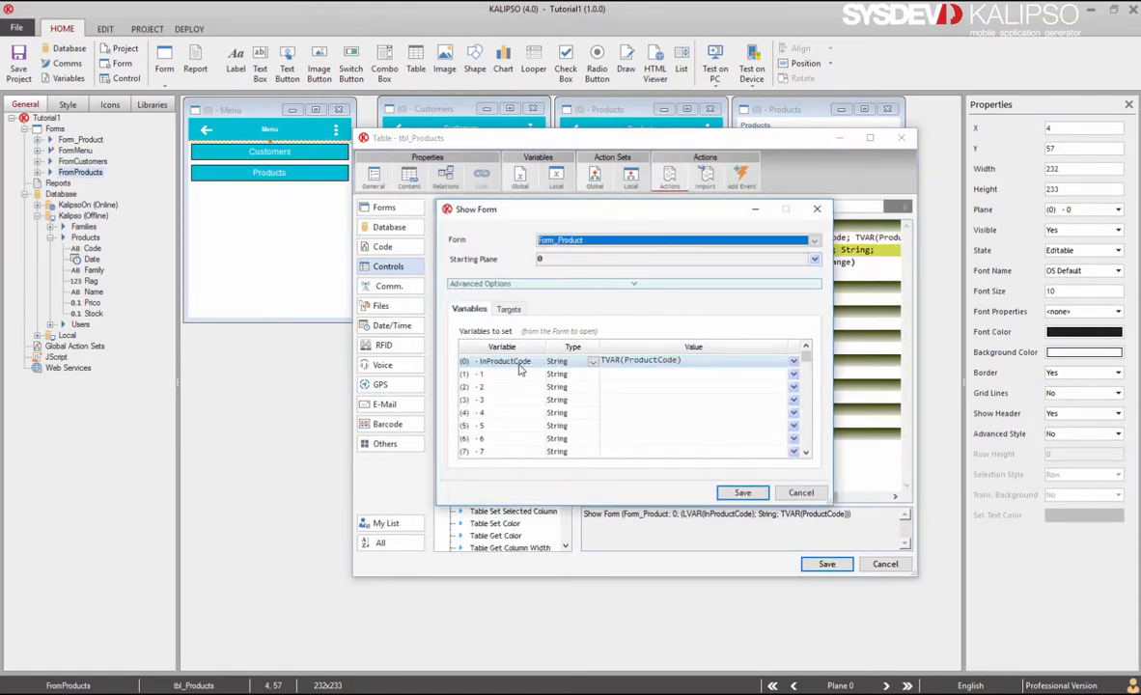
mouse_move(510, 323)
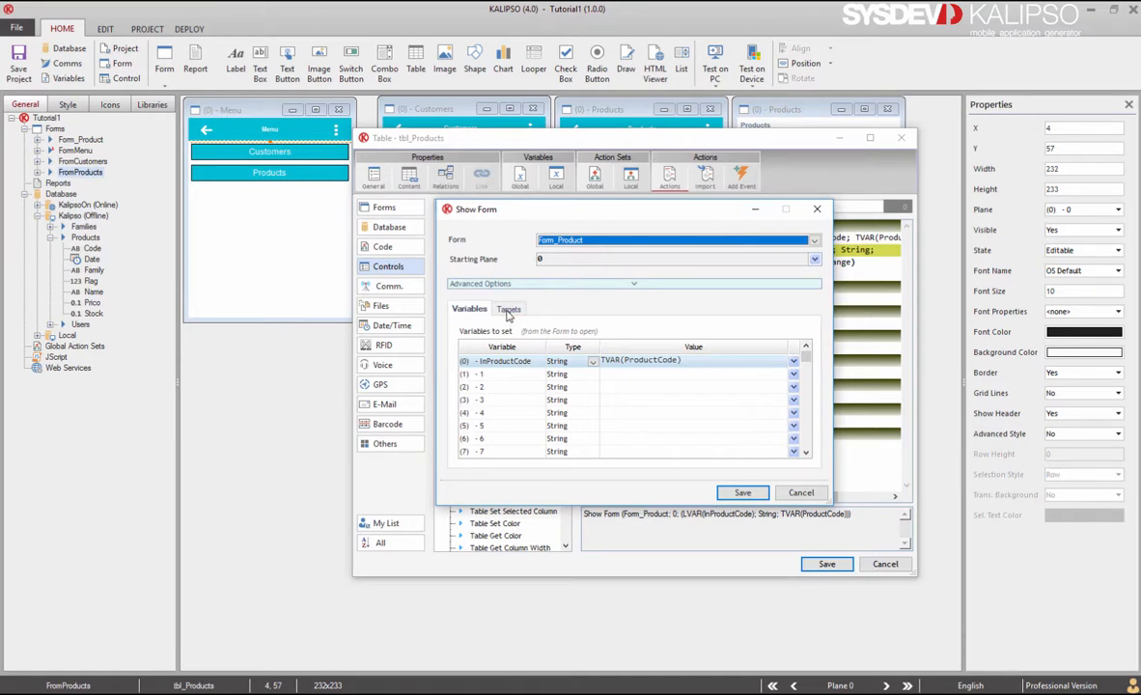
Set the Show Form return value target to TVAR(Refresh).
left_click(508, 308)
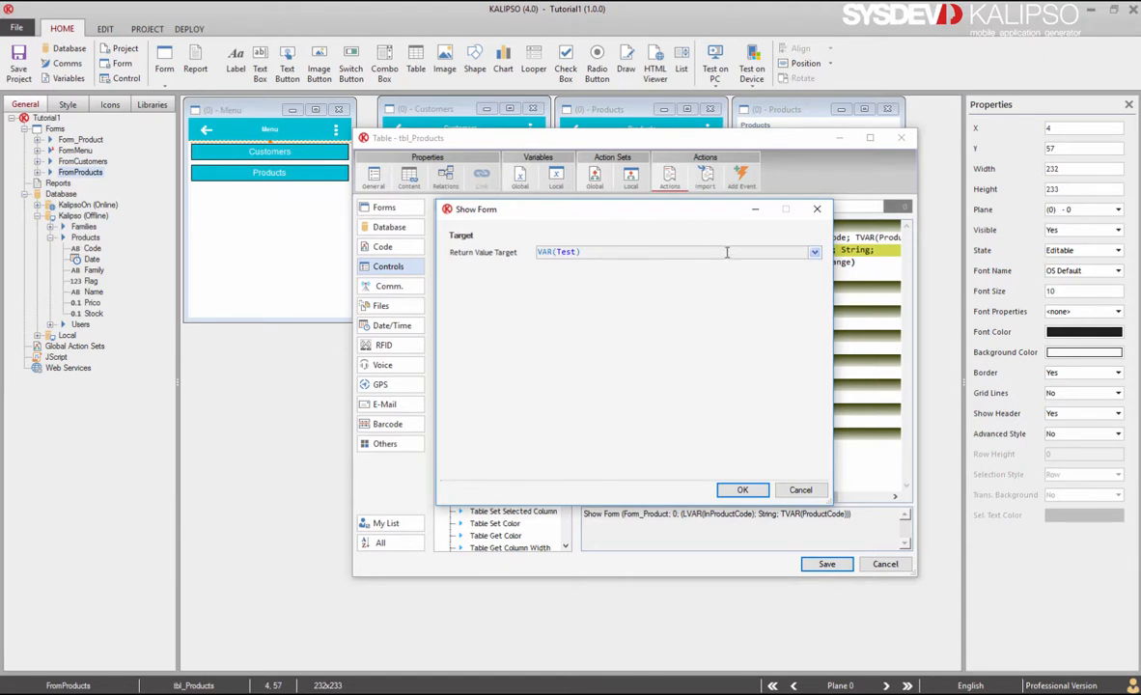
left_click(815, 252)
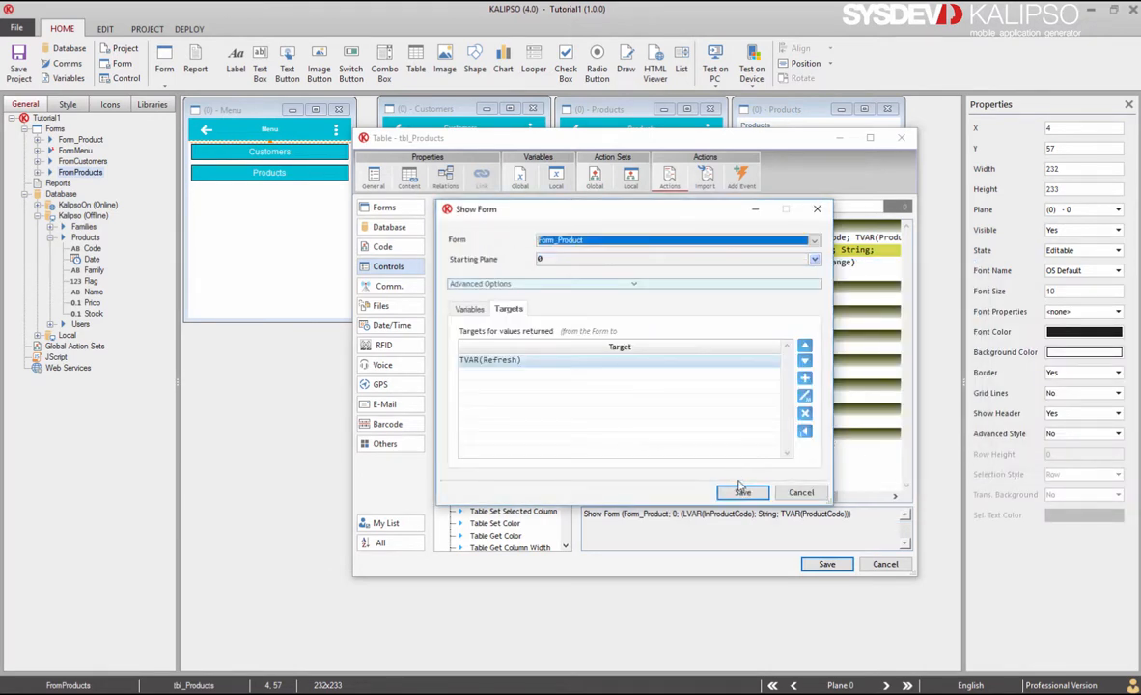
left_click(742, 493)
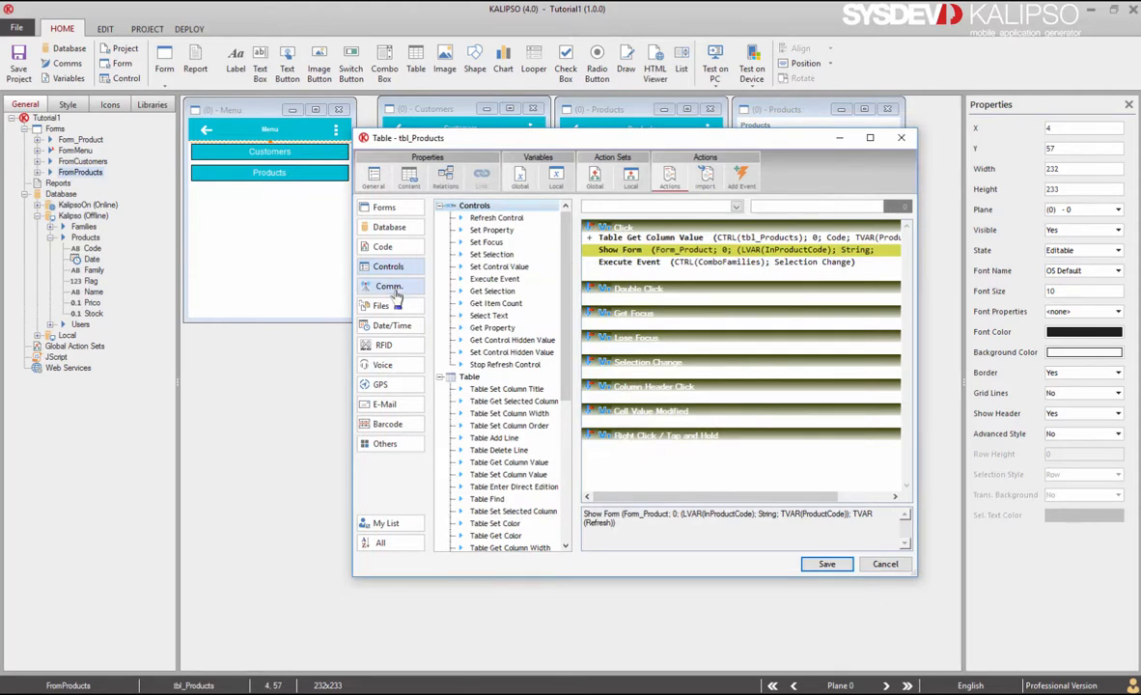
Add If TVAR(Refresh)=1, move Execute Event inside it, and save.
left_click(382, 246)
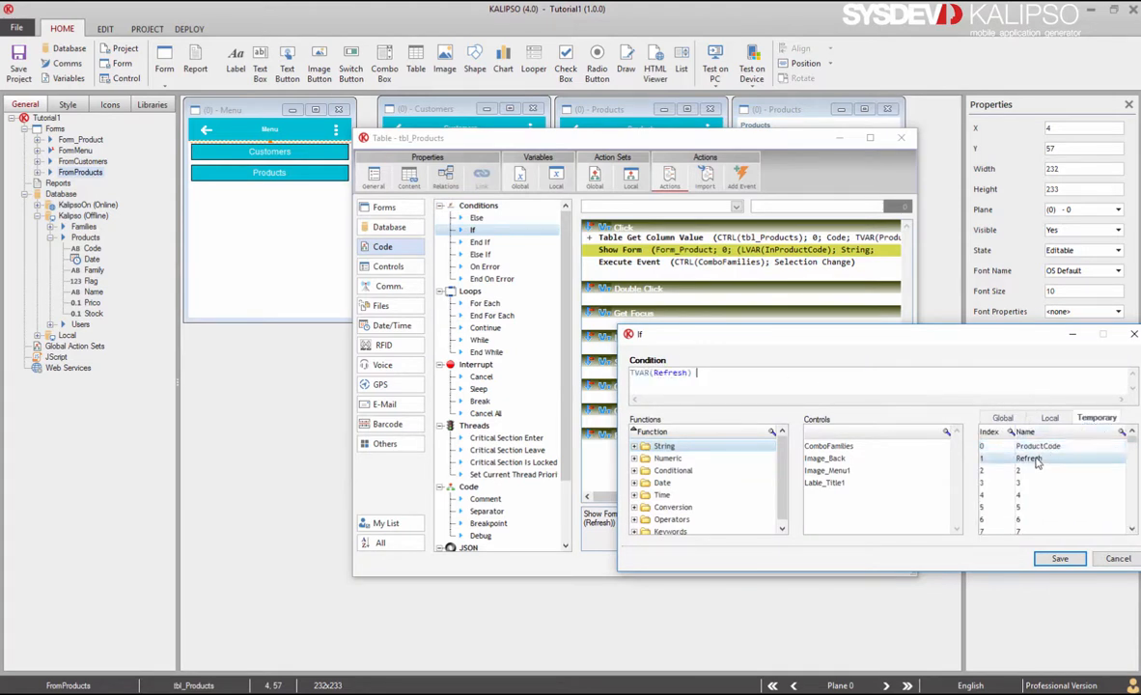
type("=1")
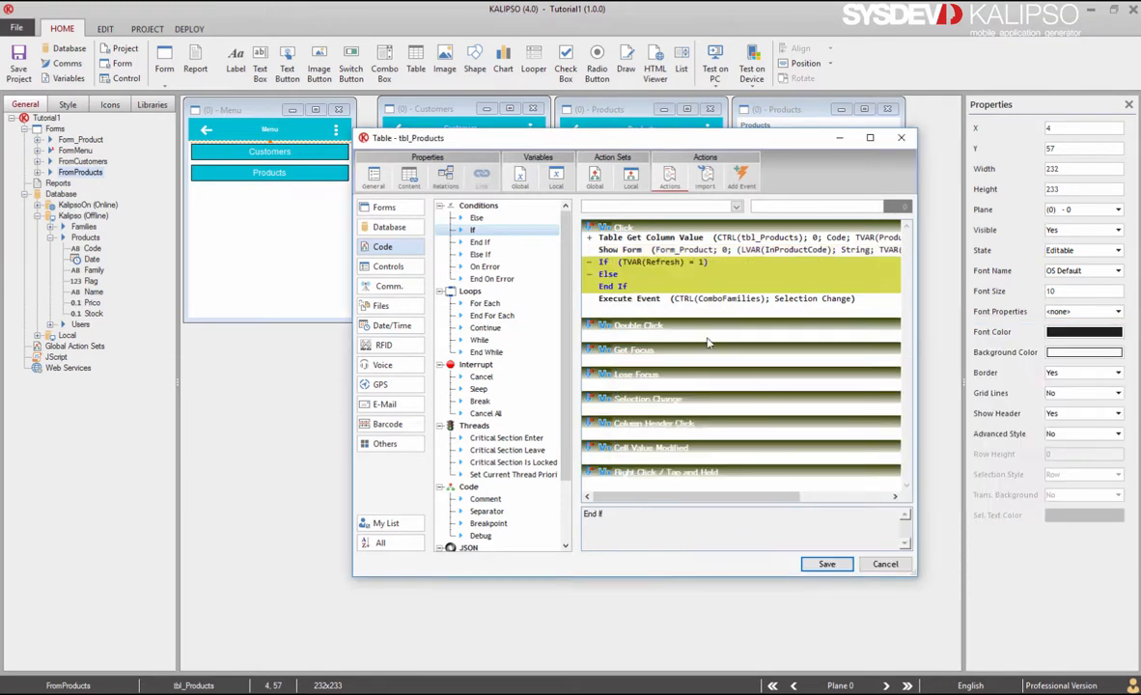
left_click(726, 298)
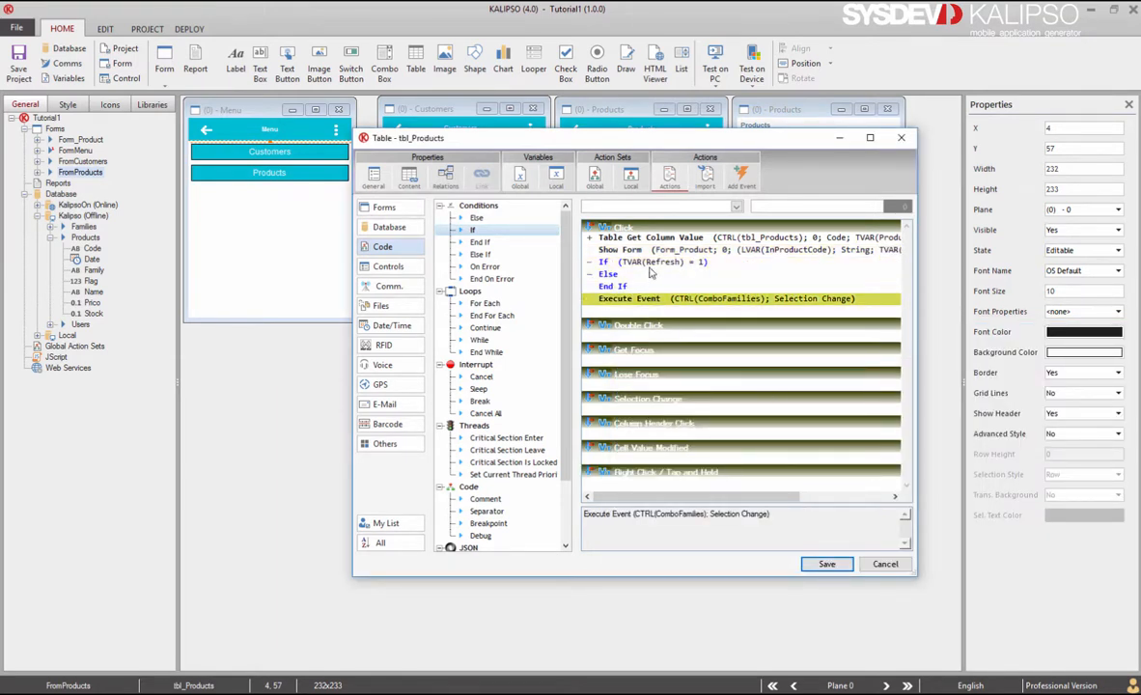
left_click(609, 286)
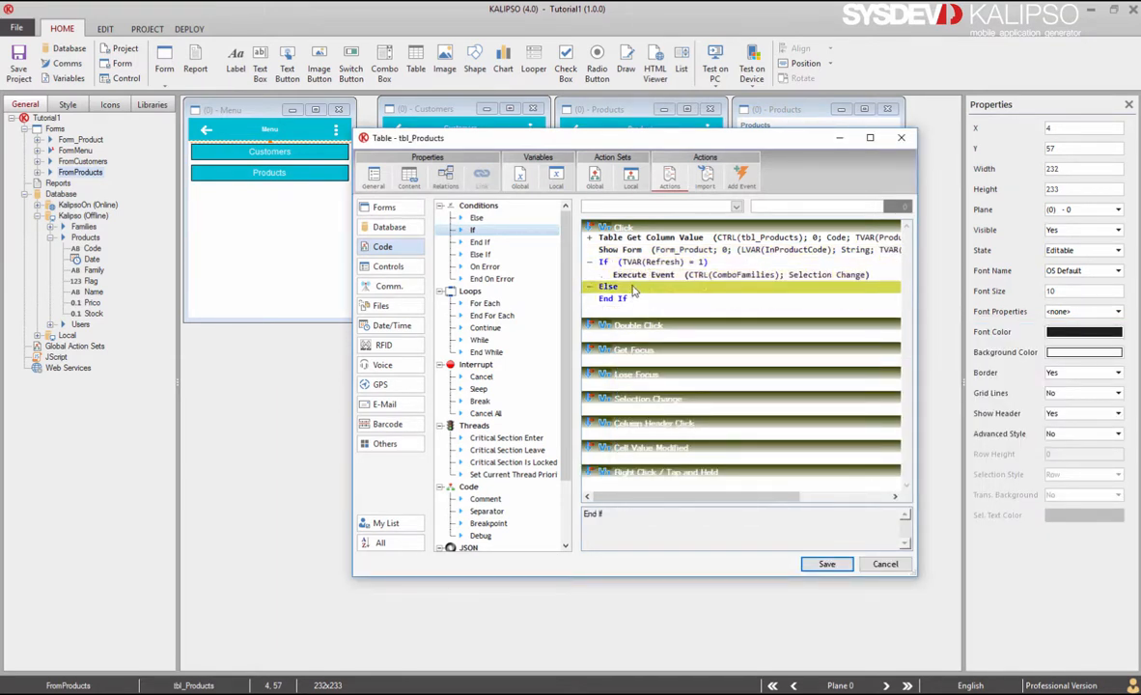
left_click(884, 564)
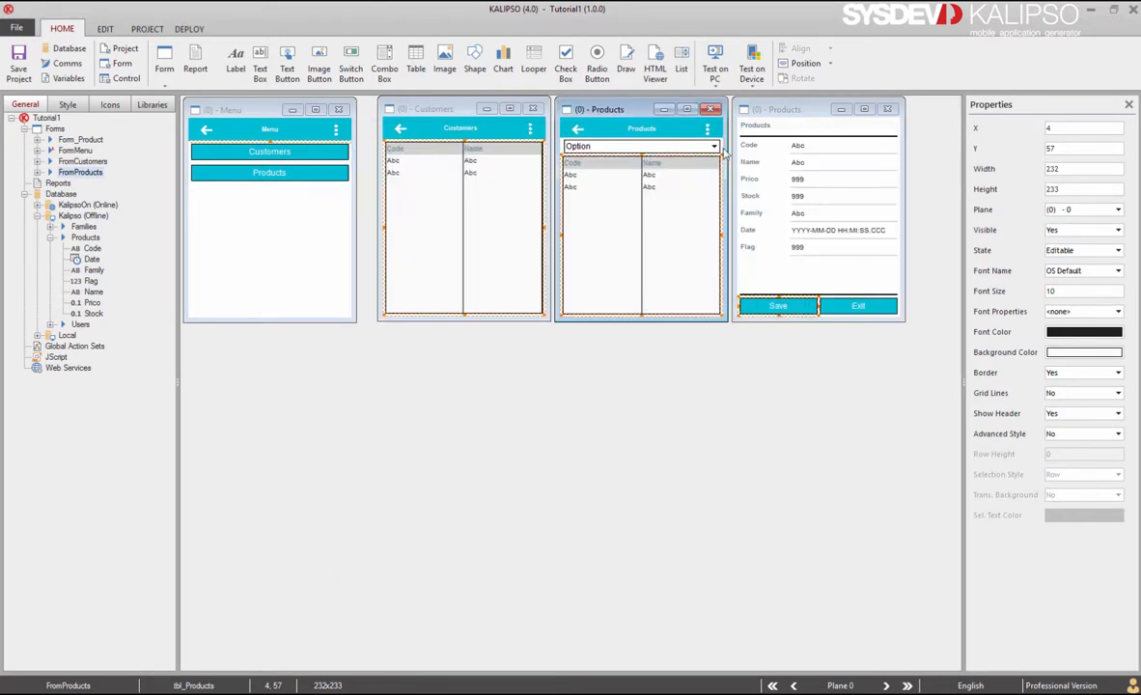
Test-run: save Carrots renamed Carrotsqwe, reopen it, exit without saving, end test.
left_click(714, 58)
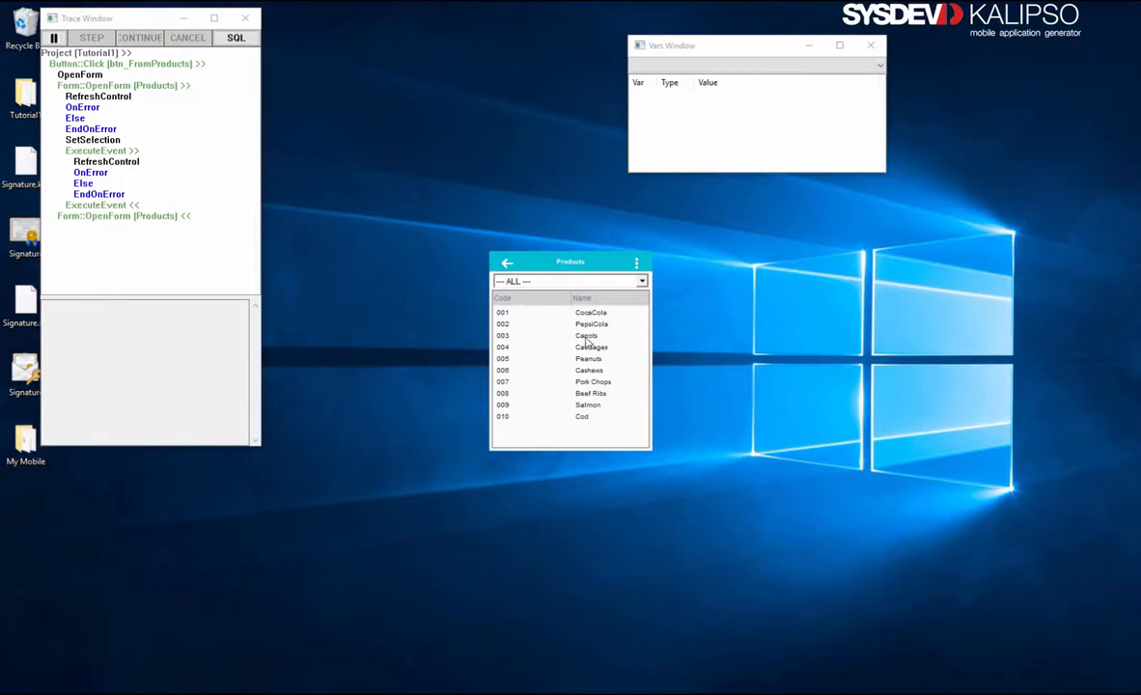
left_click(585, 335)
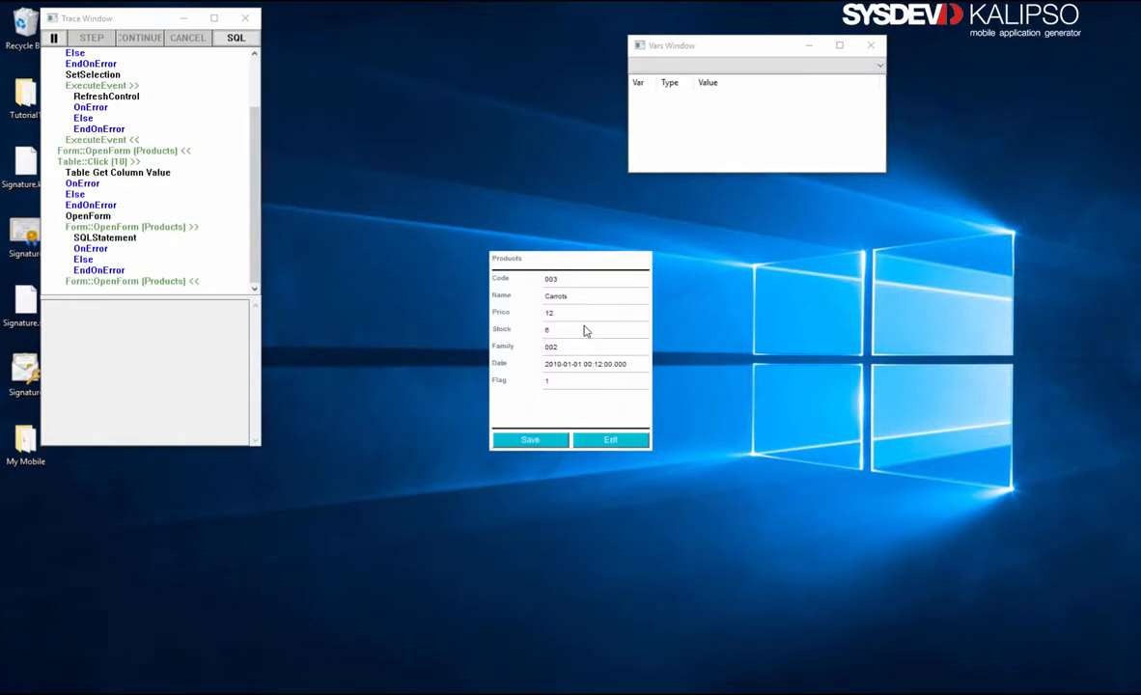
left_click(528, 439)
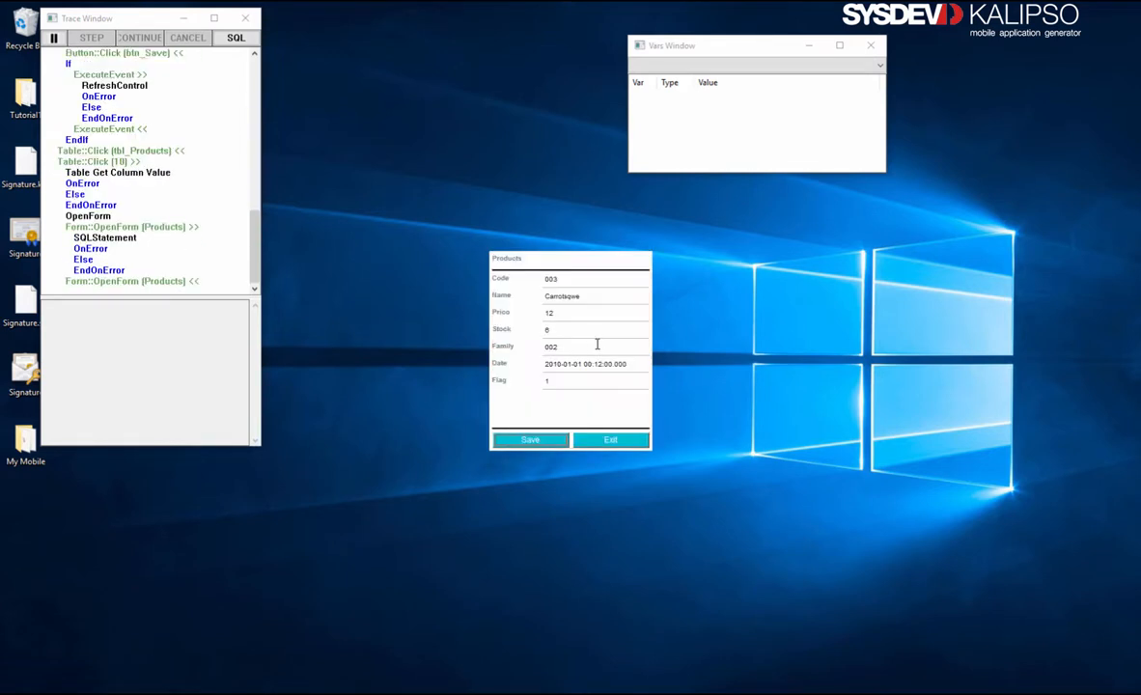
left_click(609, 439)
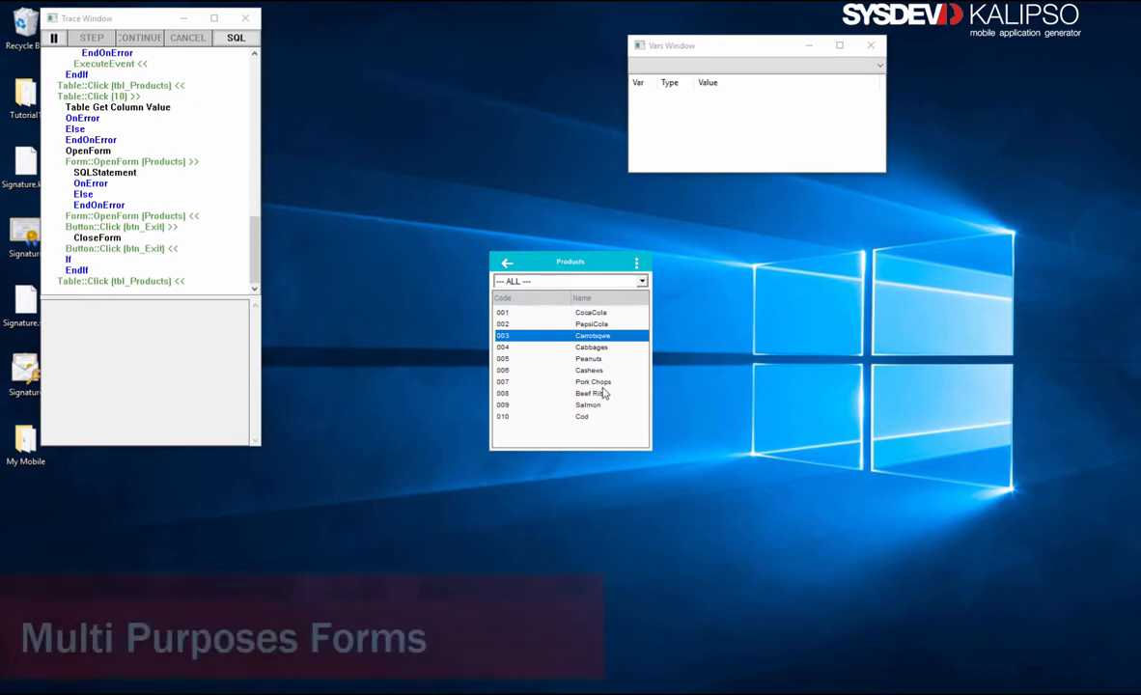
left_click(507, 261)
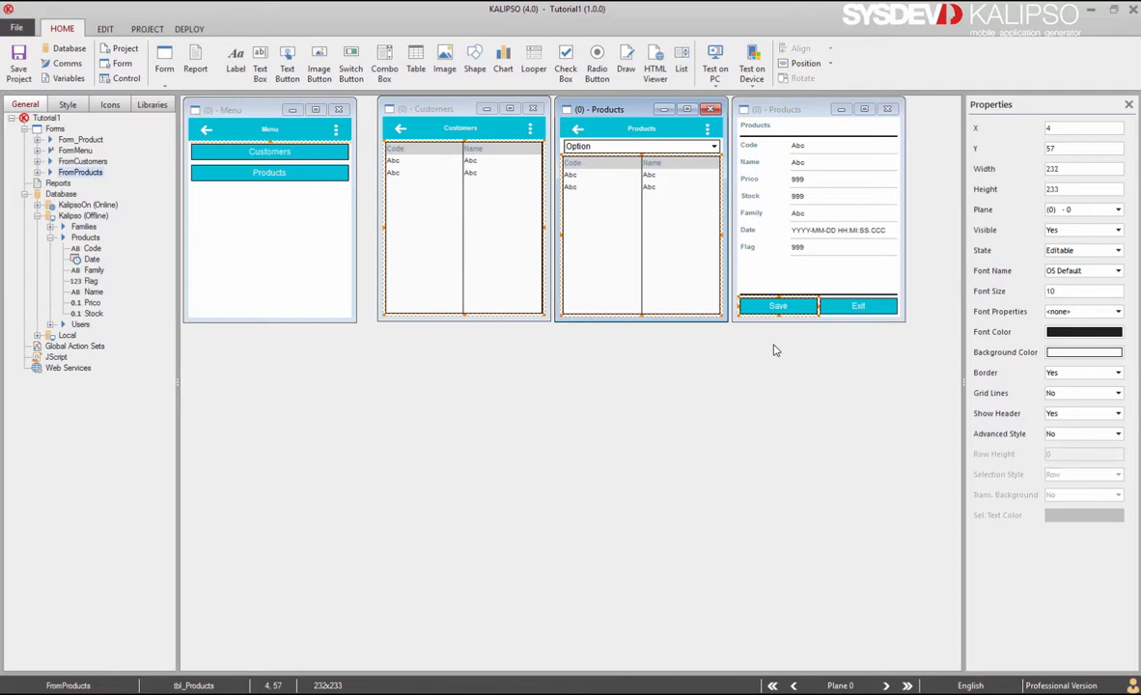
Wrap Form_Product's Open Form Select in If LVAR(InProductCode)="" / Else and save.
left_click(778, 305)
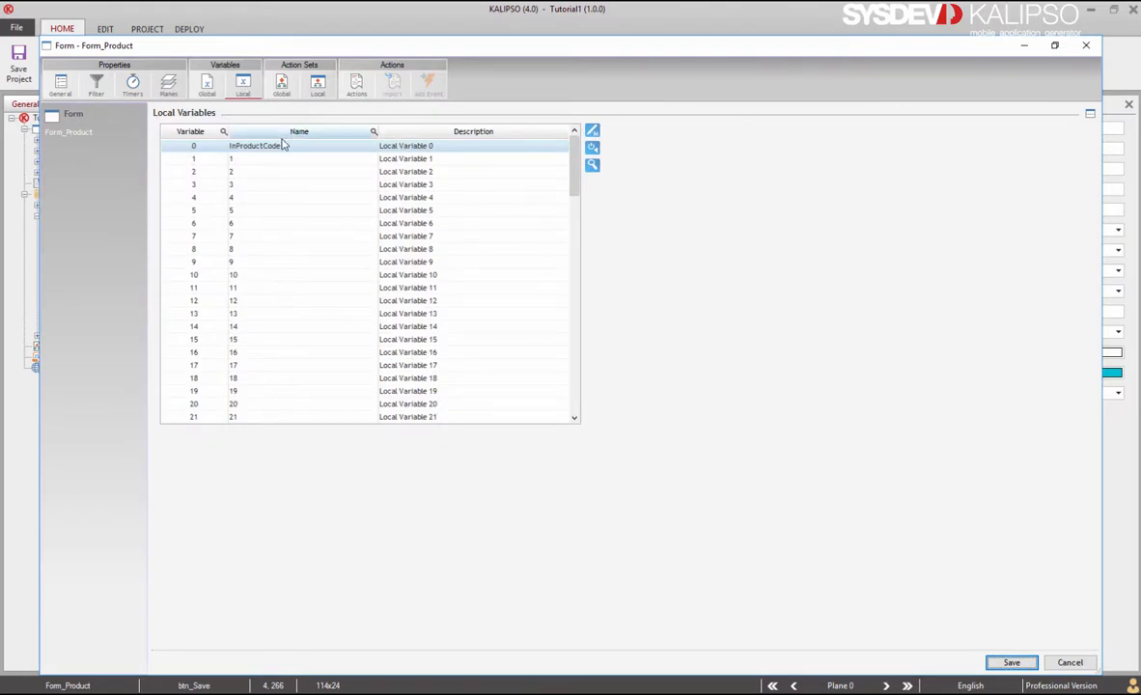
left_click(356, 85)
type("LVAR(InProductCode) = \"\"")
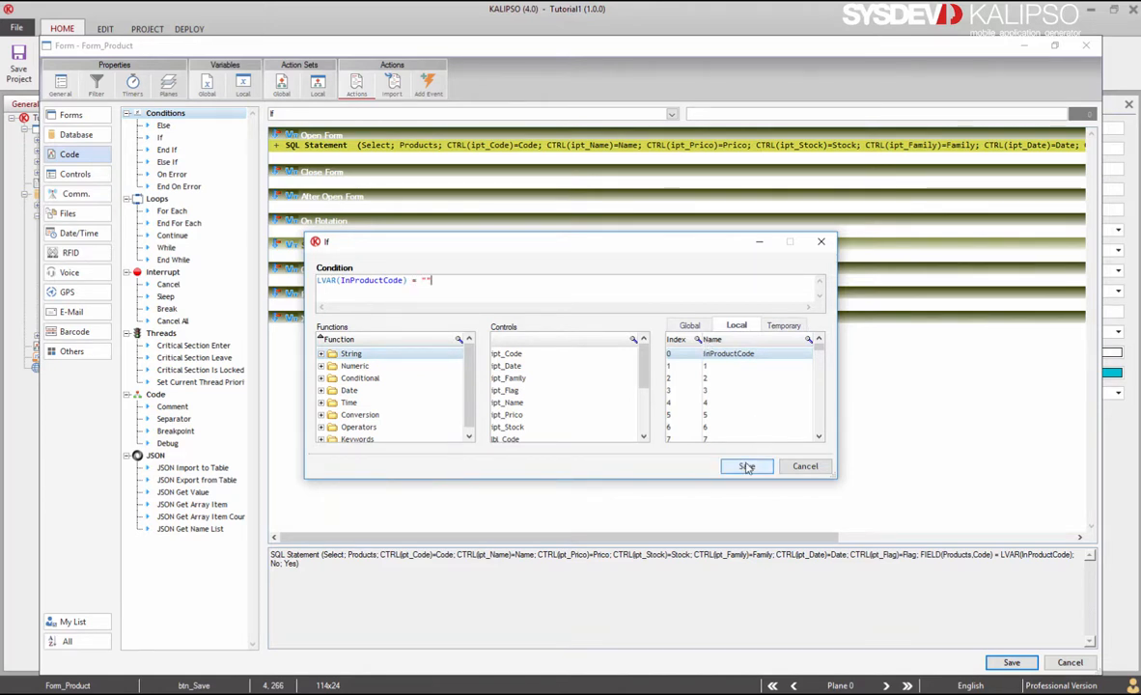
left_click(746, 466)
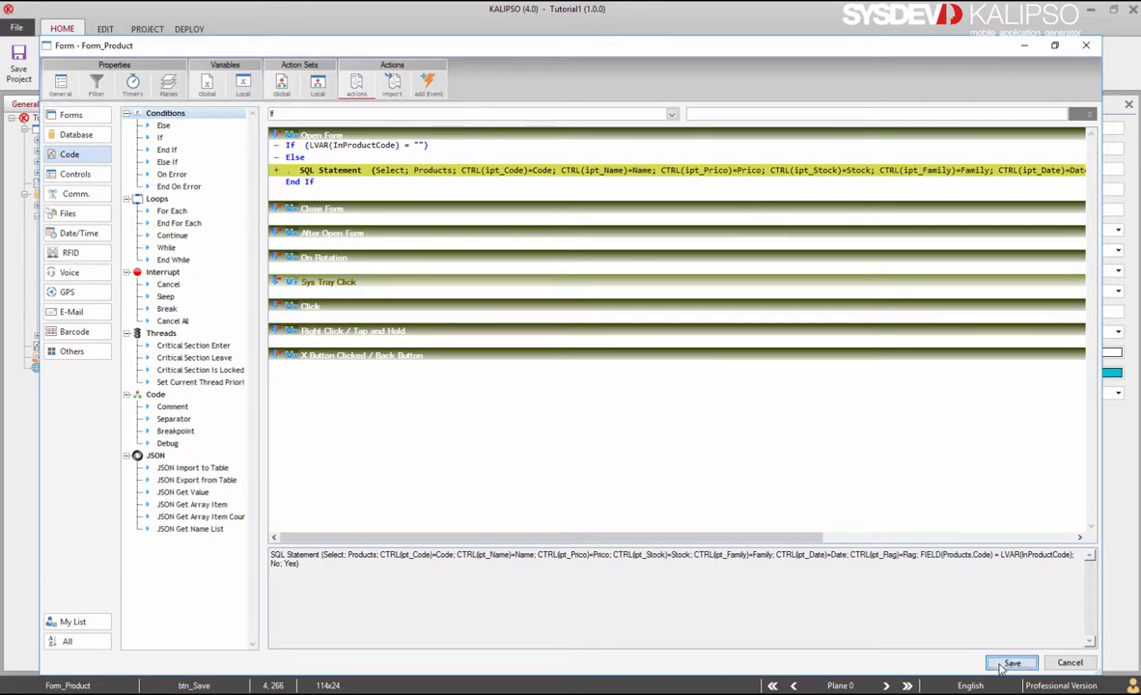
left_click(1010, 663)
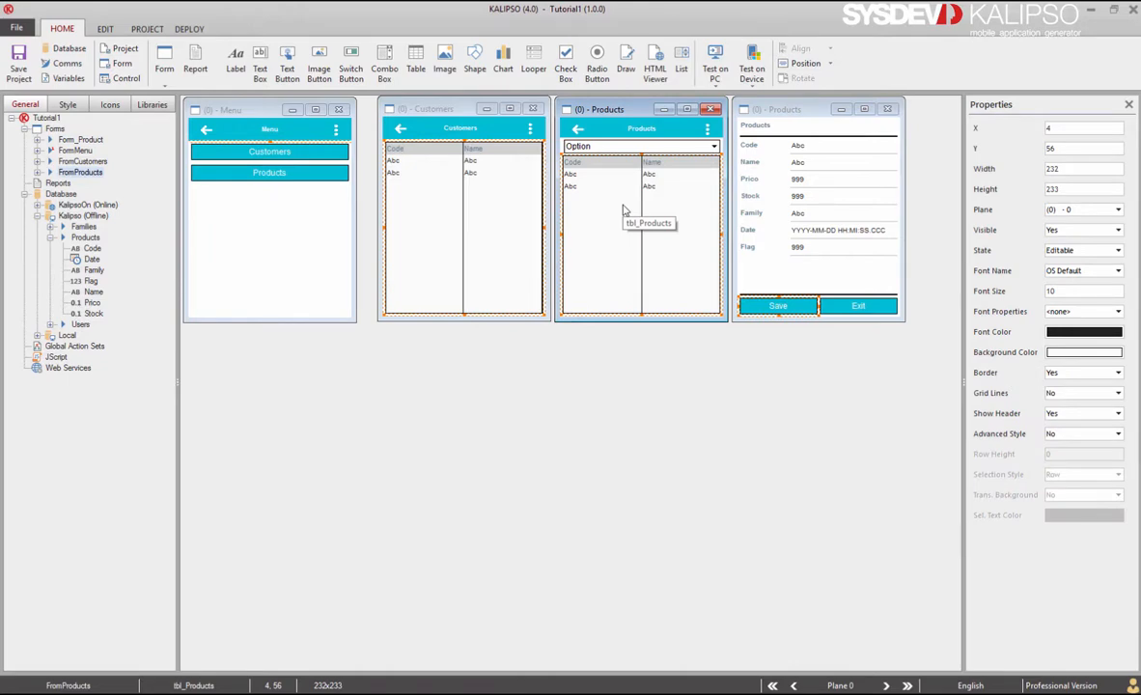
Add a Show Popup action with New and Edit choices to the products table click.
double_click(640, 232)
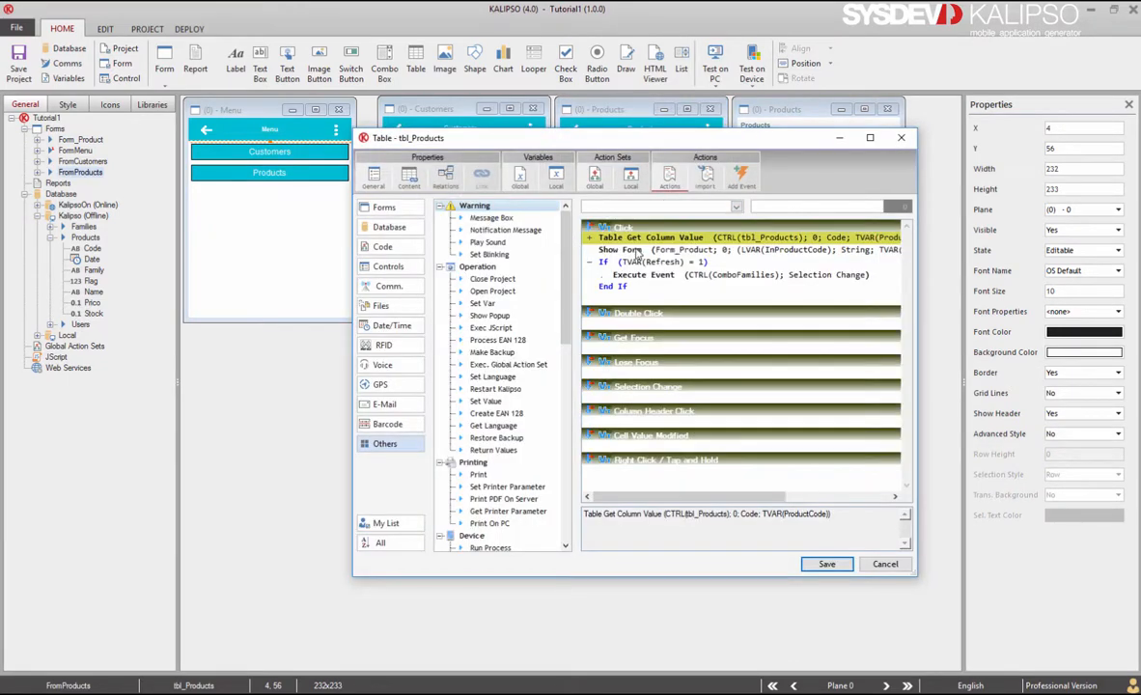
left_click(736, 205)
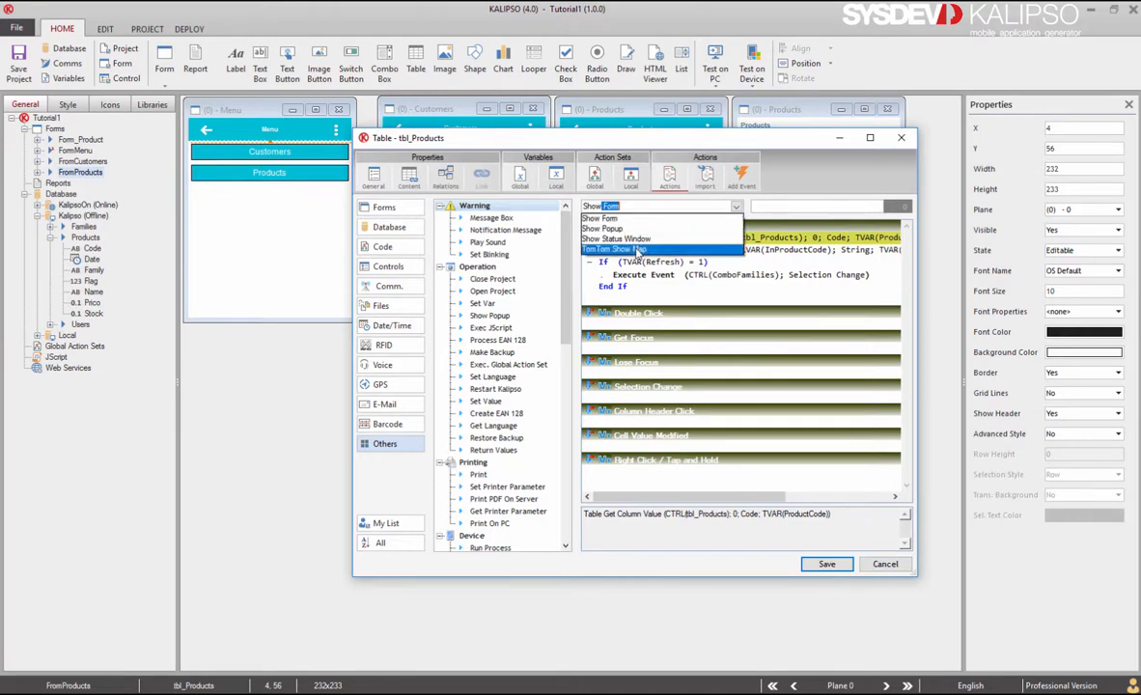
left_click(602, 228)
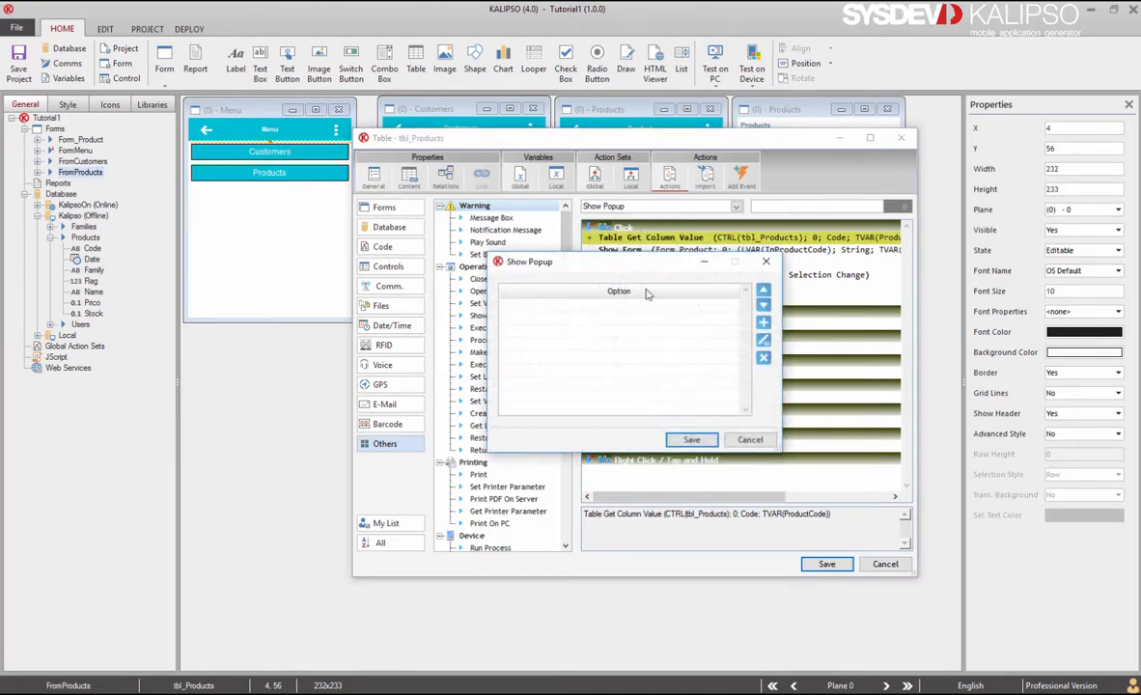
left_click(764, 323)
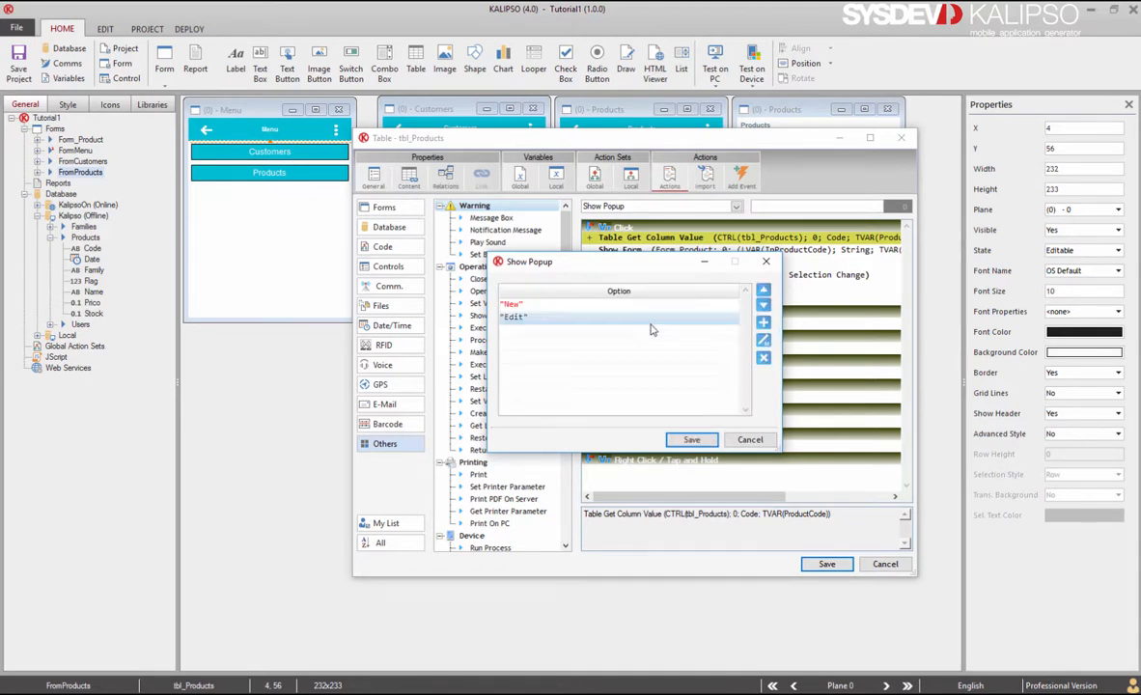
left_click(691, 439)
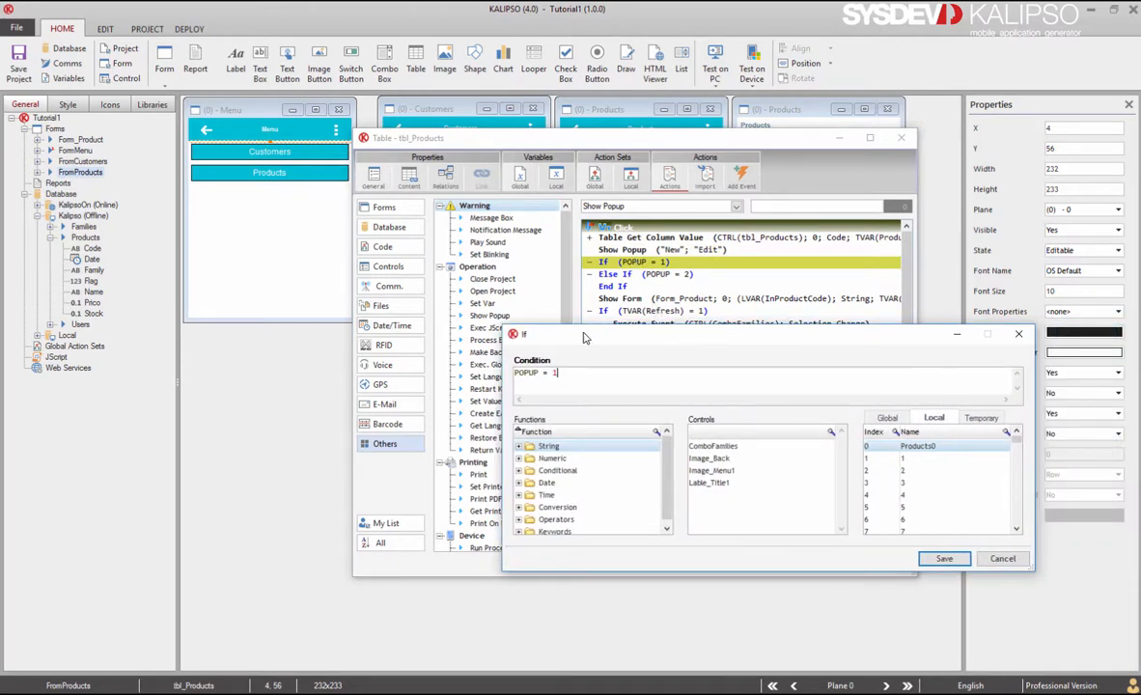
Confirm the POPUP = 1 condition and make New open Form_Product with an empty product code.
double_click(527, 373)
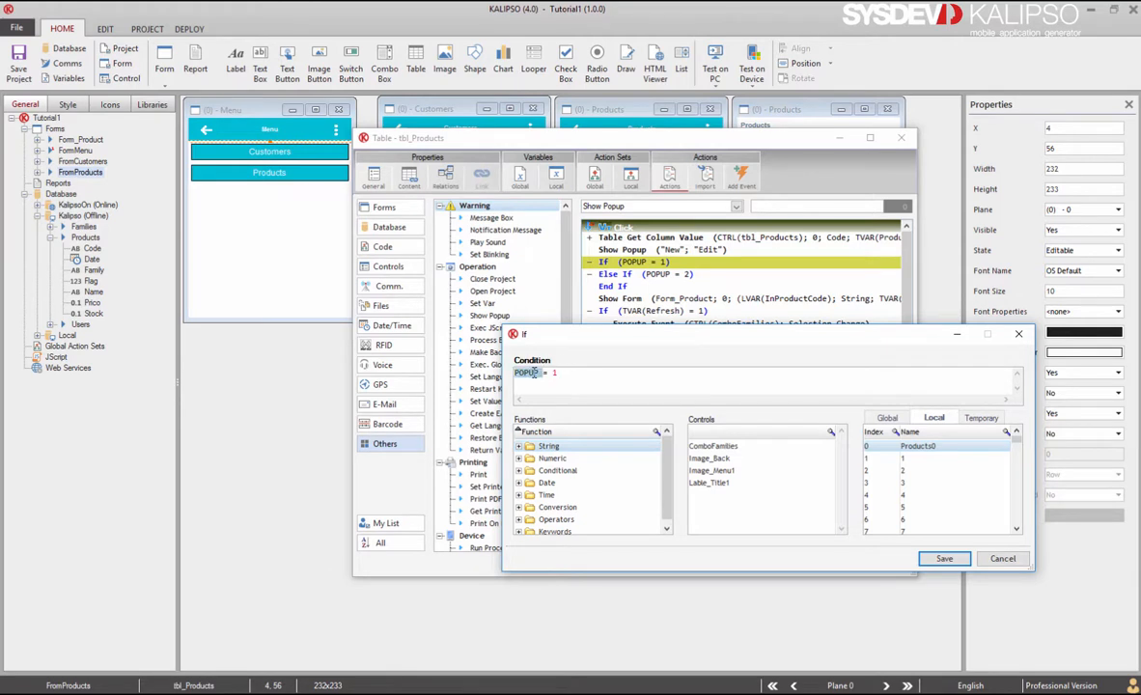
left_click(944, 557)
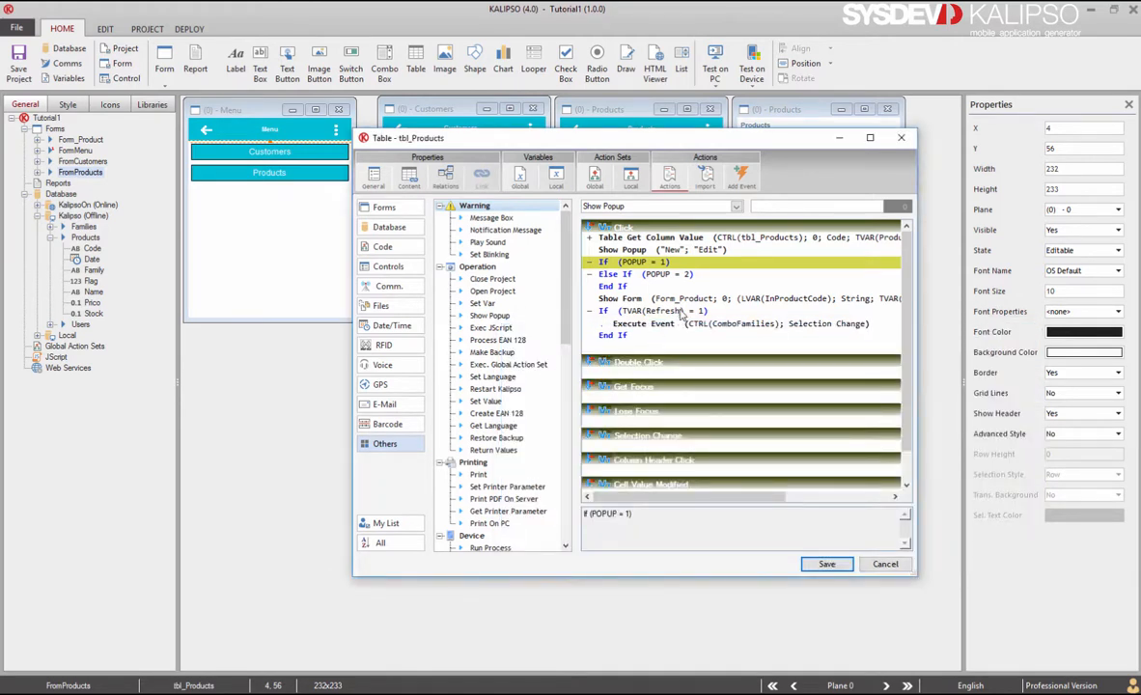
mouse_move(661, 249)
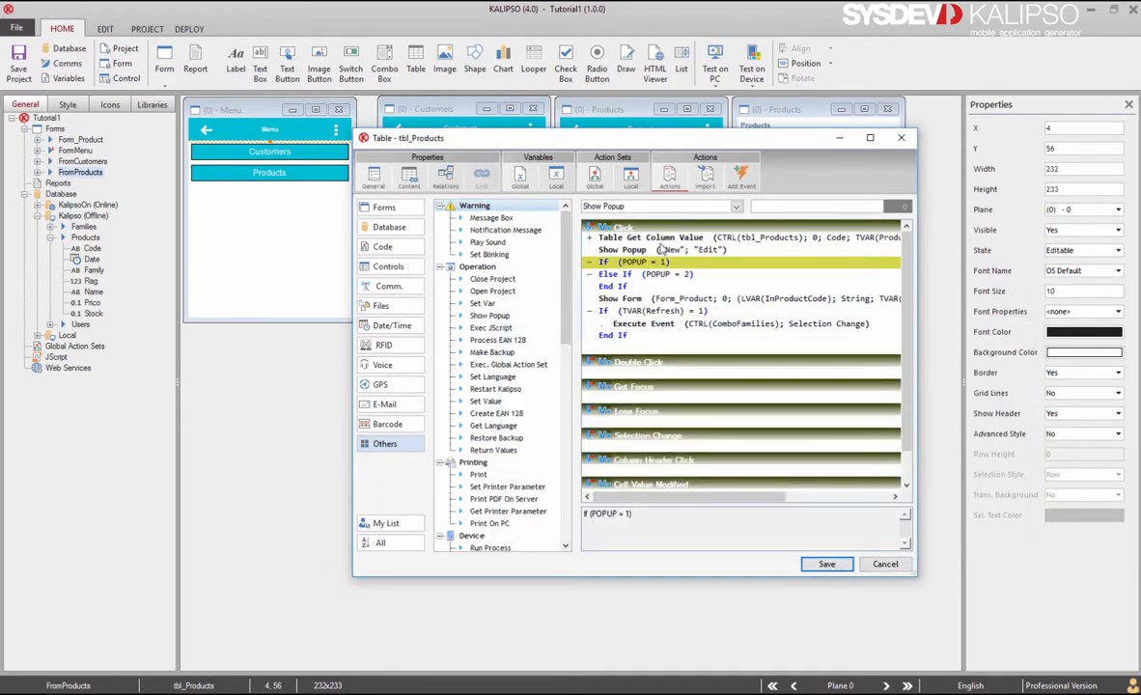
left_click(650, 237)
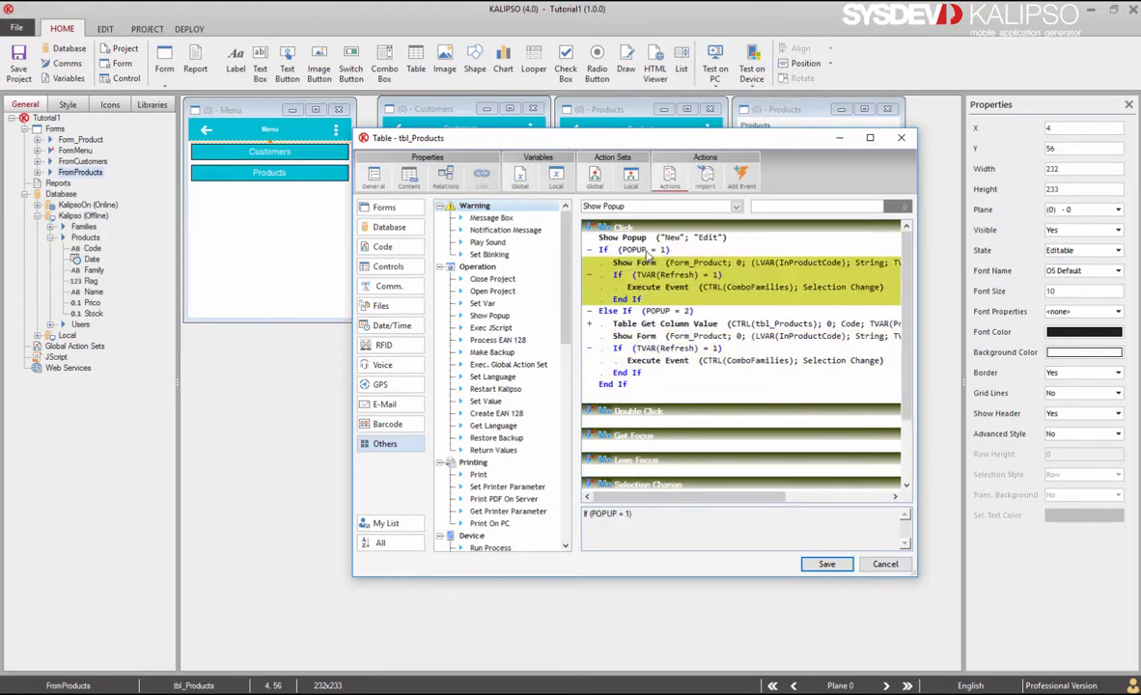
double_click(634, 263)
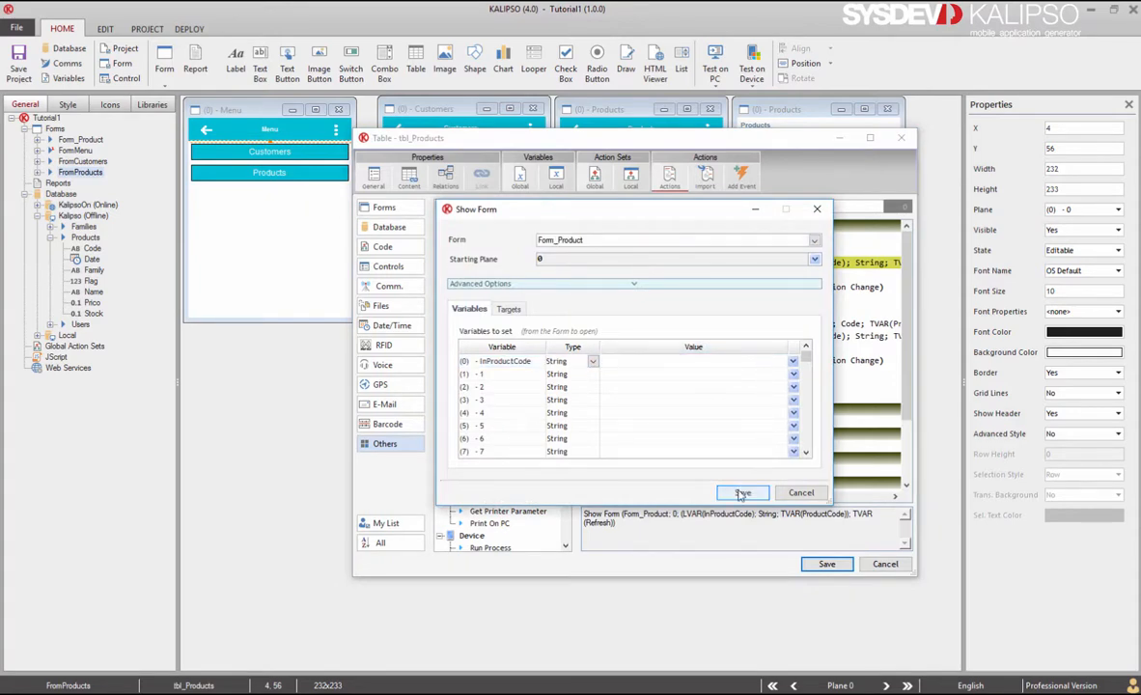
left_click(743, 493)
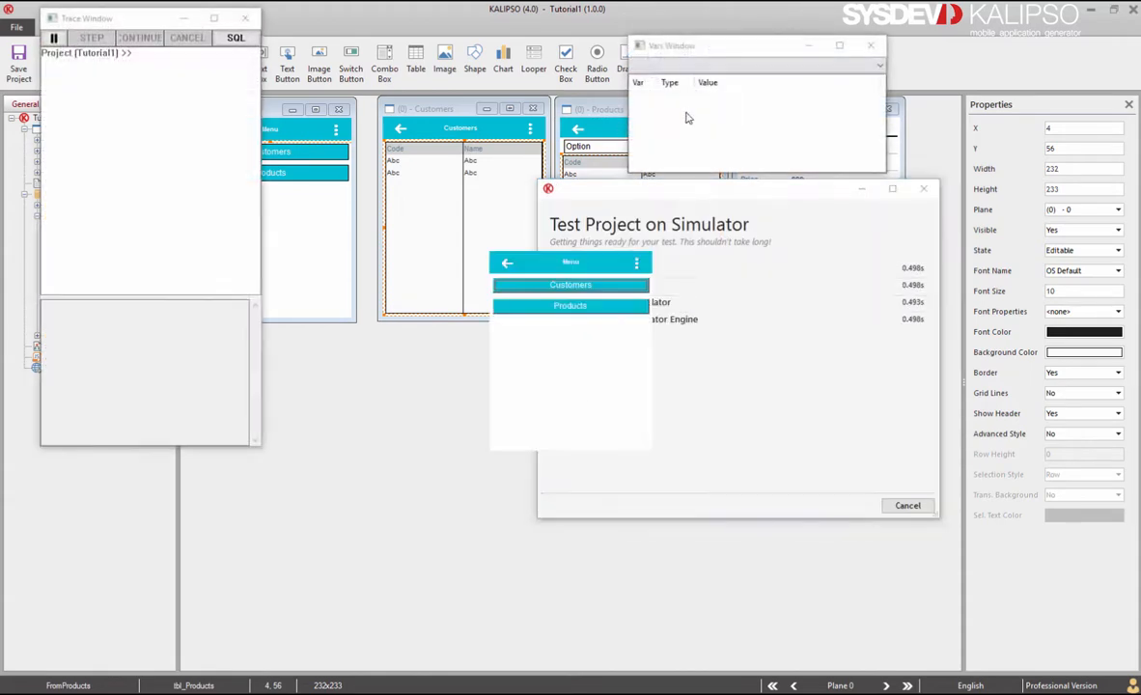
In the test run, rename Carrots to CarrotsQWEQWE and verify New opens an empty product form.
left_click(570, 305)
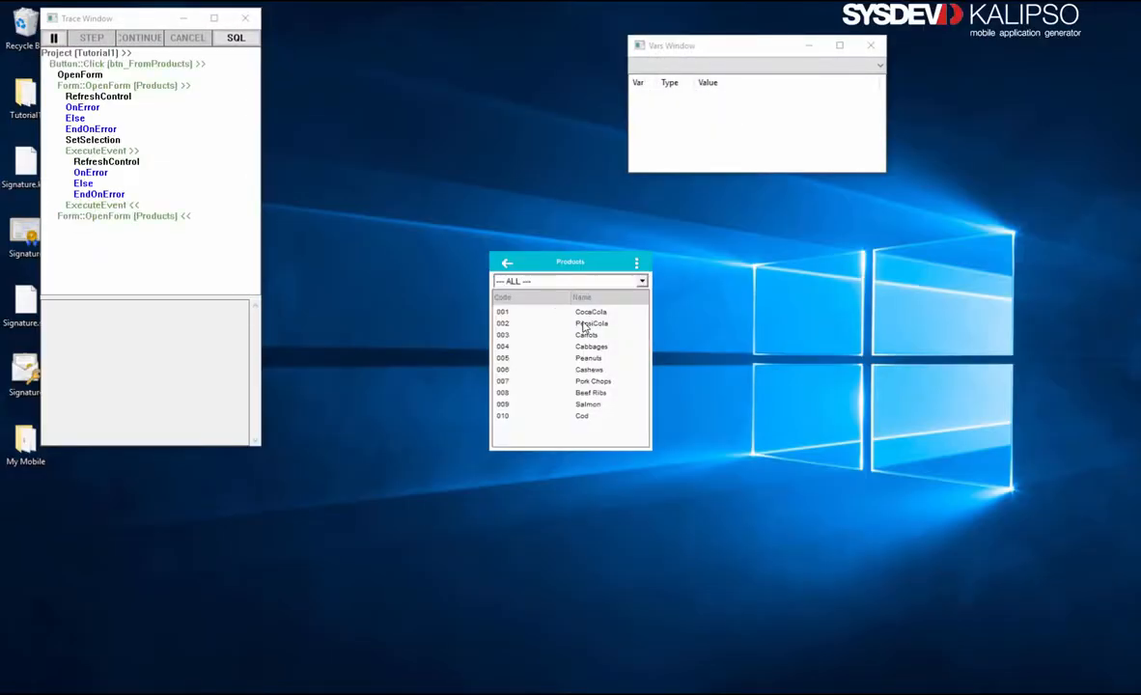
left_click(586, 335)
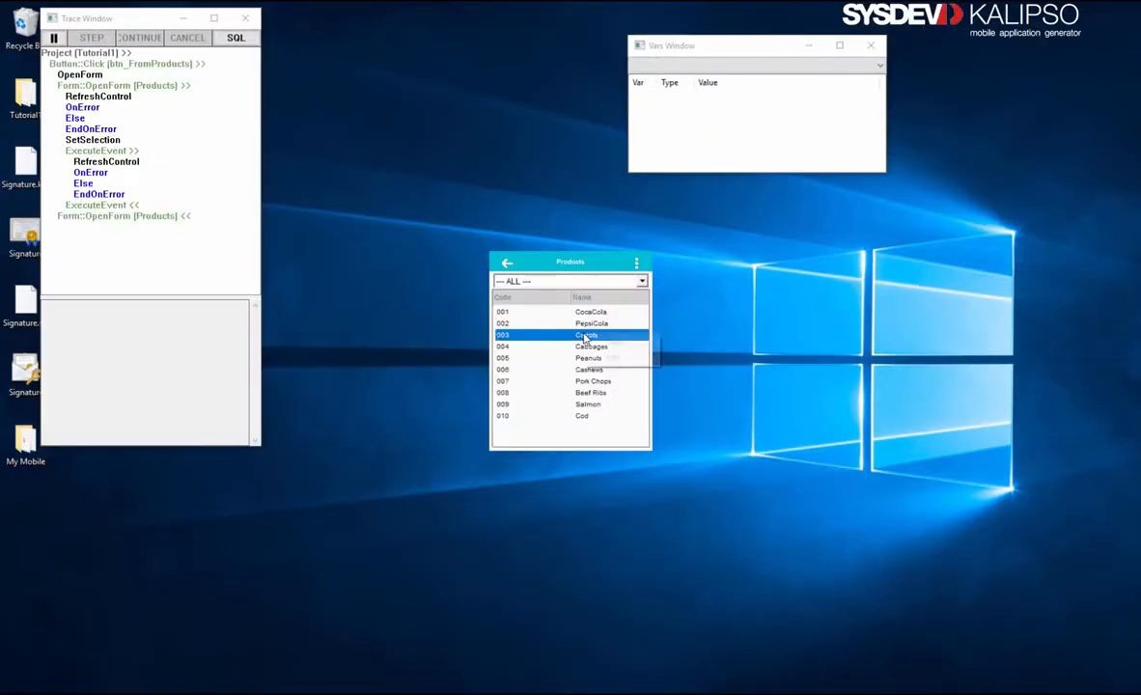
double_click(586, 334)
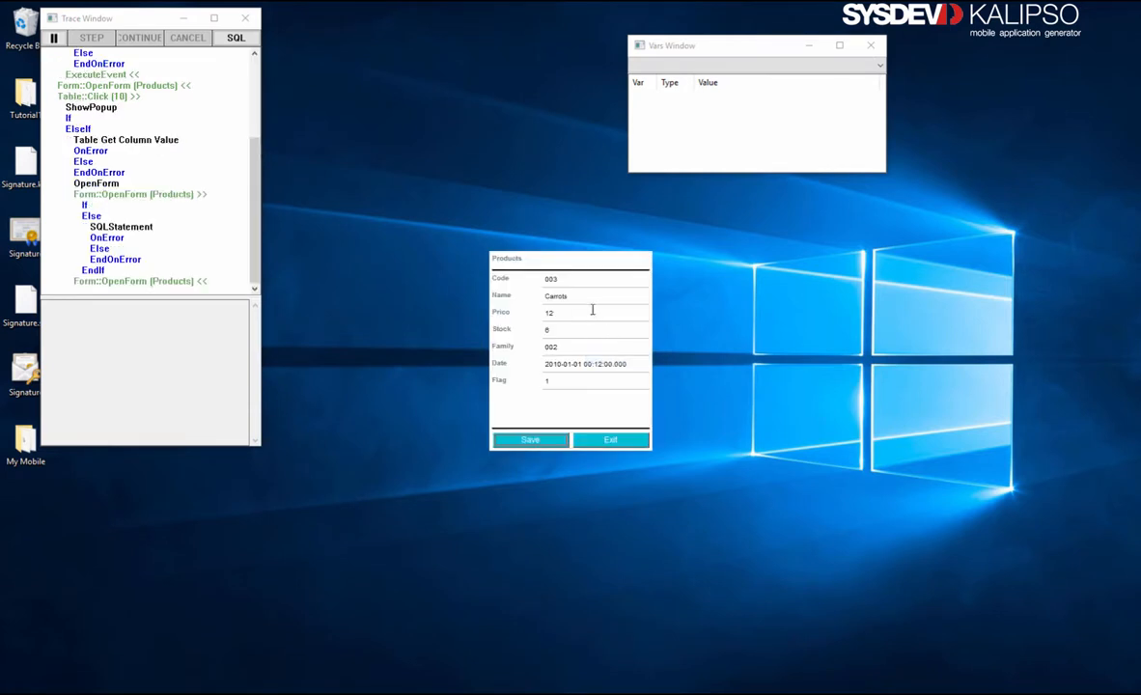
type("QW")
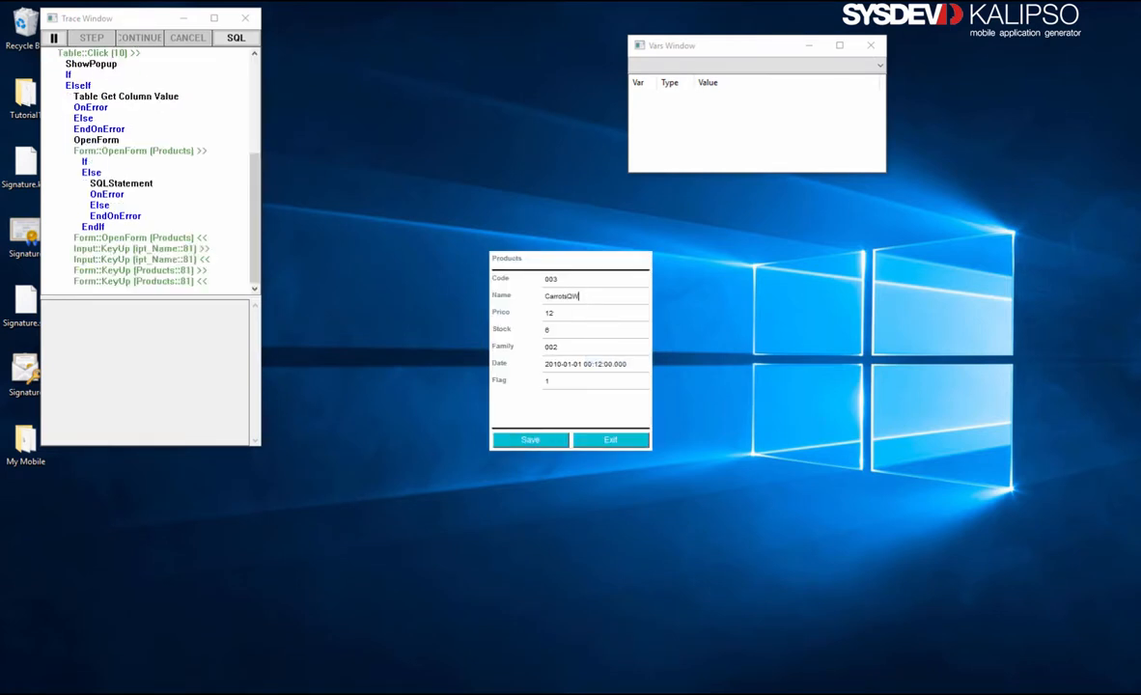
left_click(529, 439)
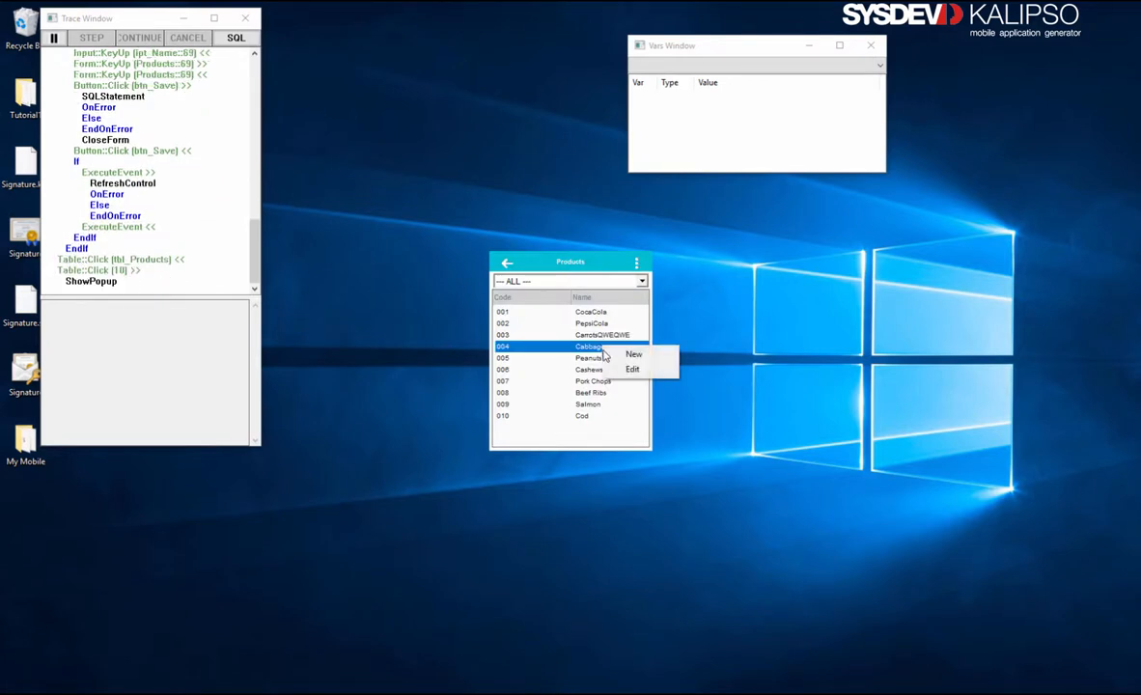
left_click(634, 354)
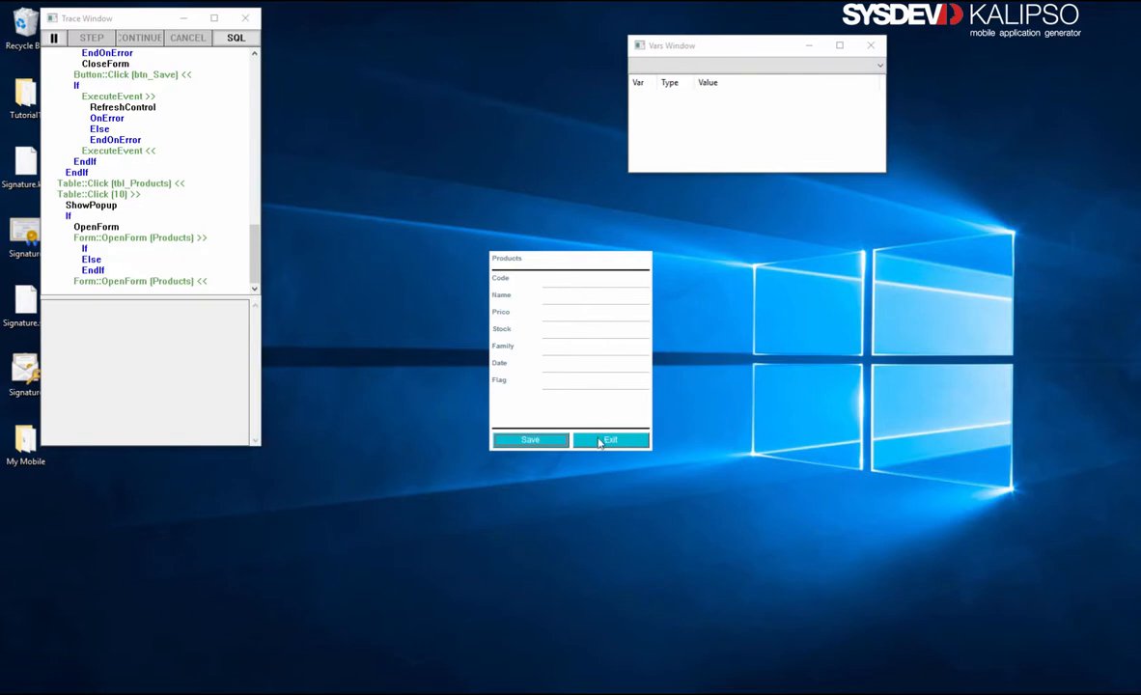
left_click(609, 440)
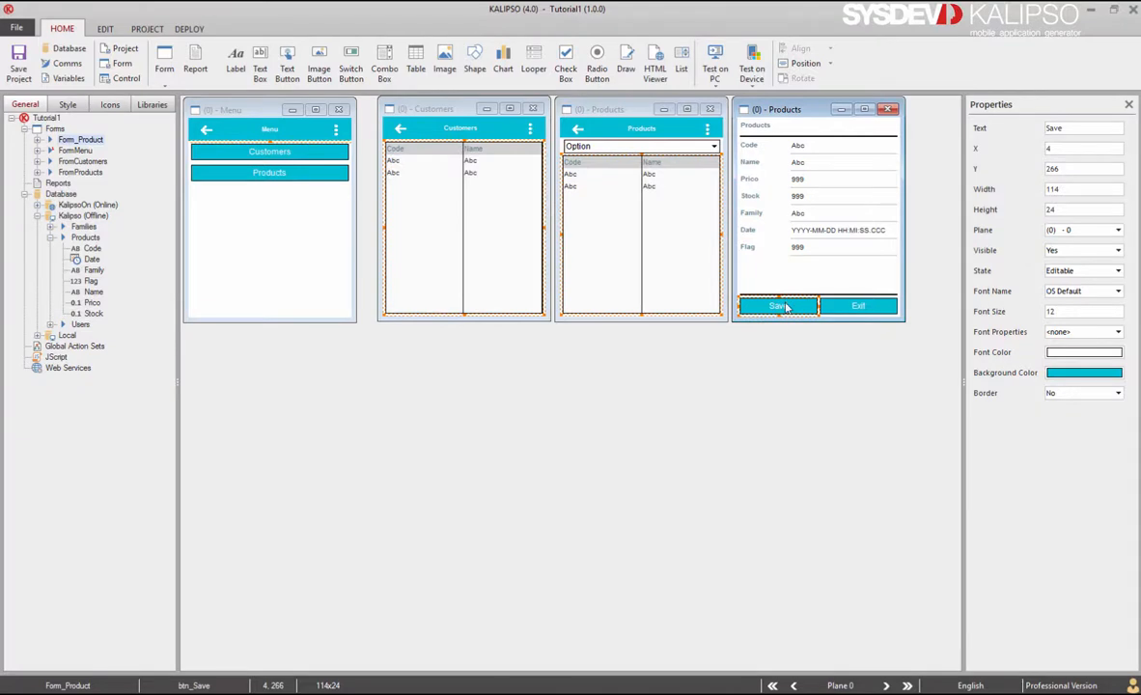
mouse_move(779, 306)
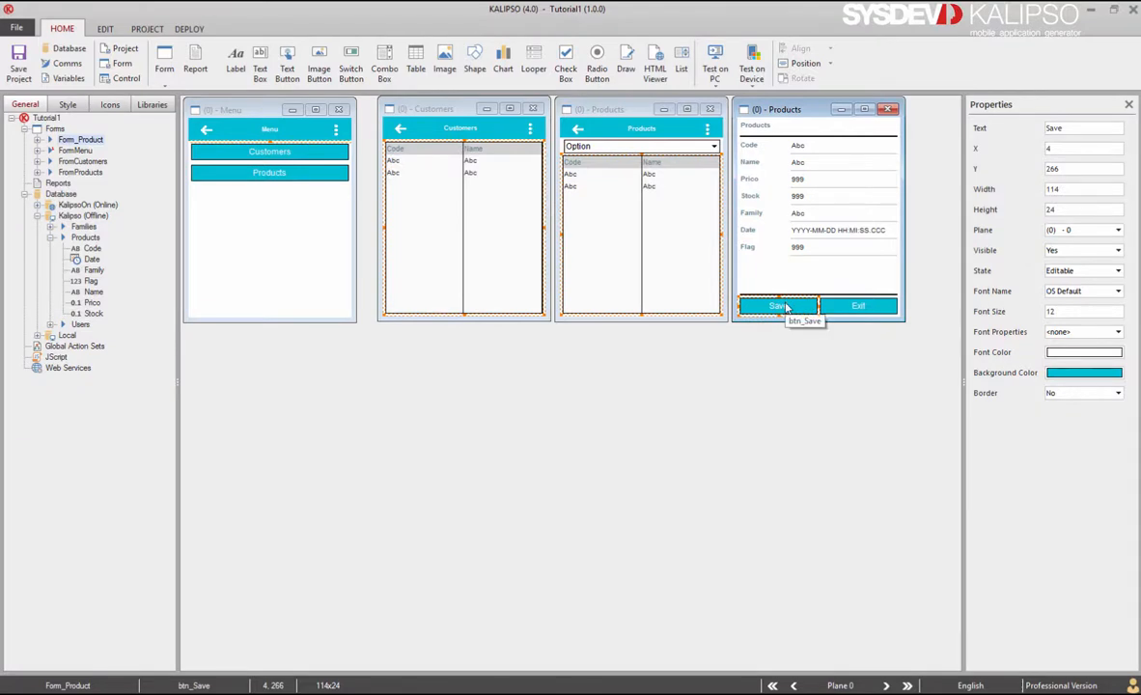
mouse_move(650, 205)
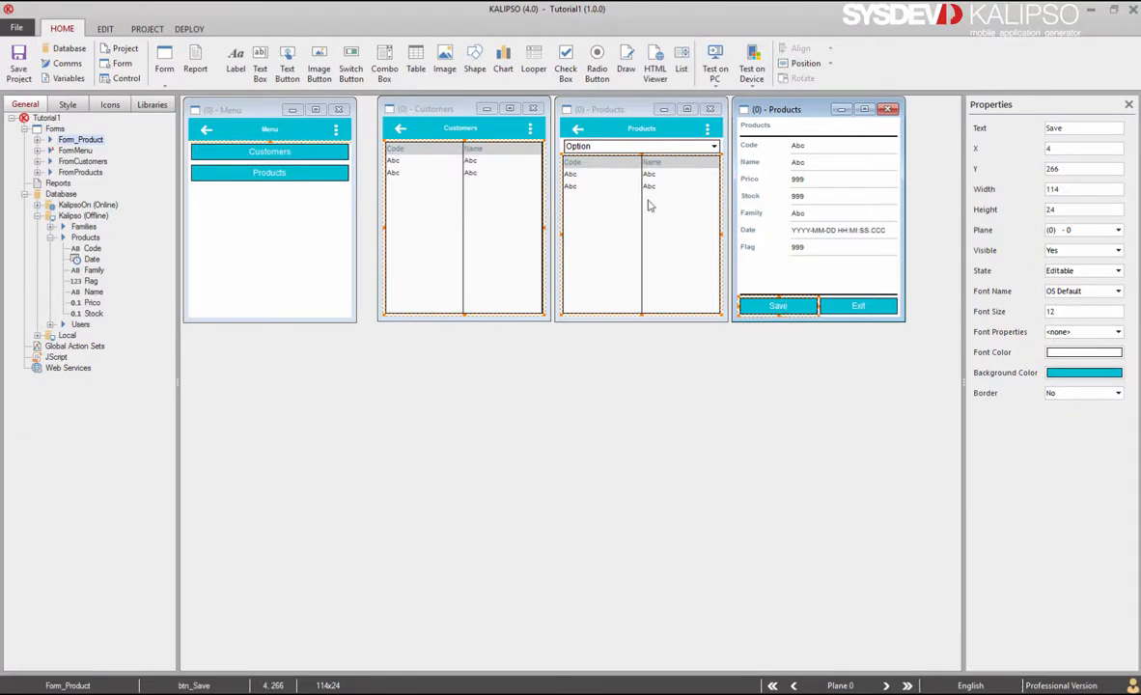
Inspect Form_Product's Open Form actions: the empty product code check and the product-loading branch.
double_click(777, 305)
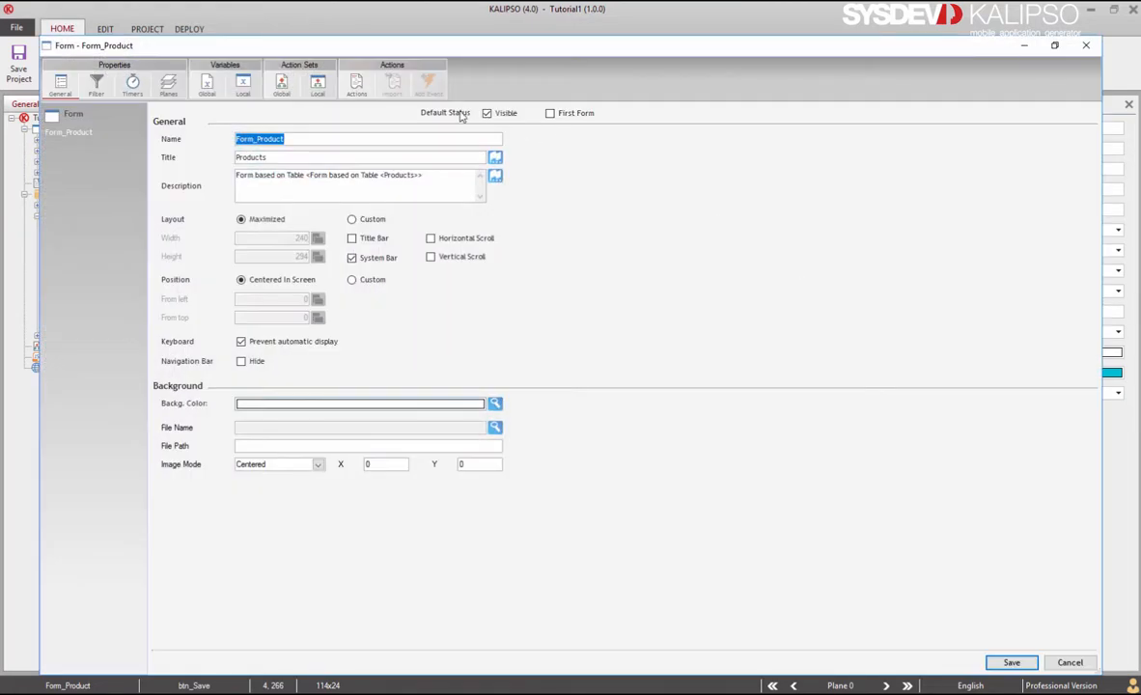
left_click(357, 84)
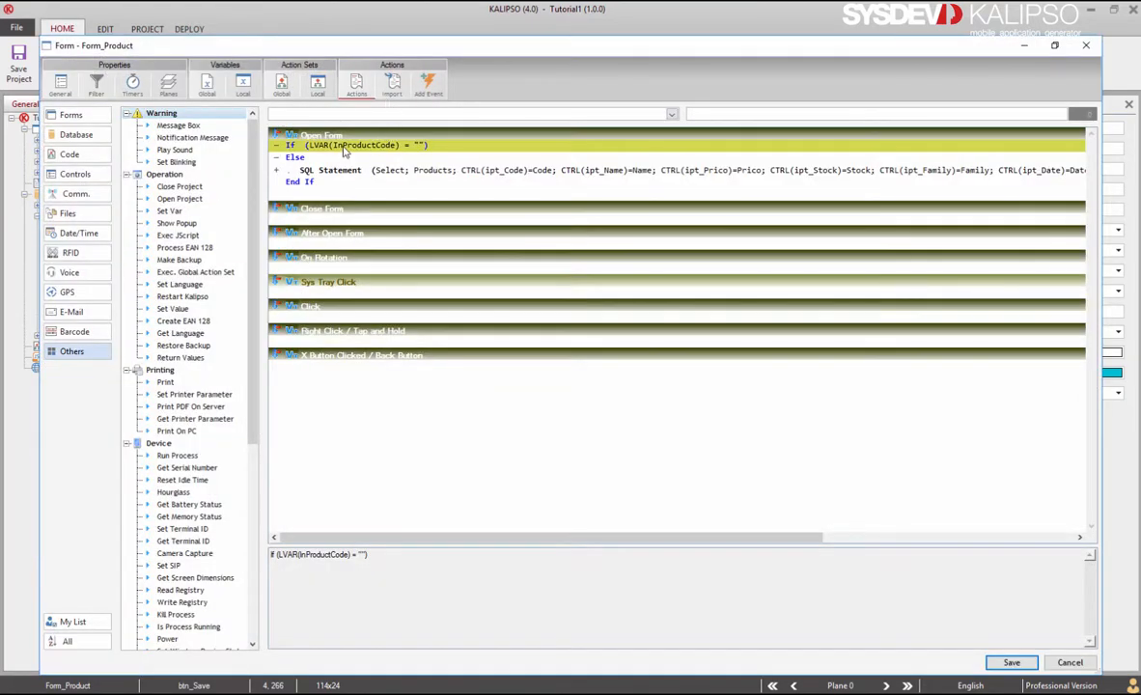
left_click(297, 156)
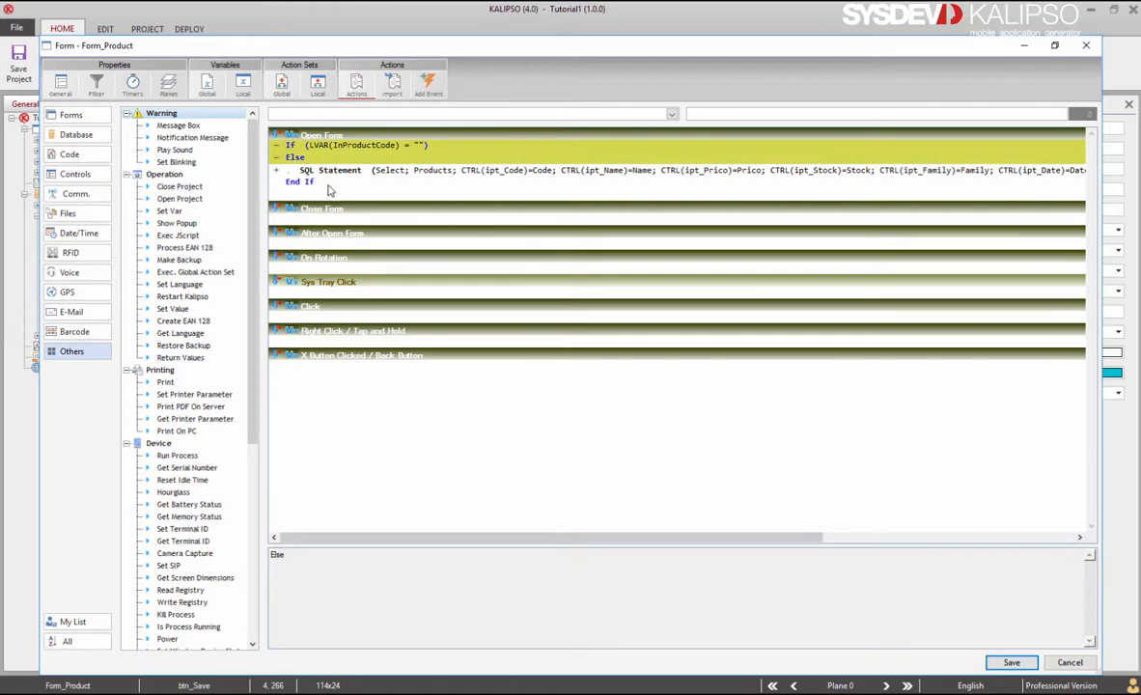
left_click(299, 181)
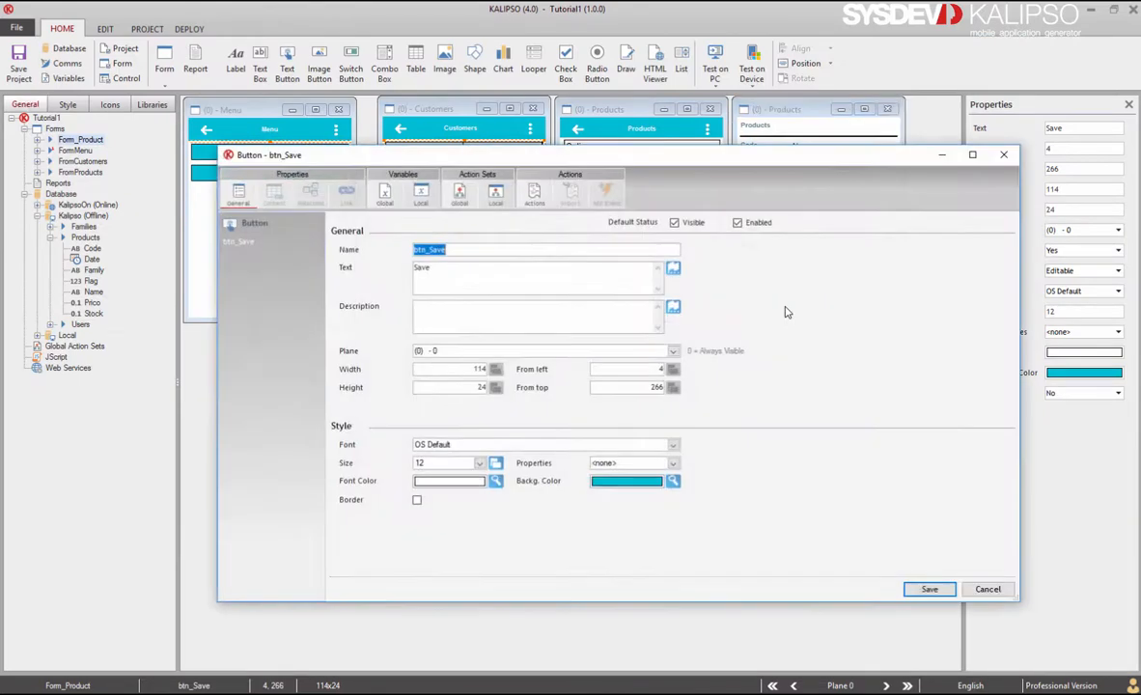
Add a 'Product Already Exists' message and Cancel before Insert, with Update in the Else branch.
left_click(534, 190)
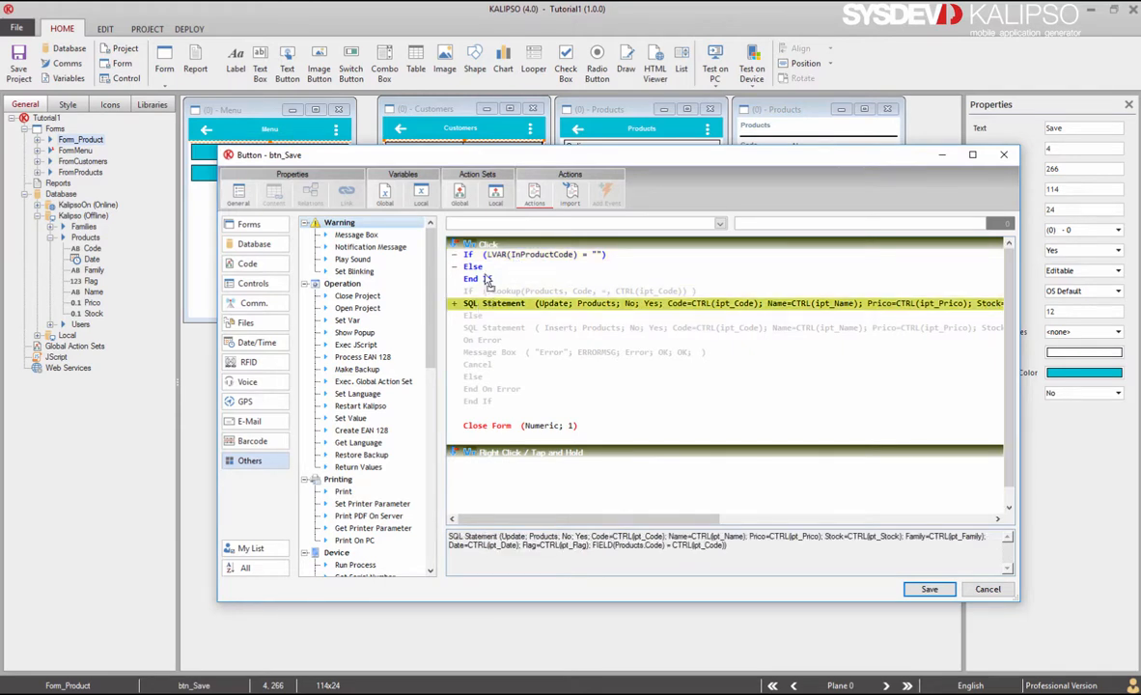
left_click(579, 303)
type("\"Product Already Exists\"")
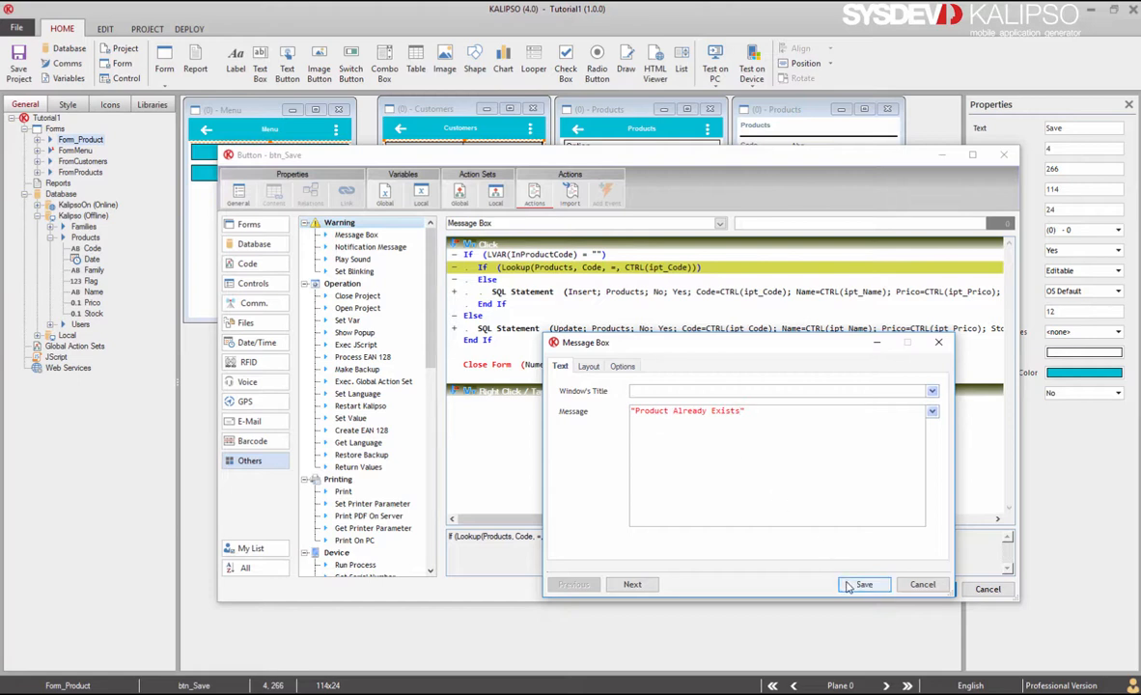
left_click(862, 584)
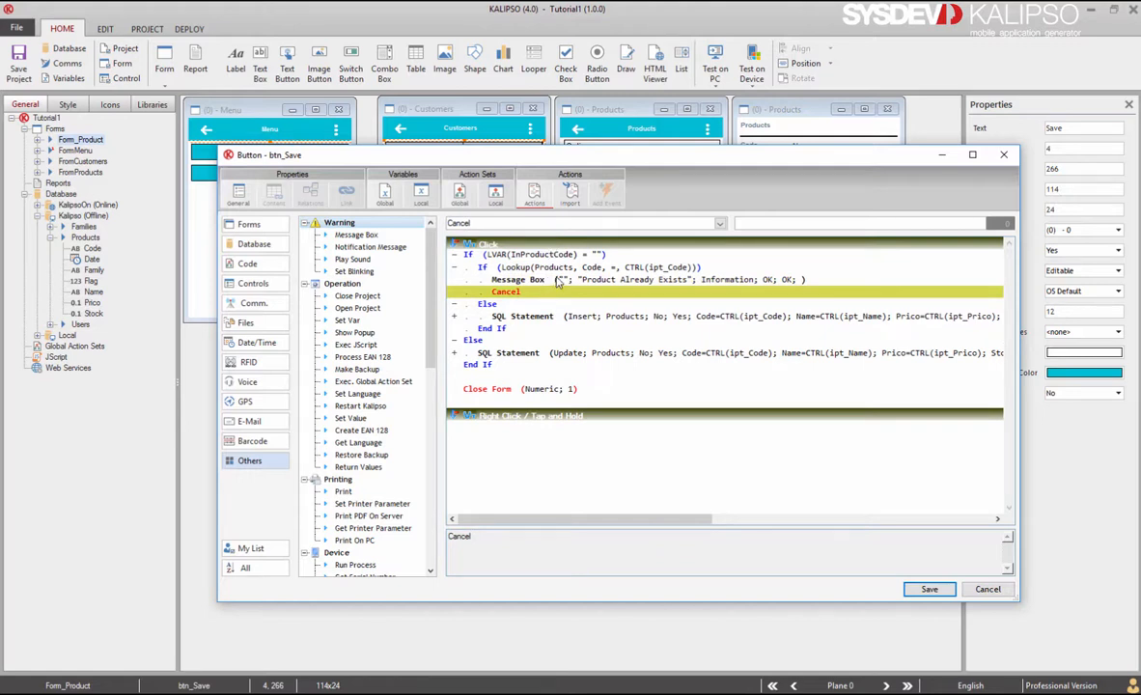
left_click(473, 340)
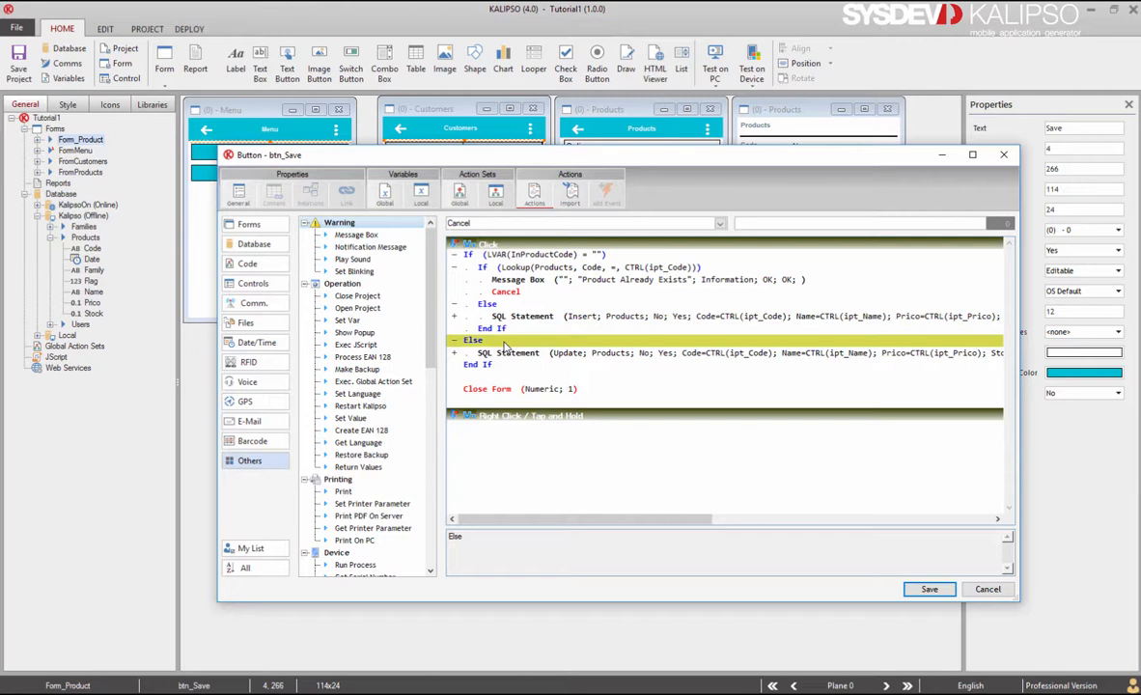
left_click(521, 353)
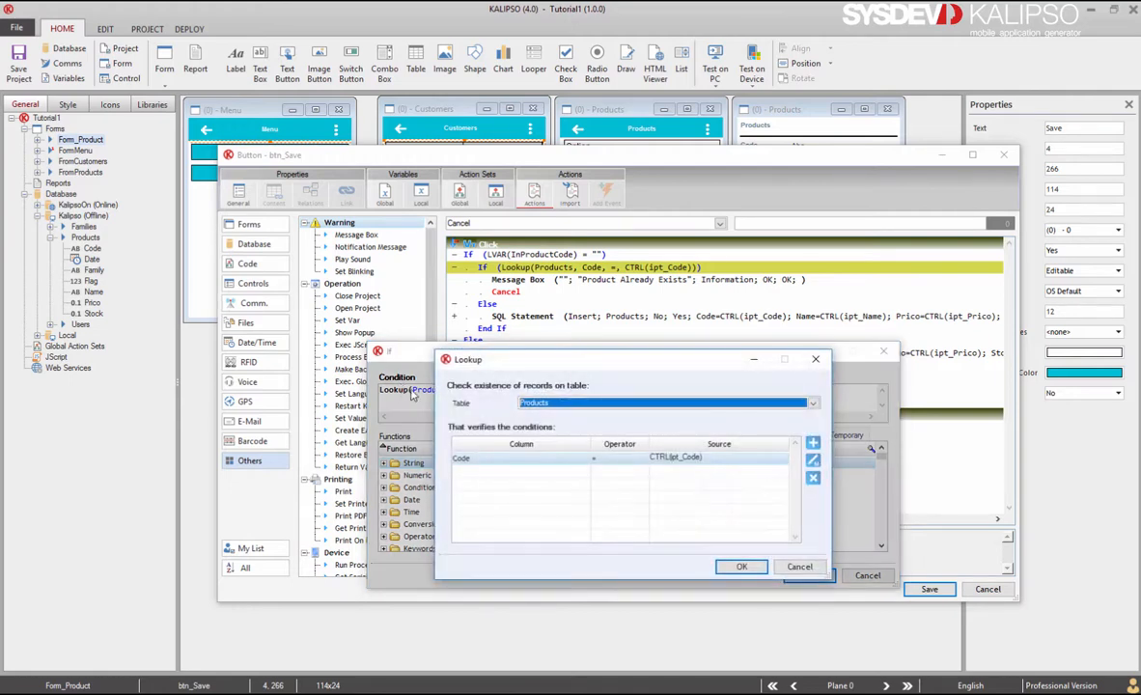
mouse_move(678, 426)
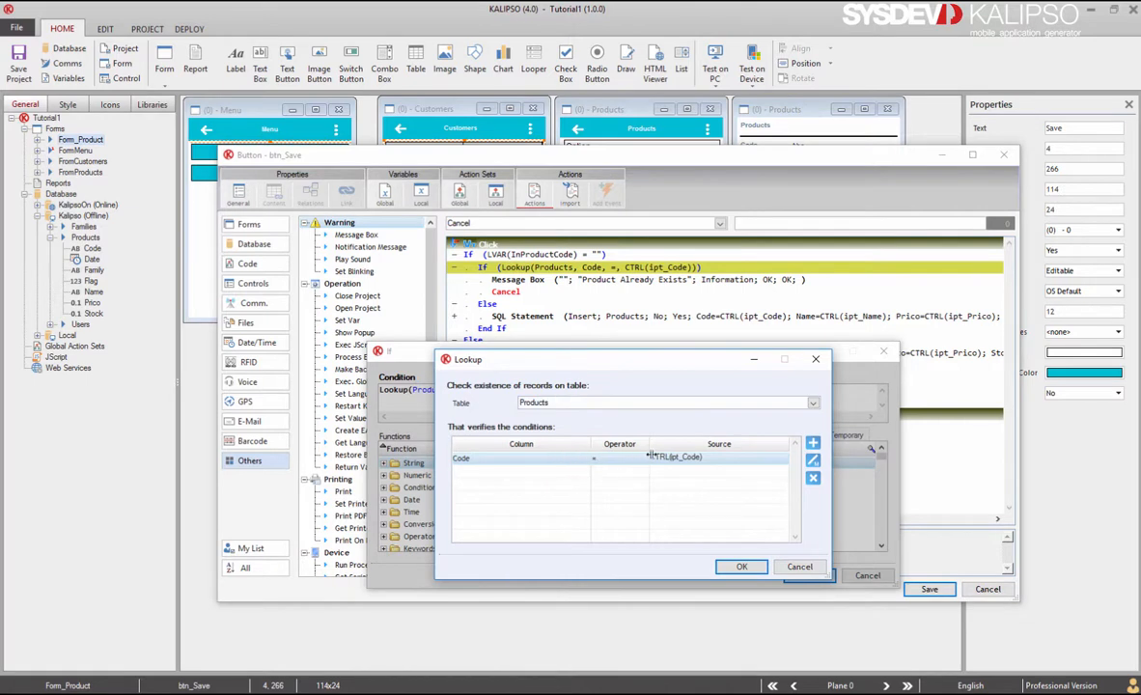
mouse_move(732, 461)
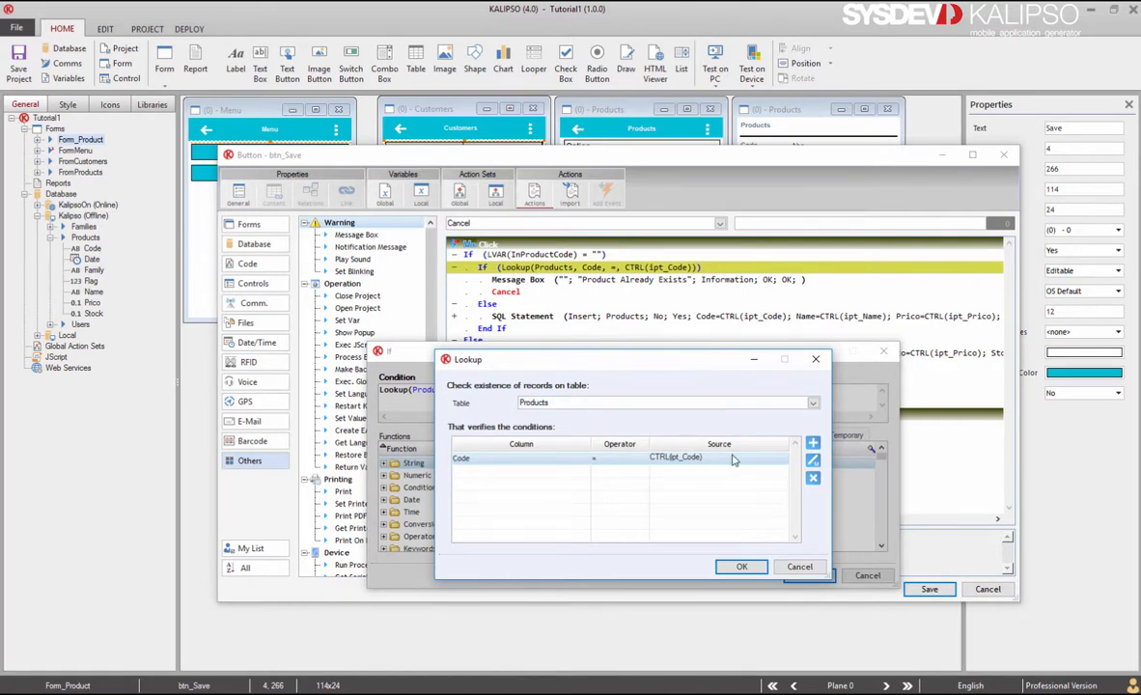
Confirm the Lookup condition on Products where Code = CTRL(ipt_Code).
left_click(741, 567)
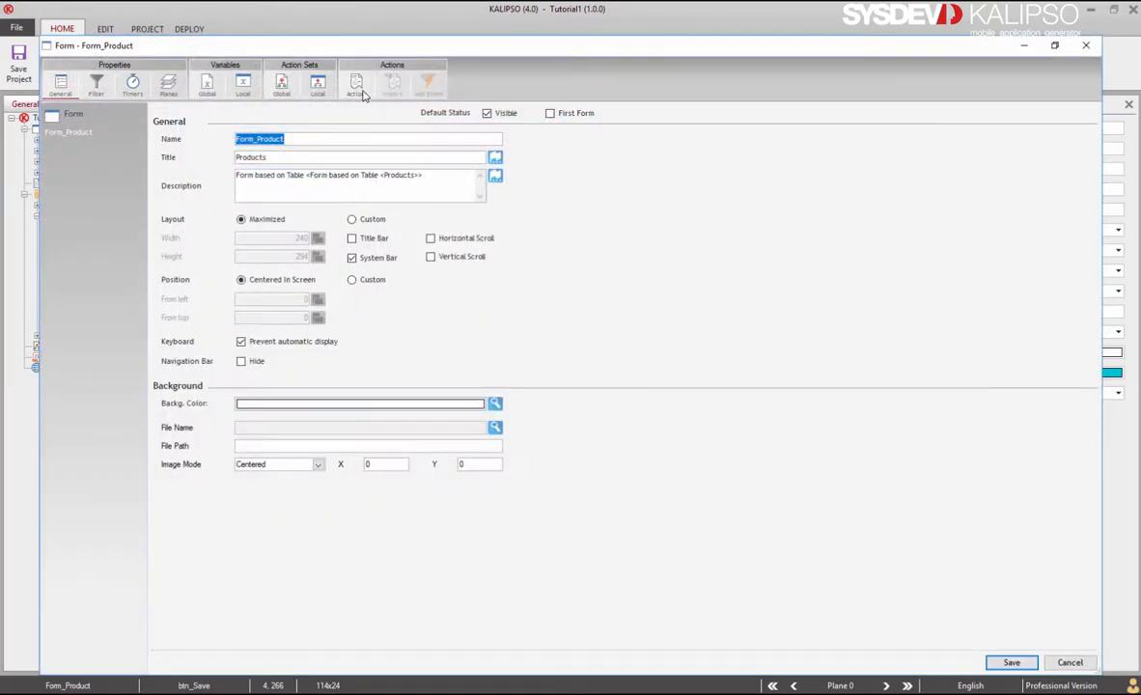
Review Form_Product's Open Form event and cancel the Set Property dialog.
left_click(356, 87)
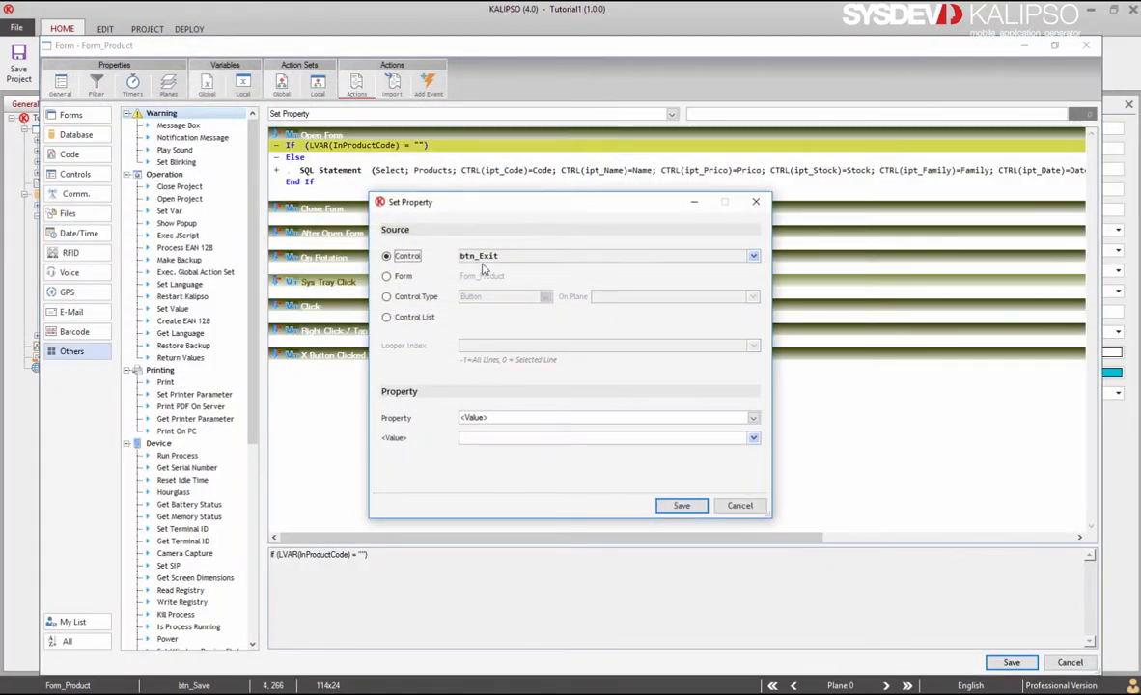
left_click(751, 255)
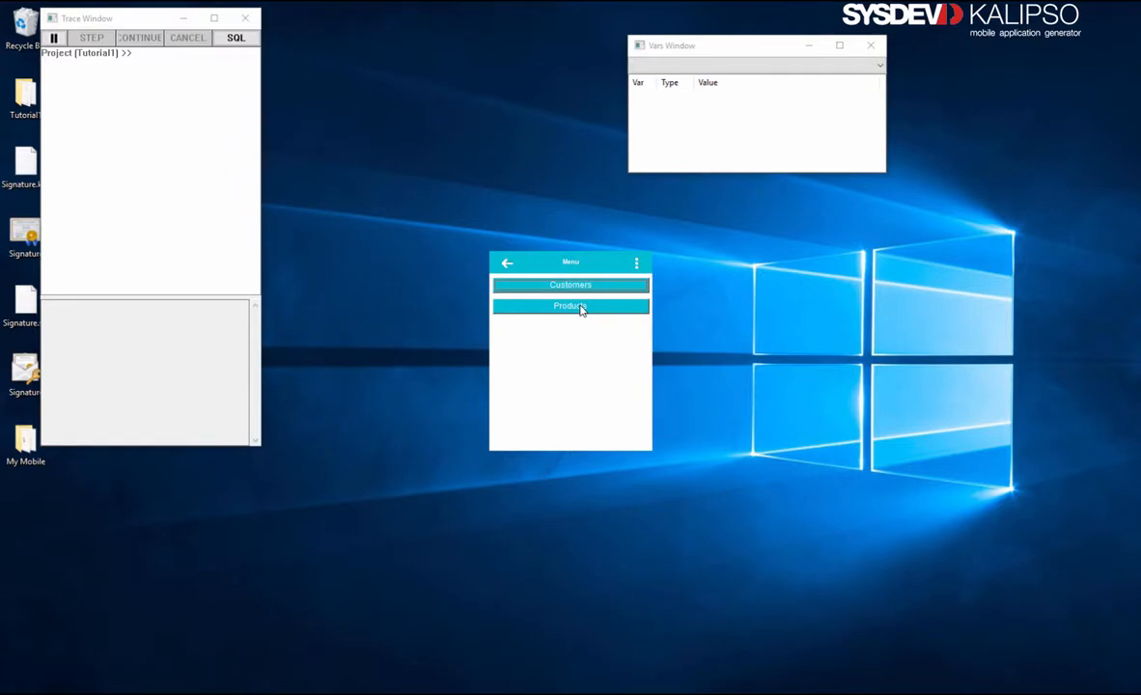
Open Products in the test run and save product 003 with 'sqwere' appended to its name.
left_click(570, 305)
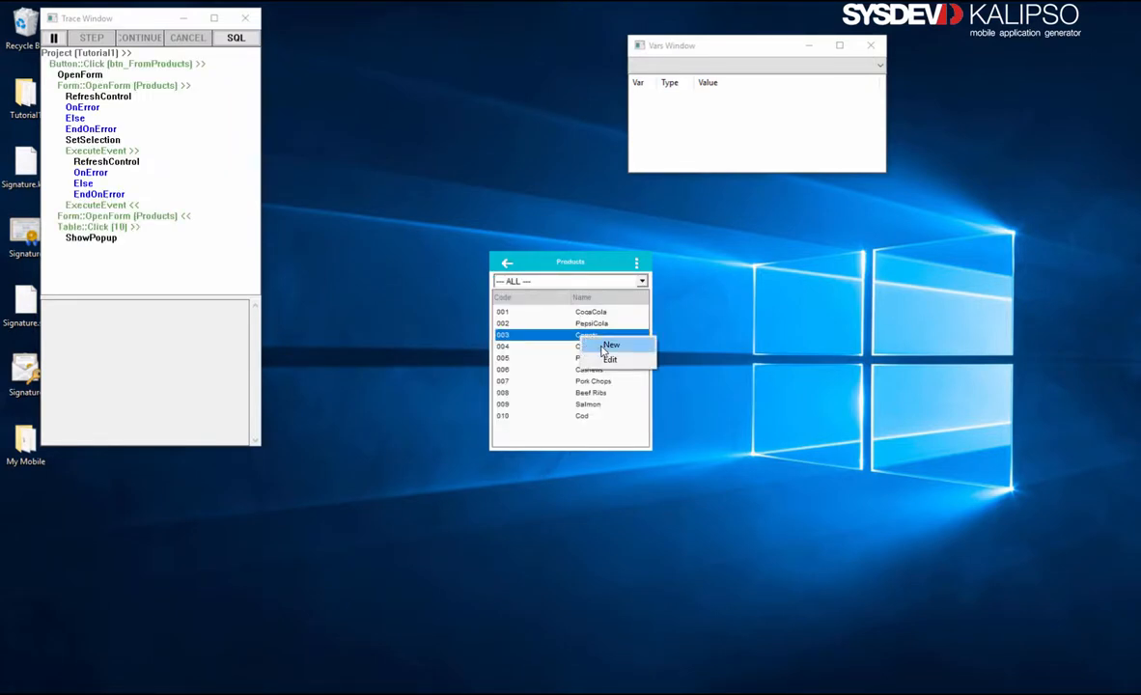
left_click(609, 359)
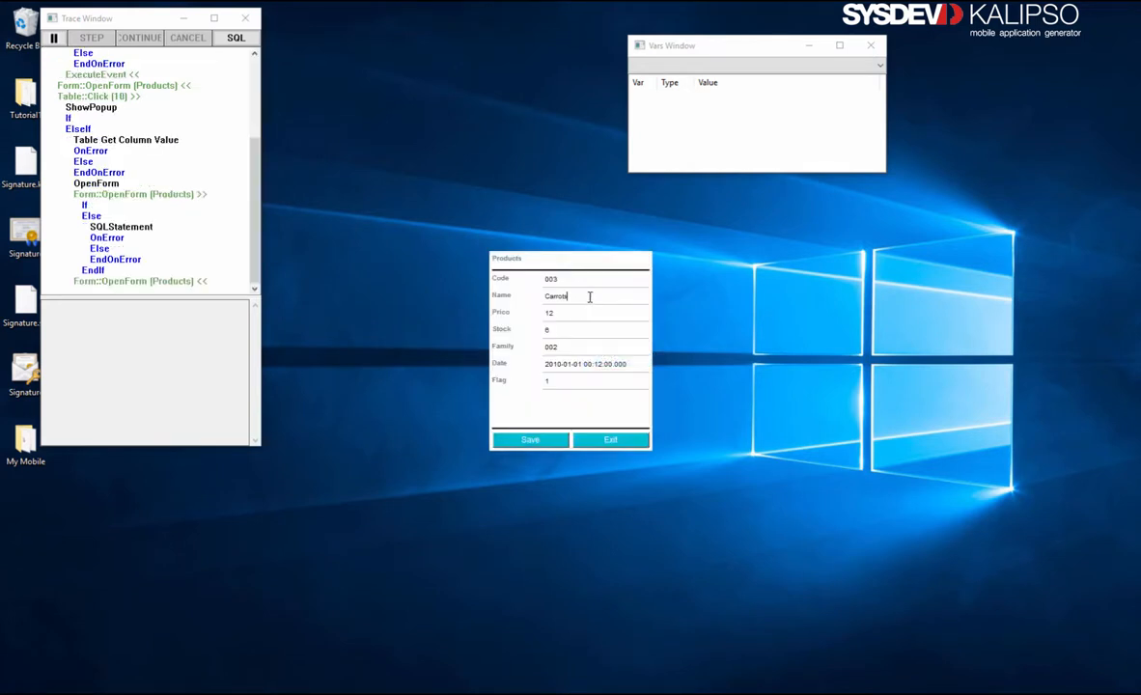
type("sqwere")
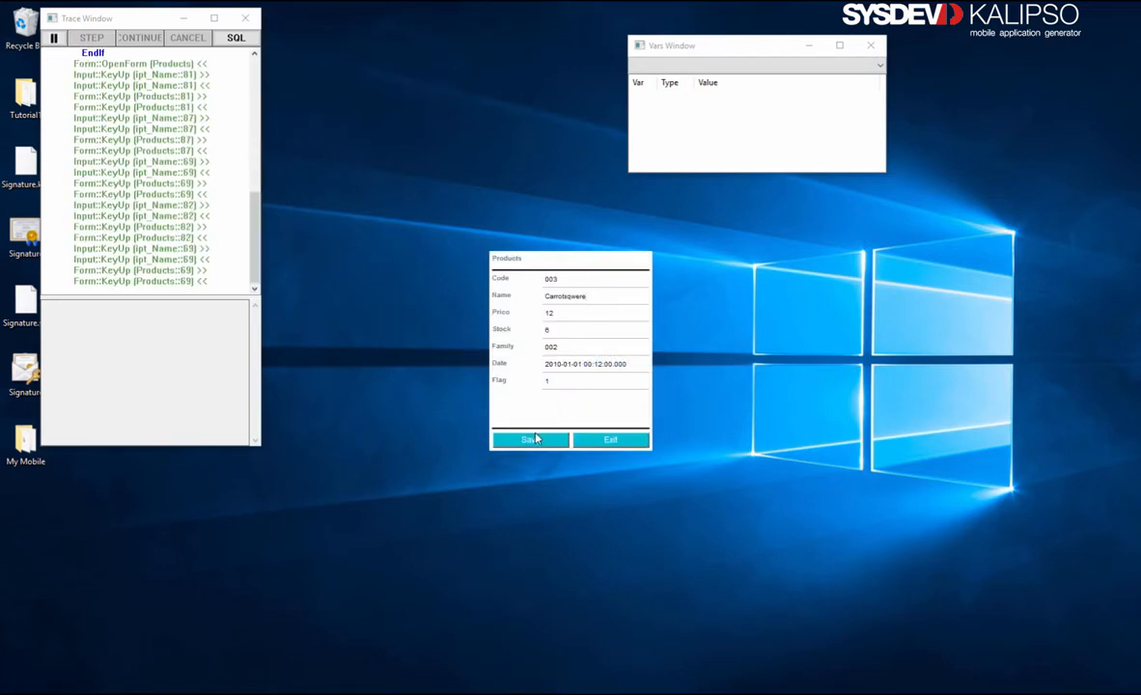
left_click(529, 439)
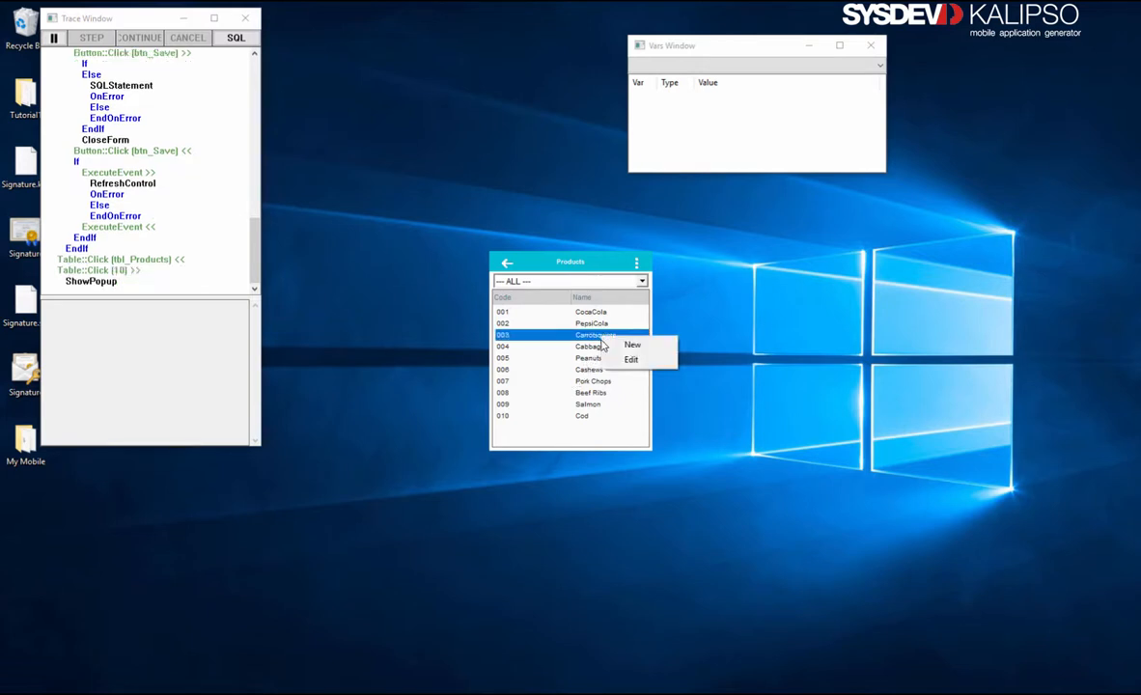
Try saving new product Demo, get the 'Product Already Exists' warning, then open PepsiCola and exit.
left_click(630, 359)
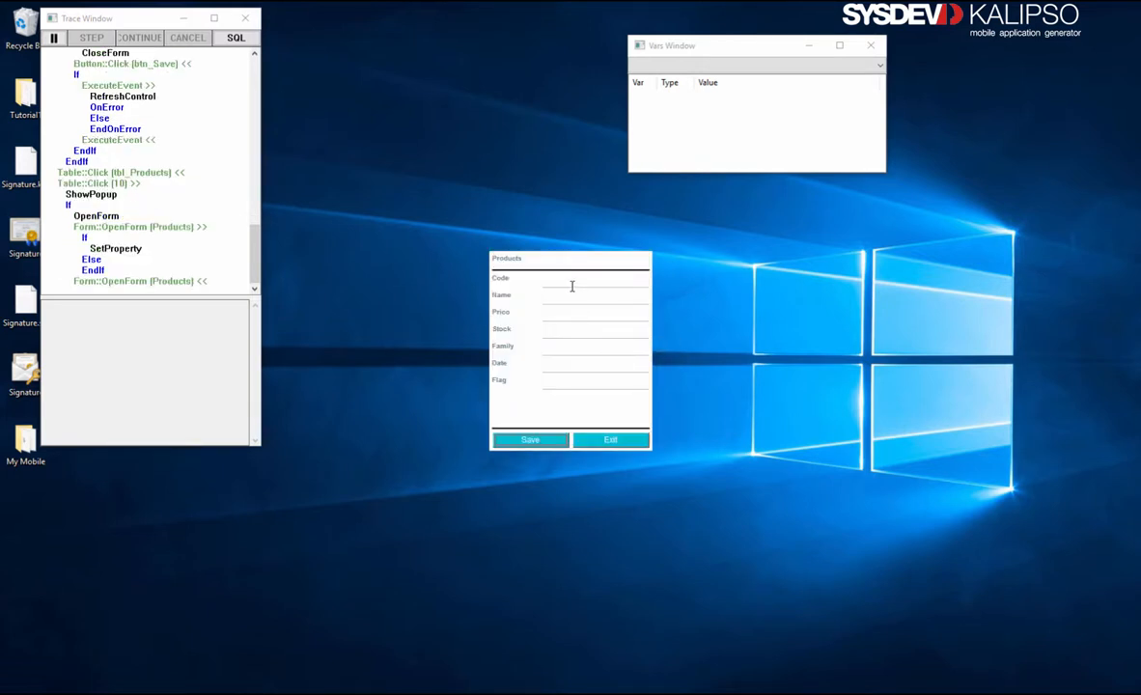
type("011")
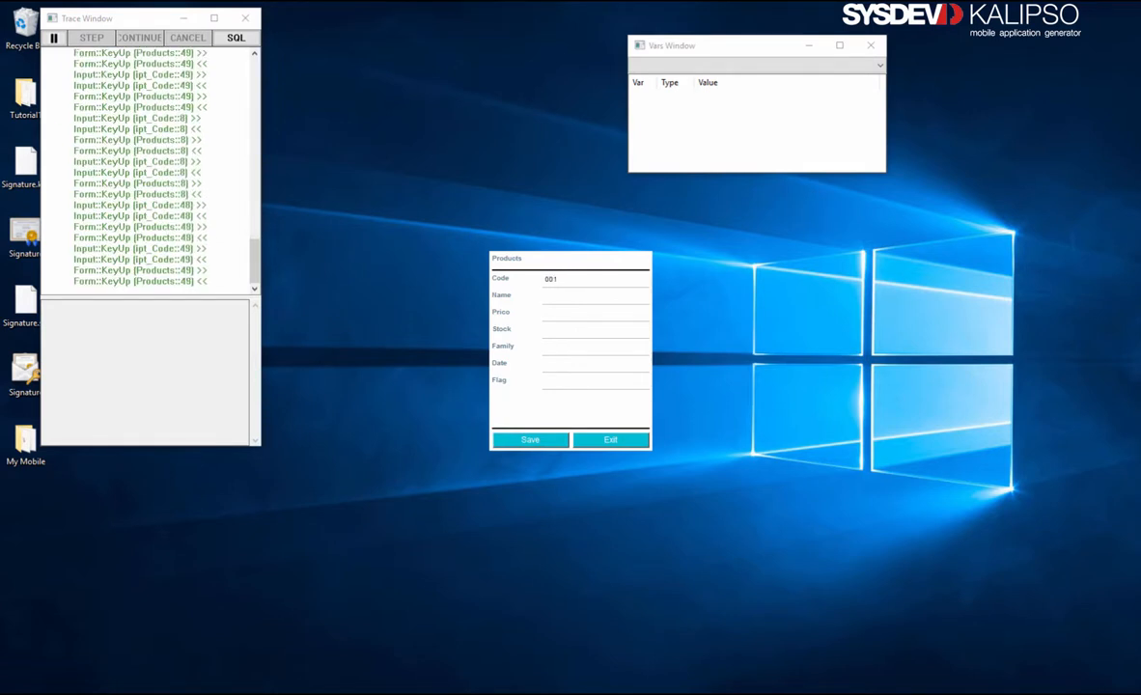
type("Demo")
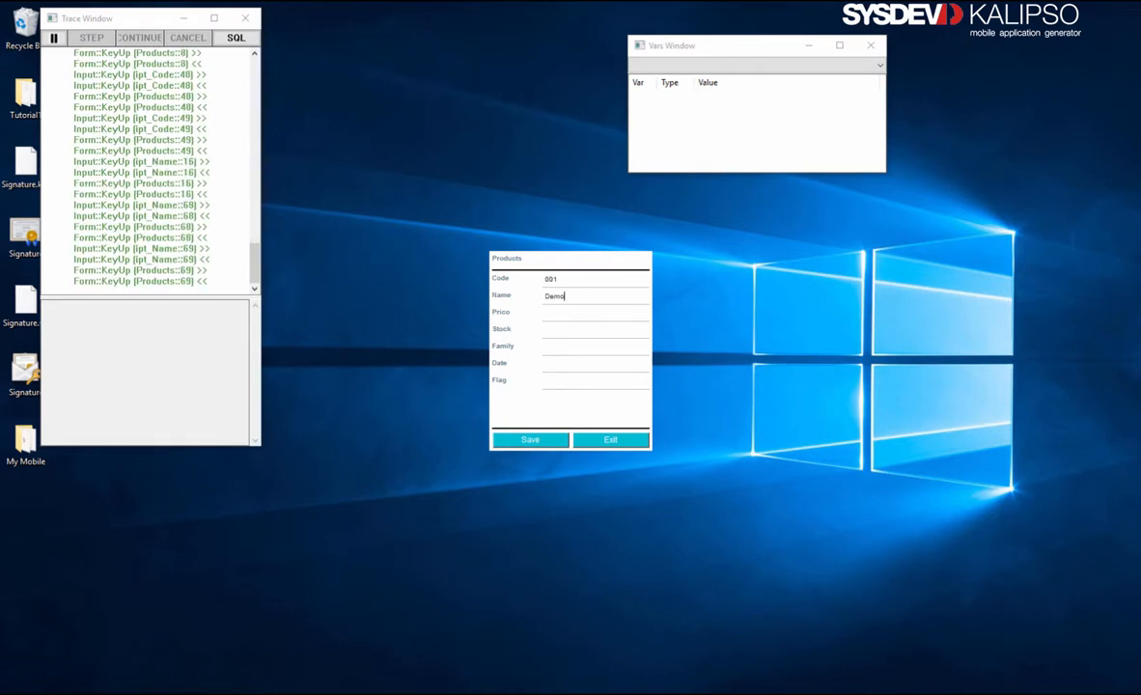
left_click(528, 439)
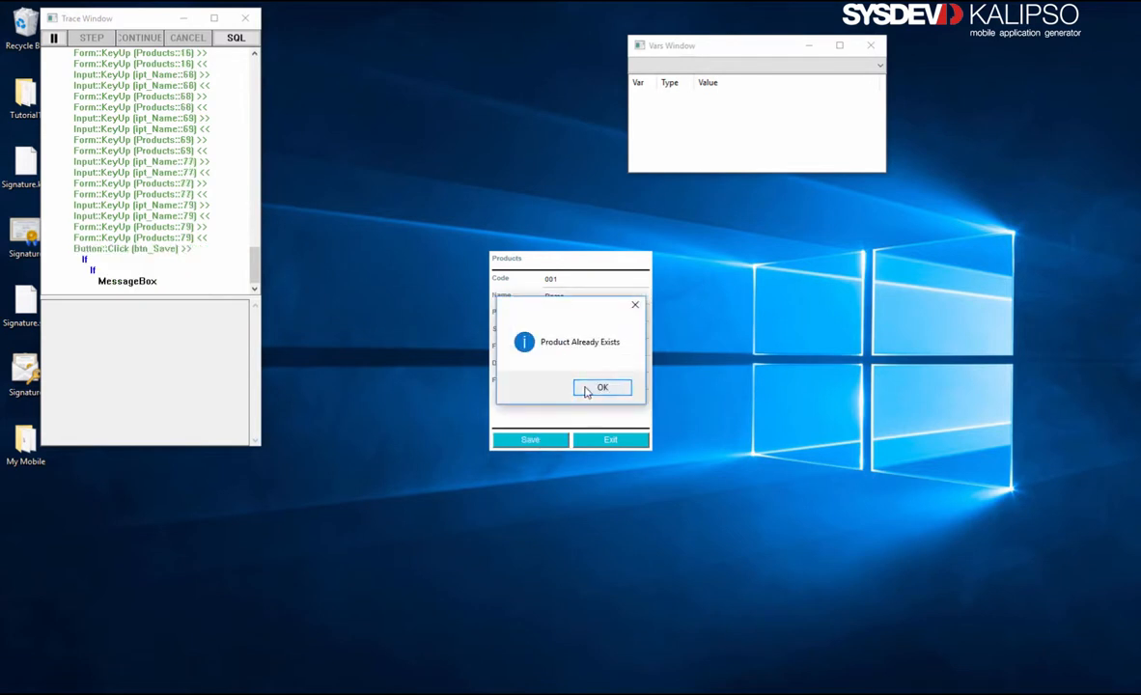
left_click(603, 387)
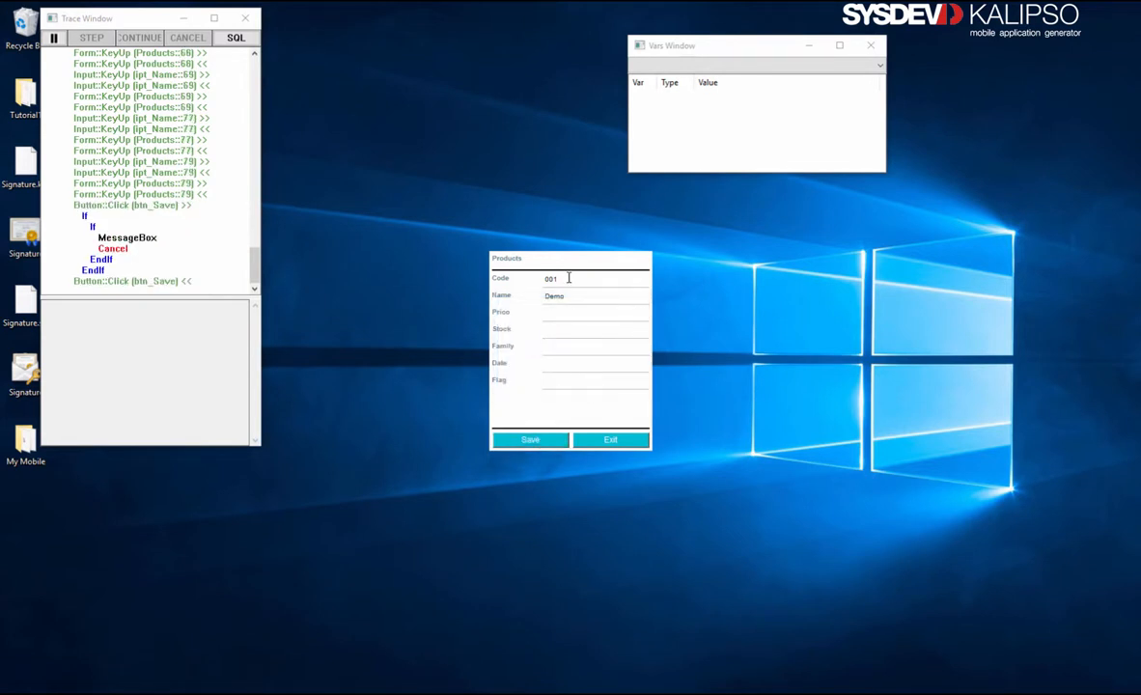
left_click(530, 439)
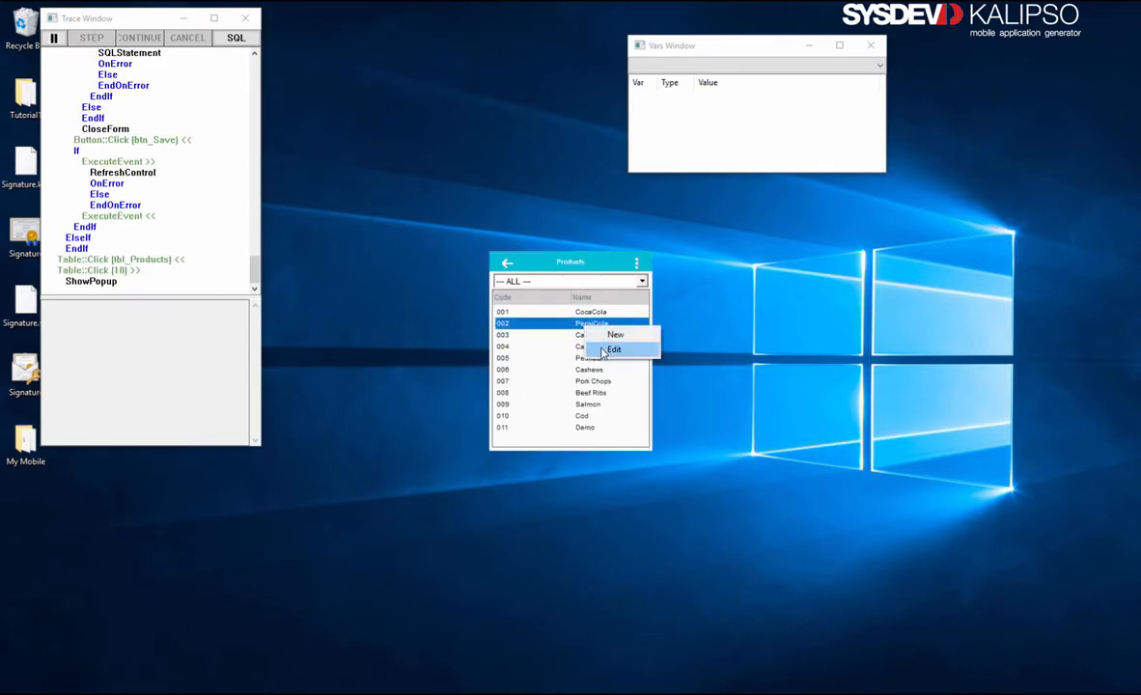
left_click(614, 348)
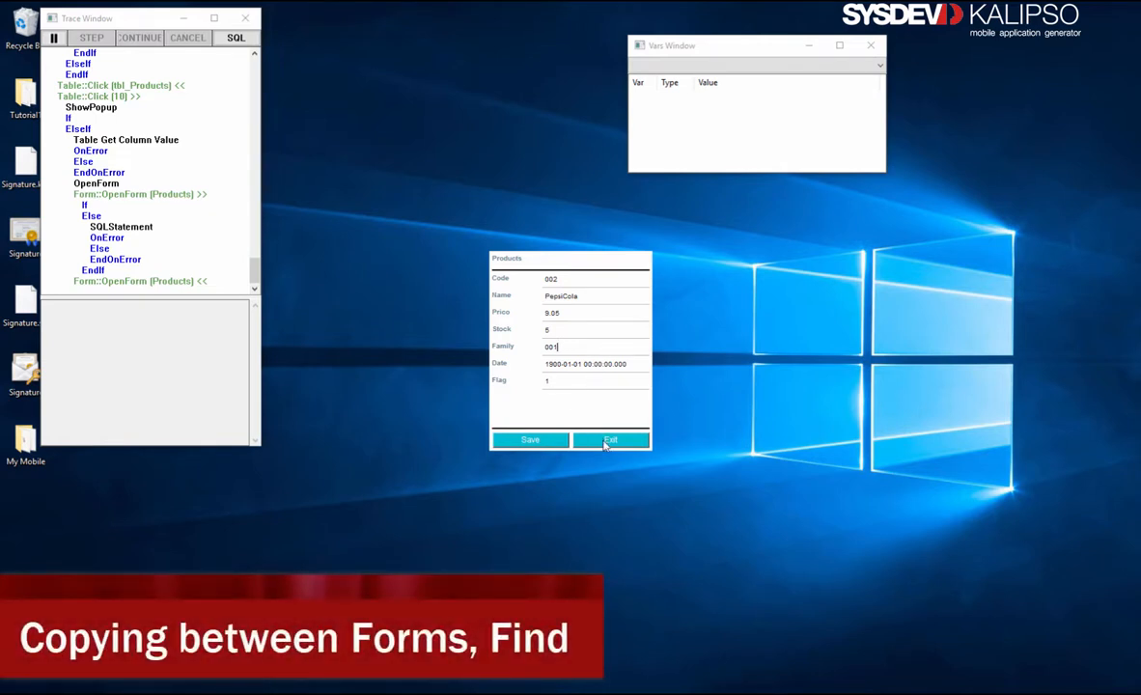
left_click(610, 439)
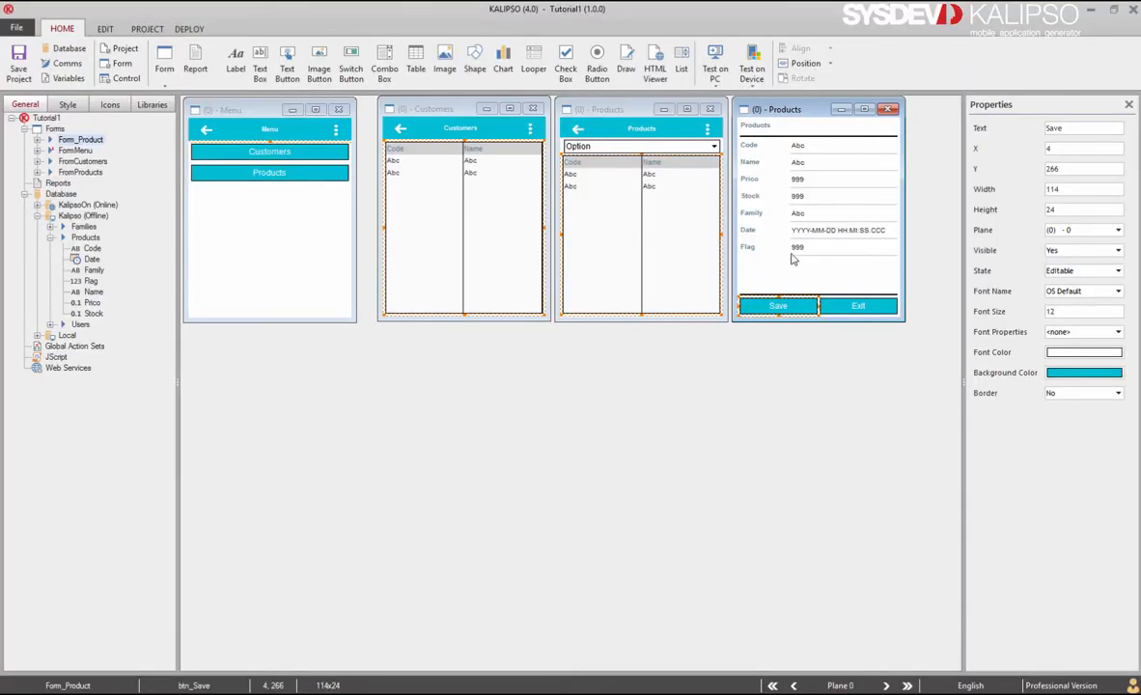
Delete ipt_Family from Form_Product and paste in a copy of FromProducts' ComboFamilies.
left_click(842, 212)
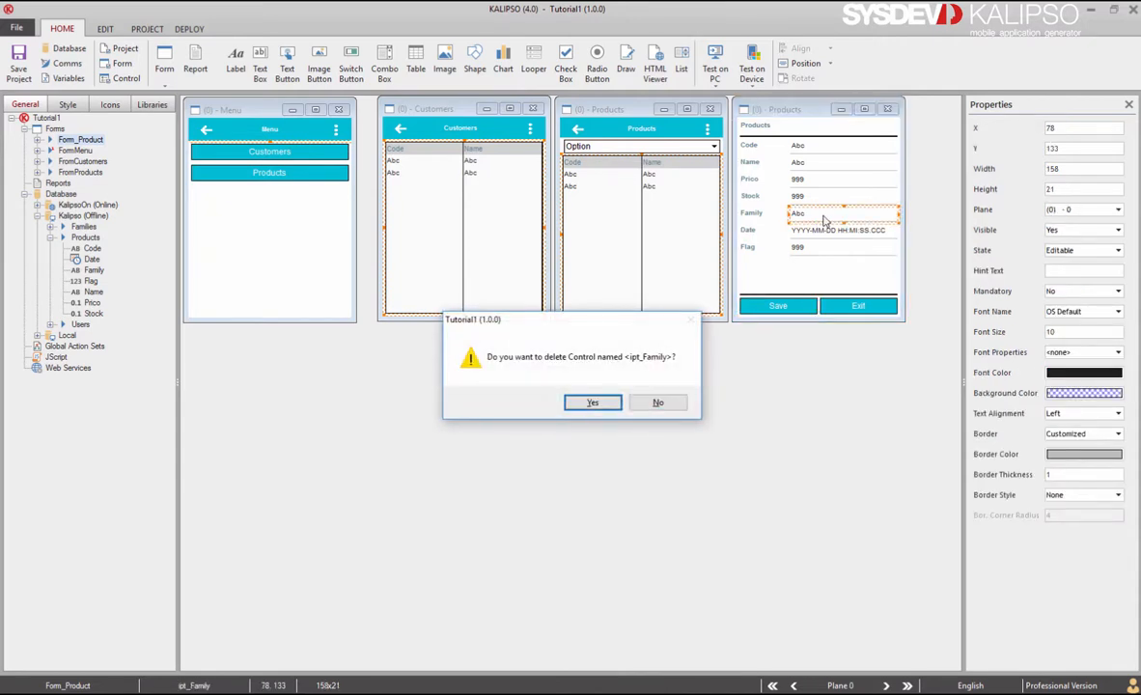
left_click(592, 402)
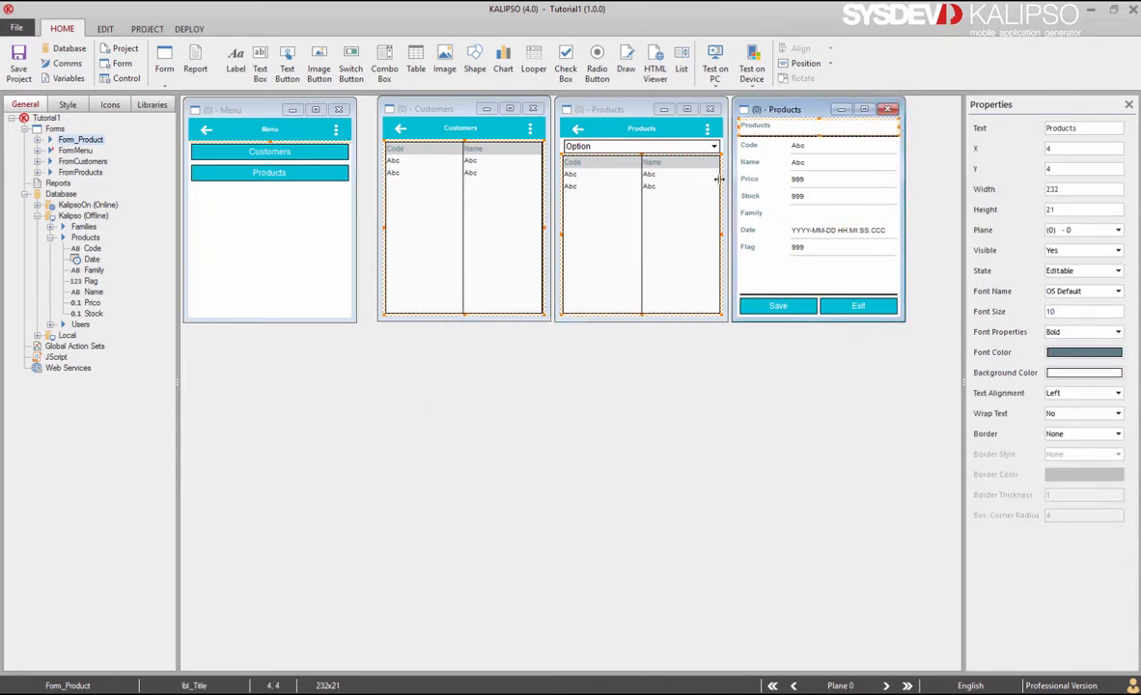
left_click(637, 145)
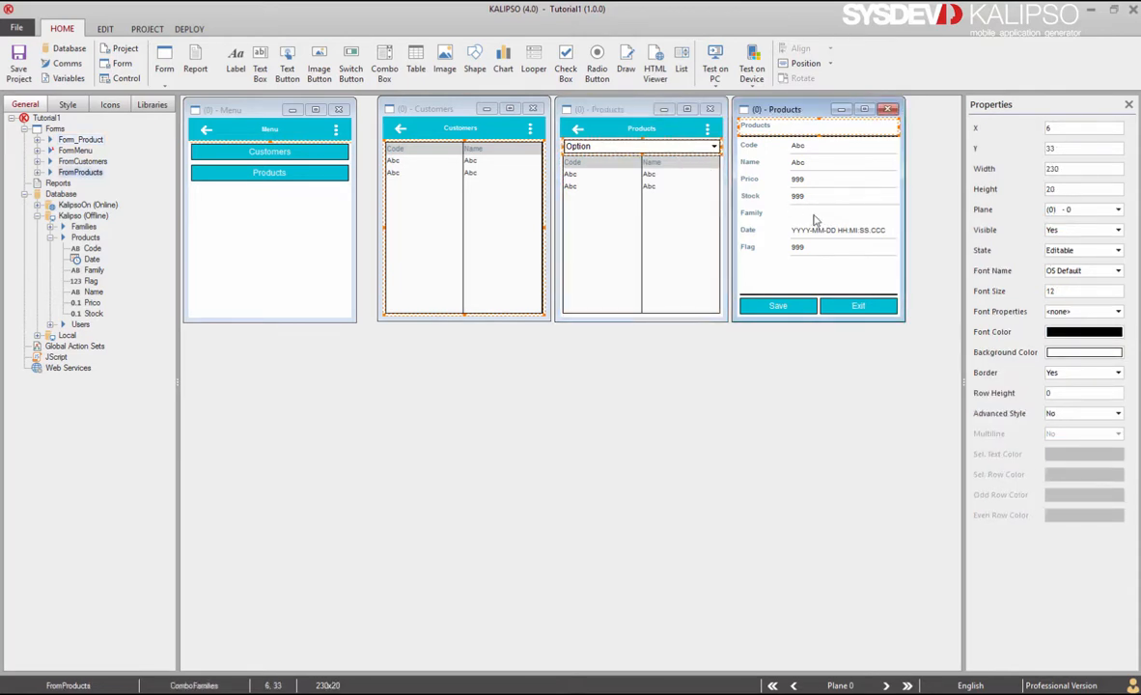
left_click(817, 147)
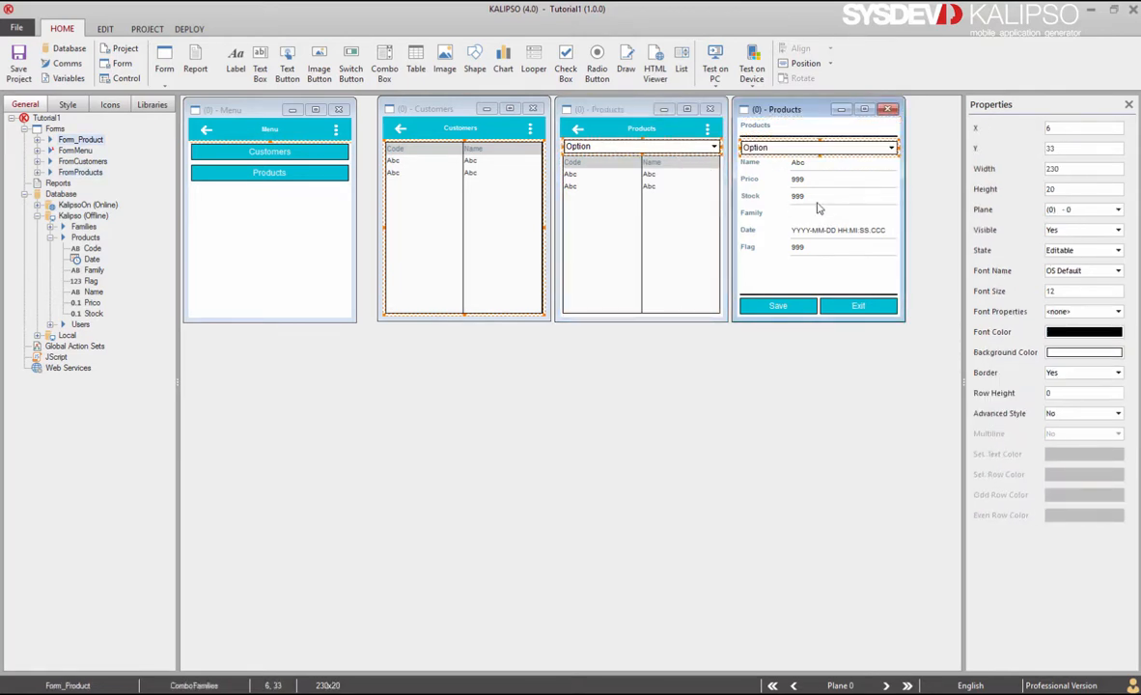
mouse_move(752, 213)
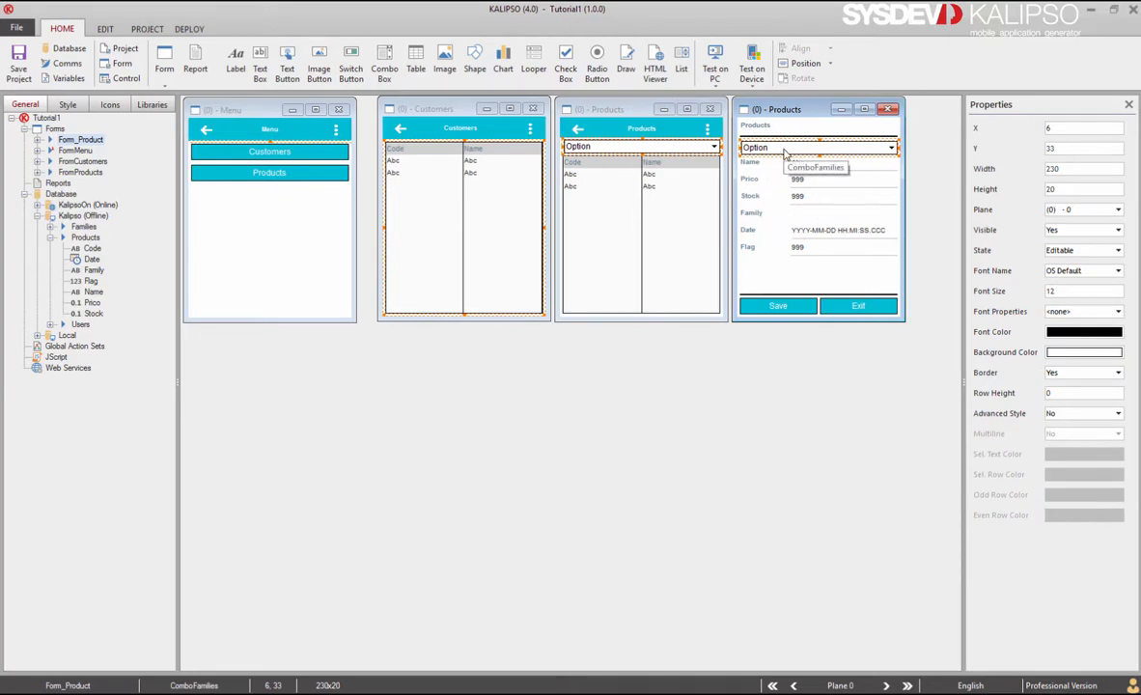
Delete the Refresh Control action from ComboFamilies' Selection Change event and save.
double_click(818, 146)
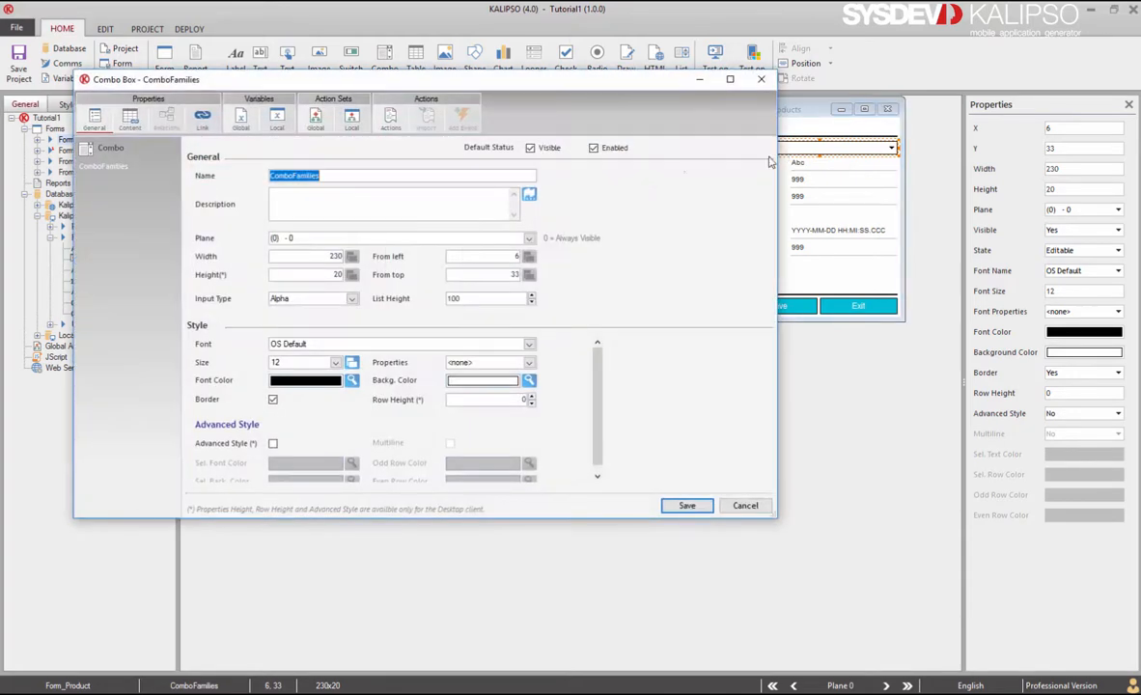
left_click(426, 116)
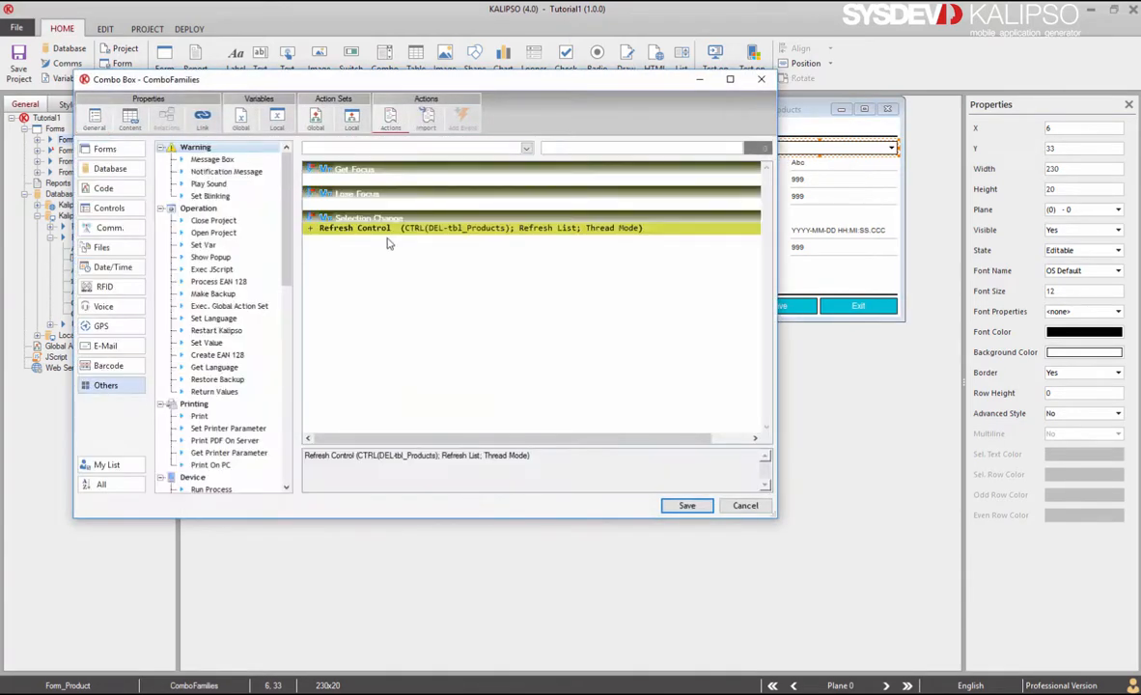
mouse_move(456, 238)
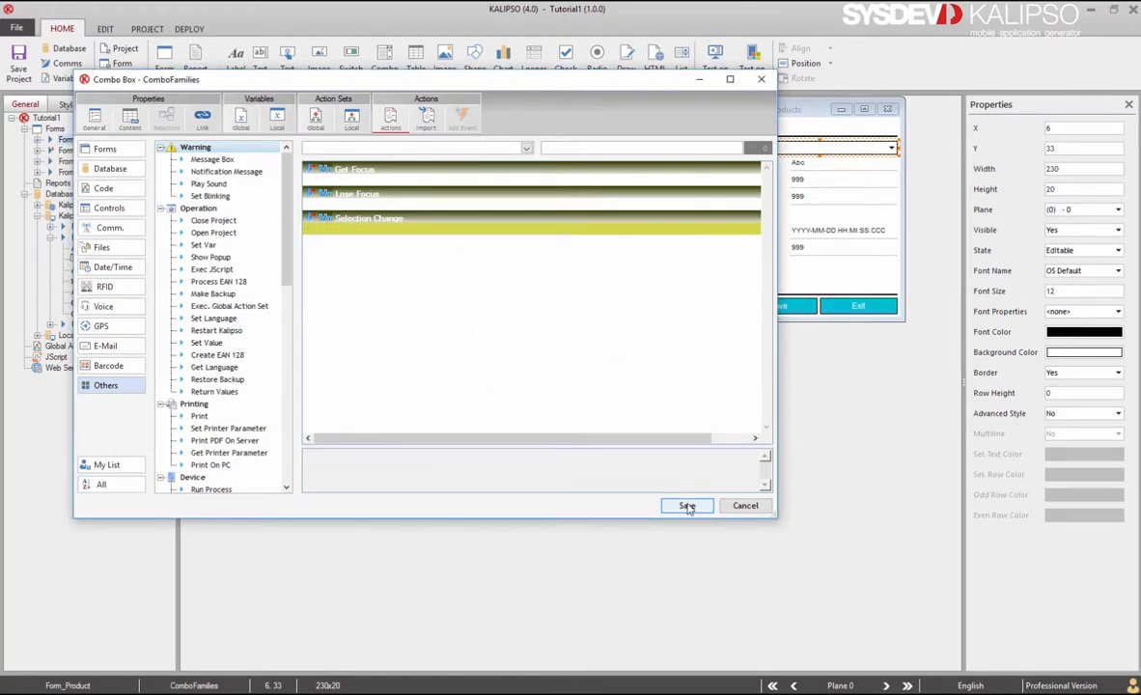
left_click(686, 505)
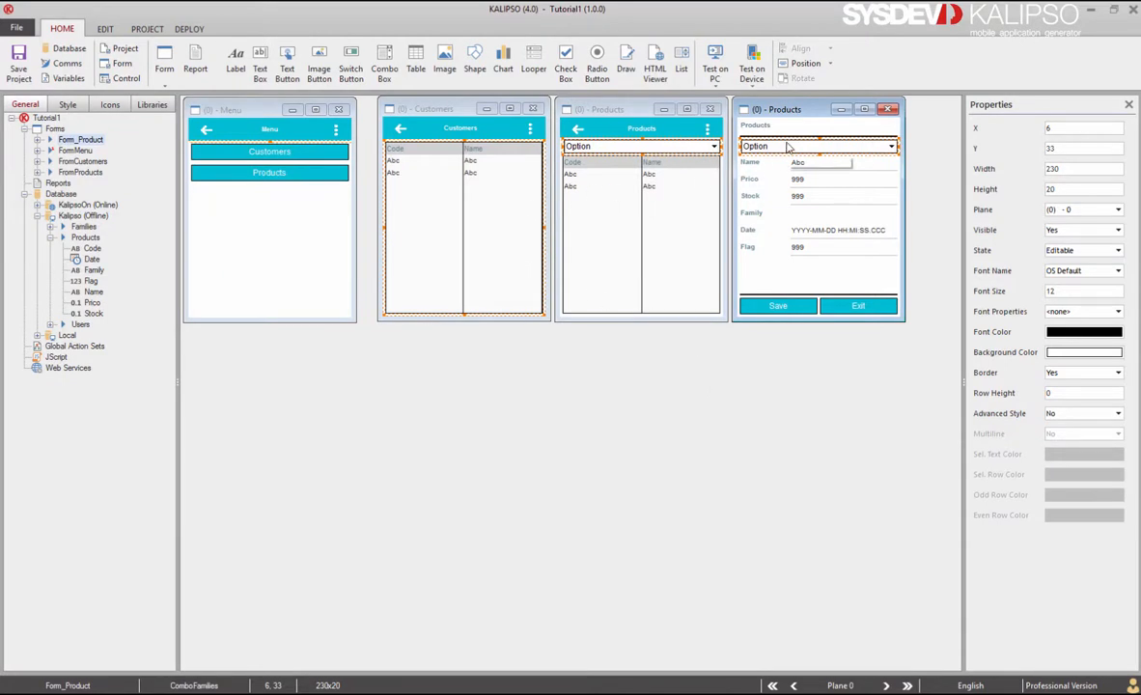
Set ComboFamilies' Predefined Options to No and save.
double_click(818, 146)
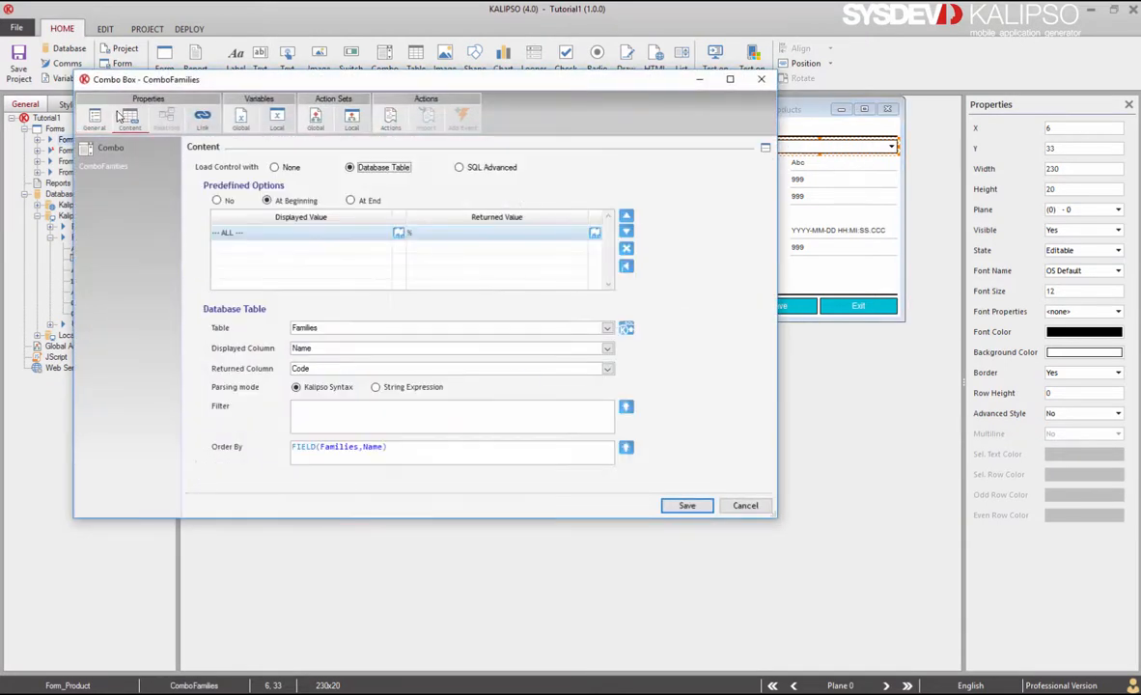
left_click(216, 201)
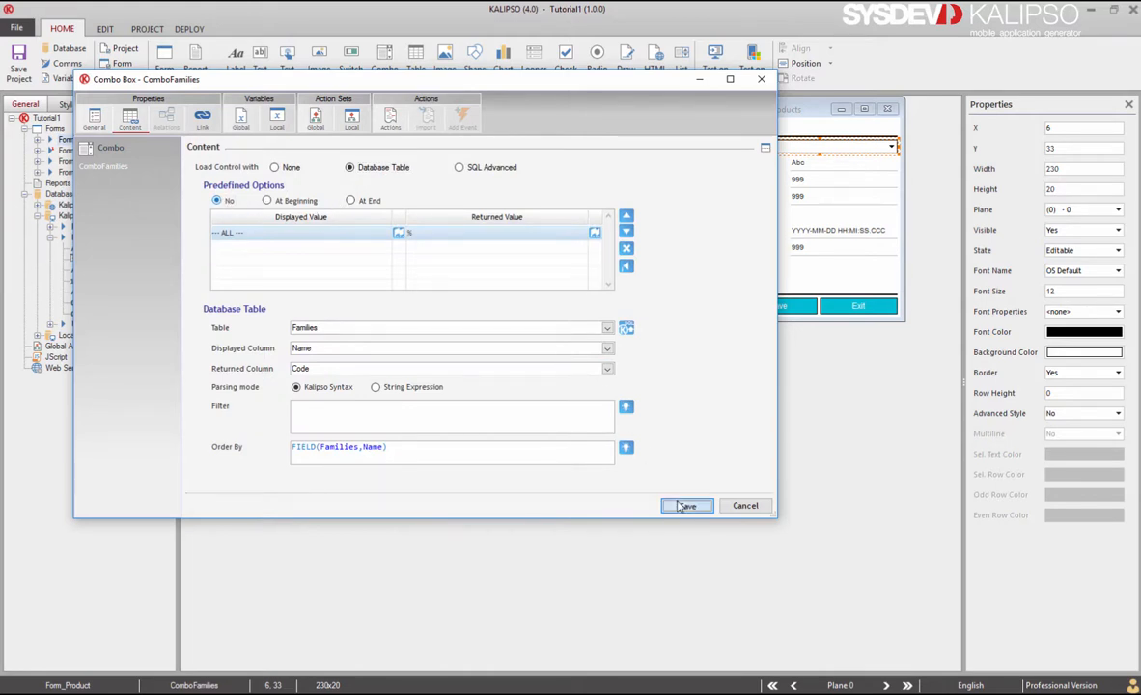
left_click(686, 505)
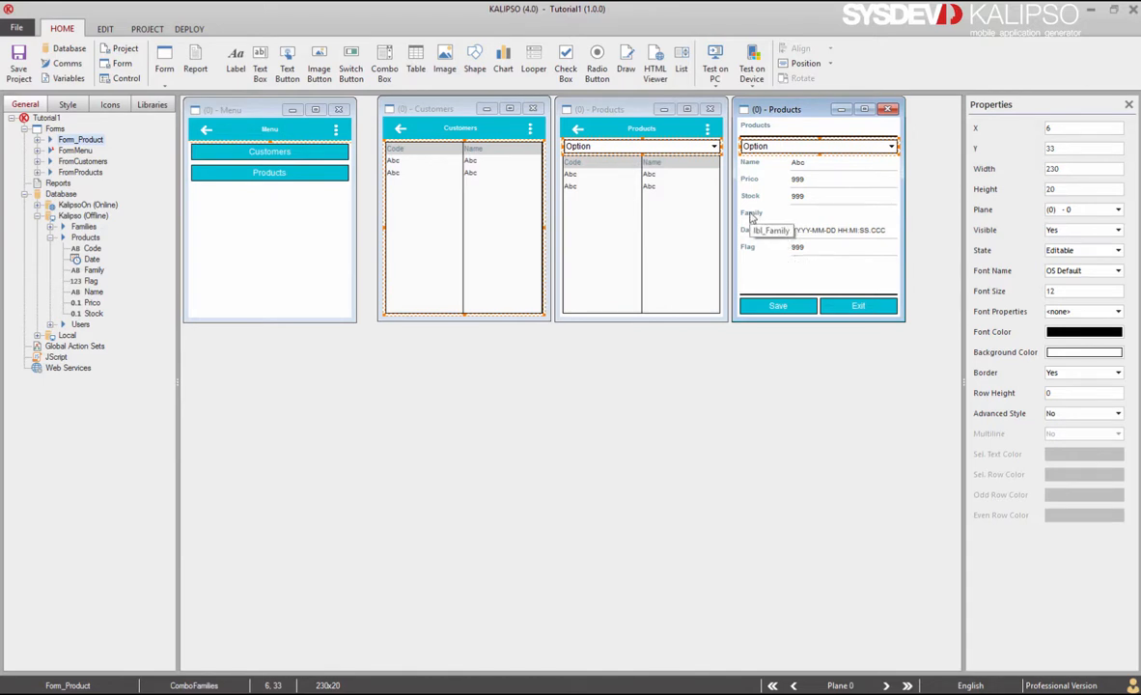
Top-align ComboFamilies with lbl_Family.
left_click(762, 214)
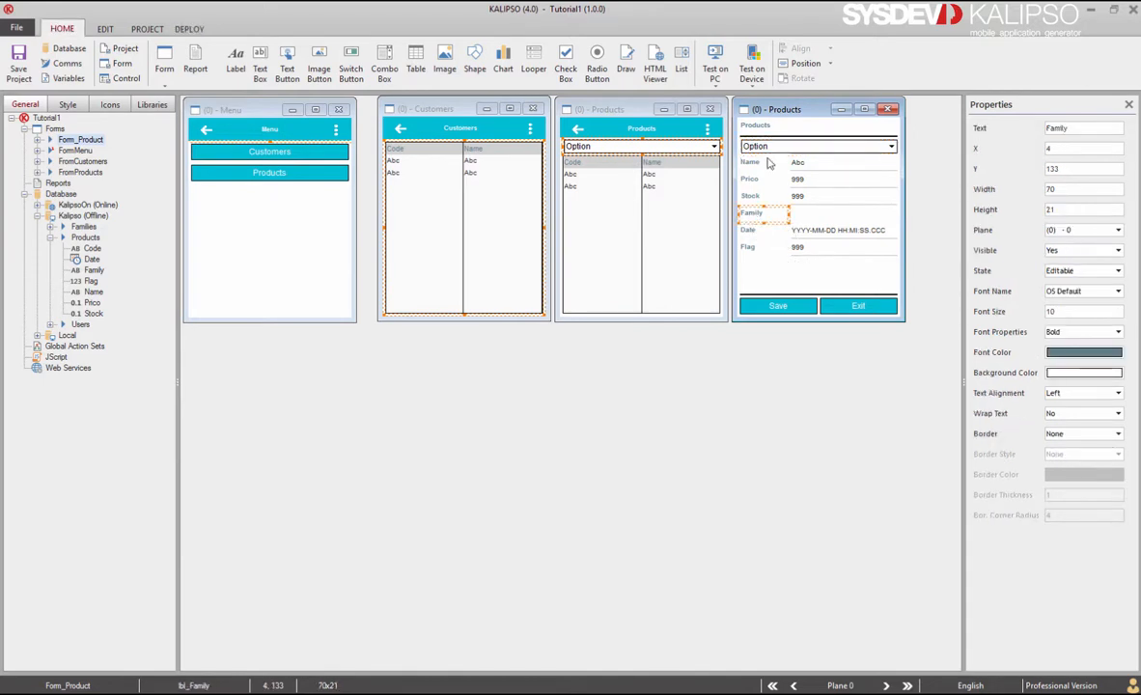
left_click(818, 145)
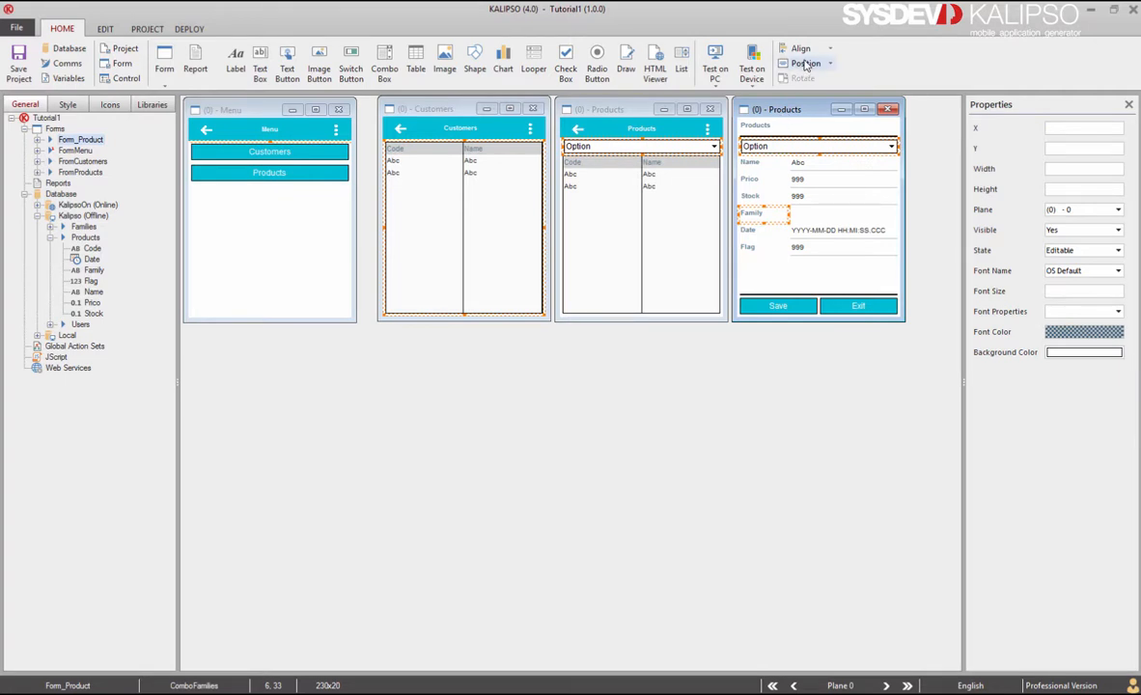
left_click(801, 48)
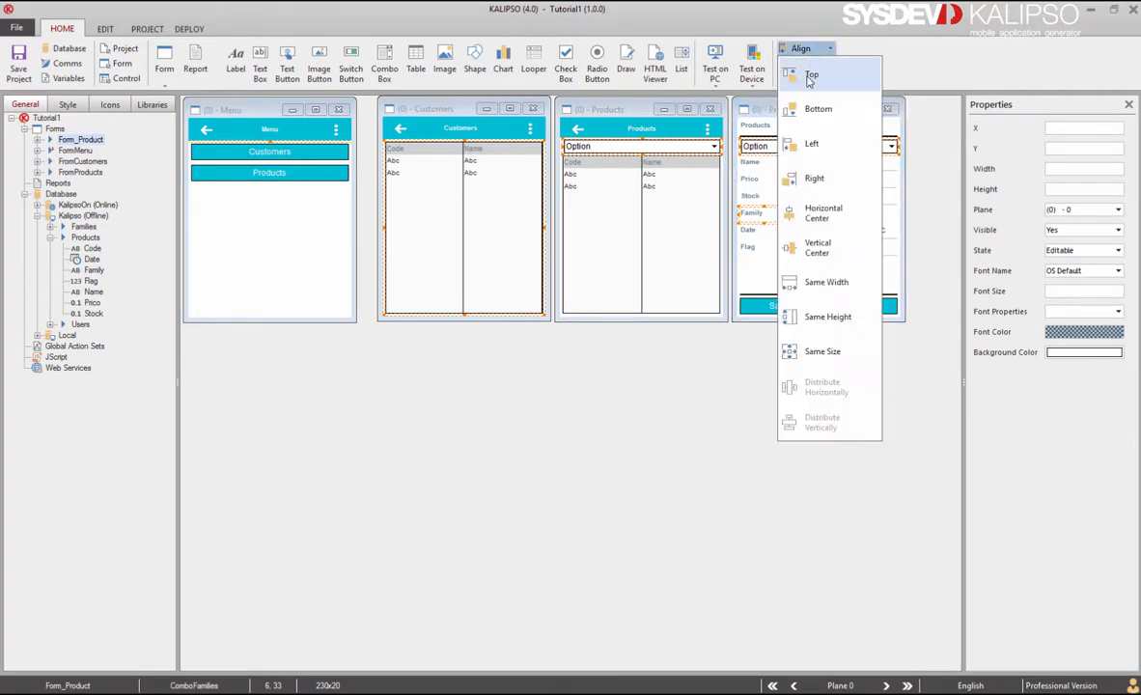
mouse_move(825, 281)
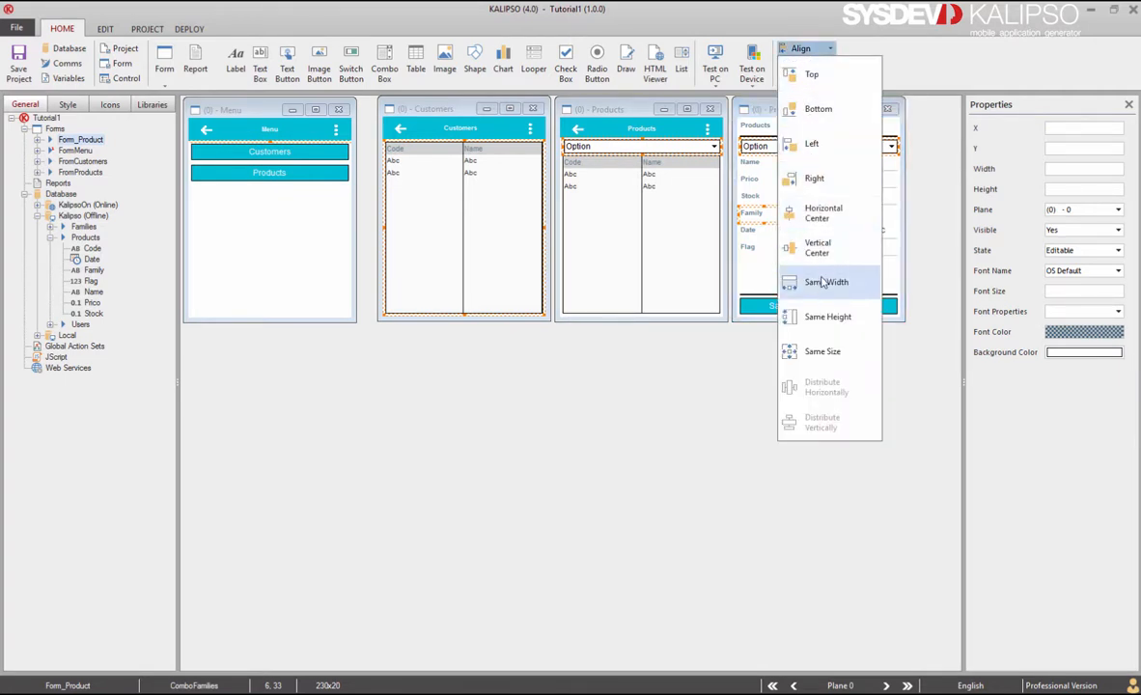
mouse_move(818, 247)
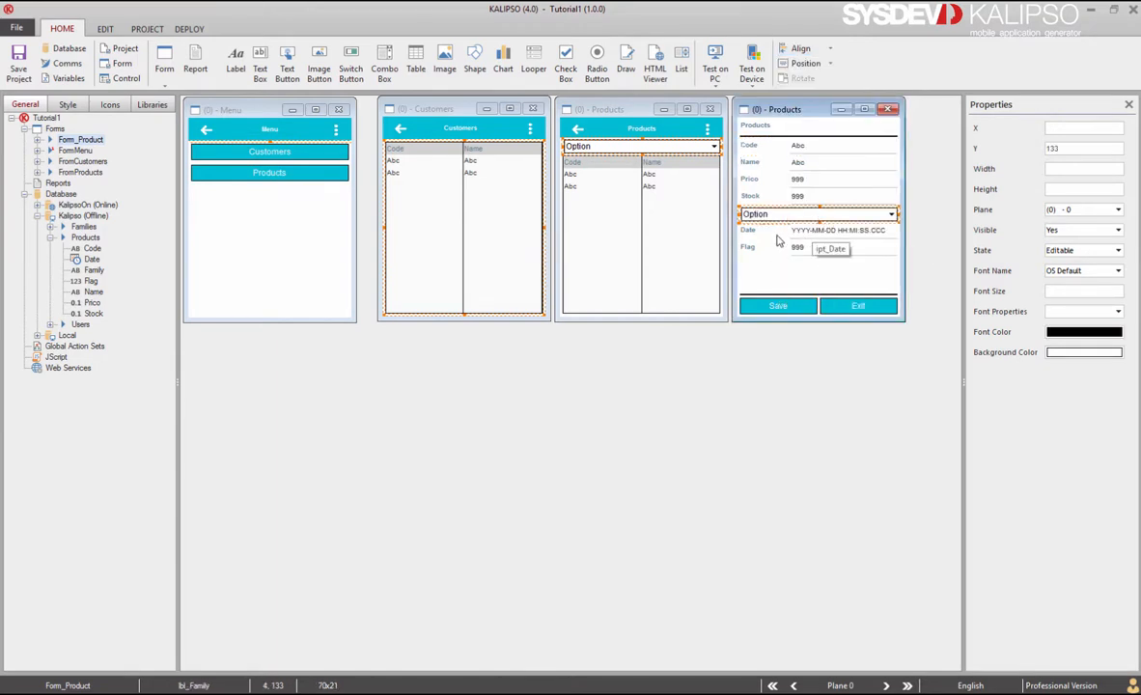
Give ComboFamilies the same width and right edge as ipt_Date.
left_click(818, 229)
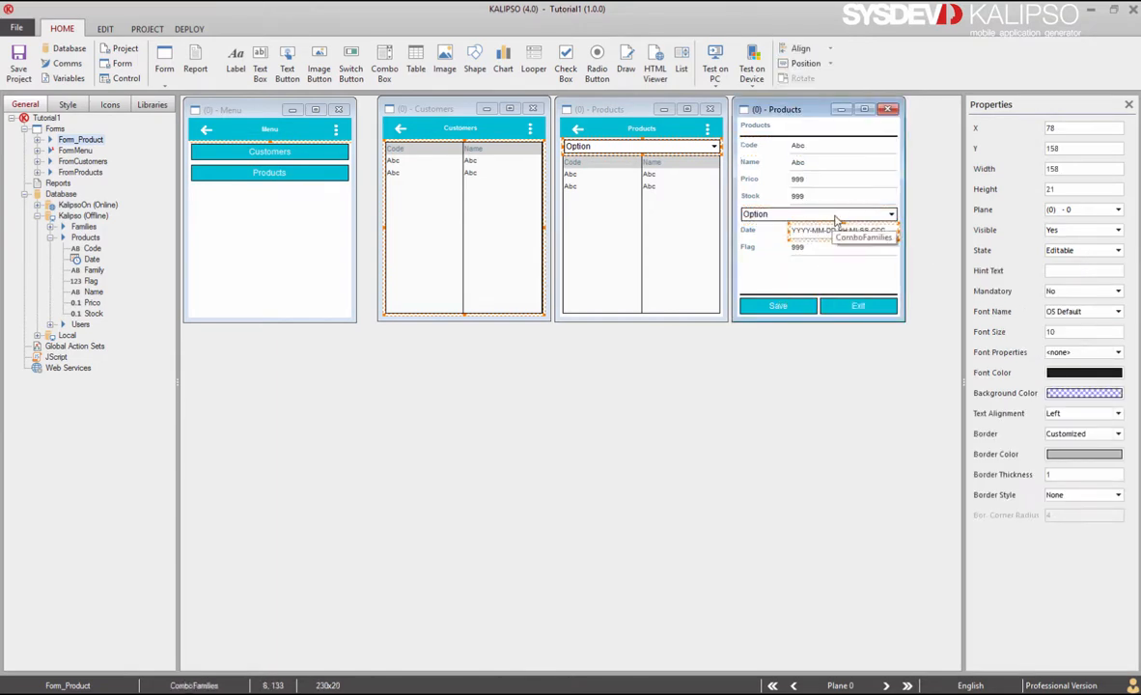
left_click(800, 48)
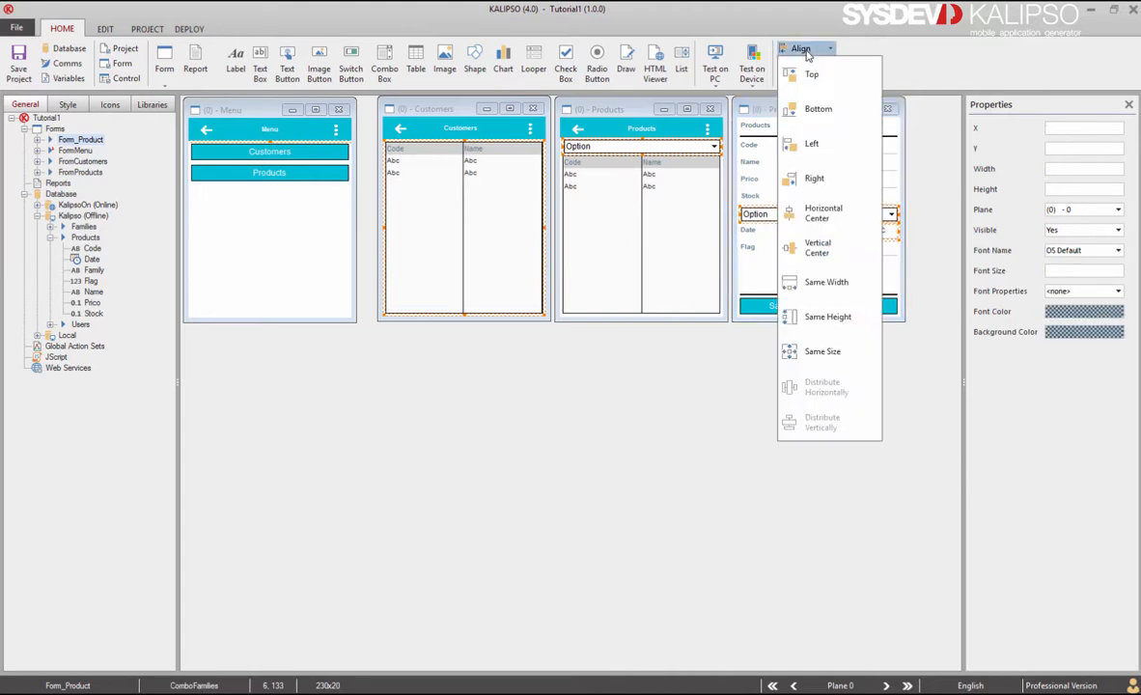
mouse_move(822, 350)
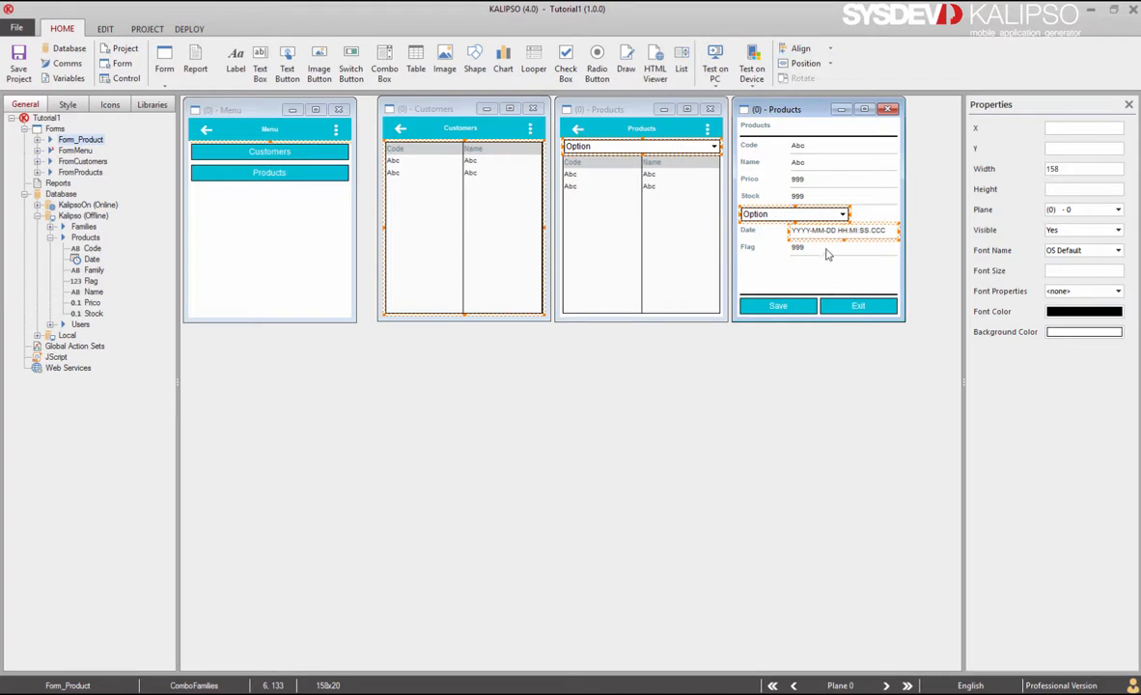
left_click(801, 48)
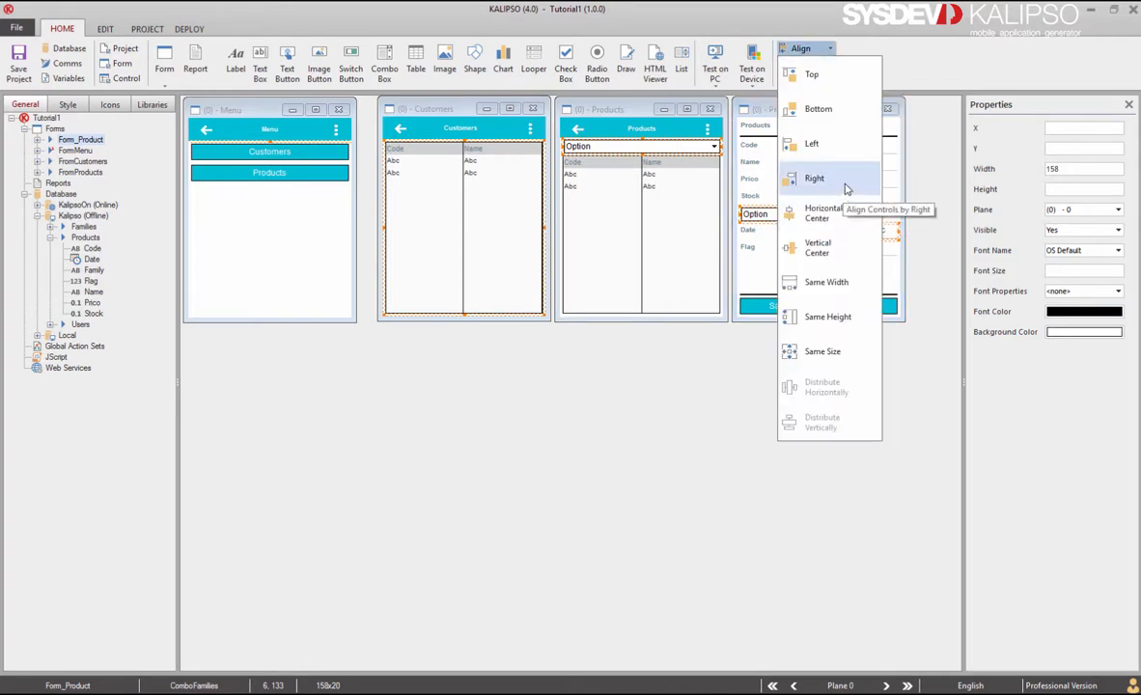
left_click(814, 178)
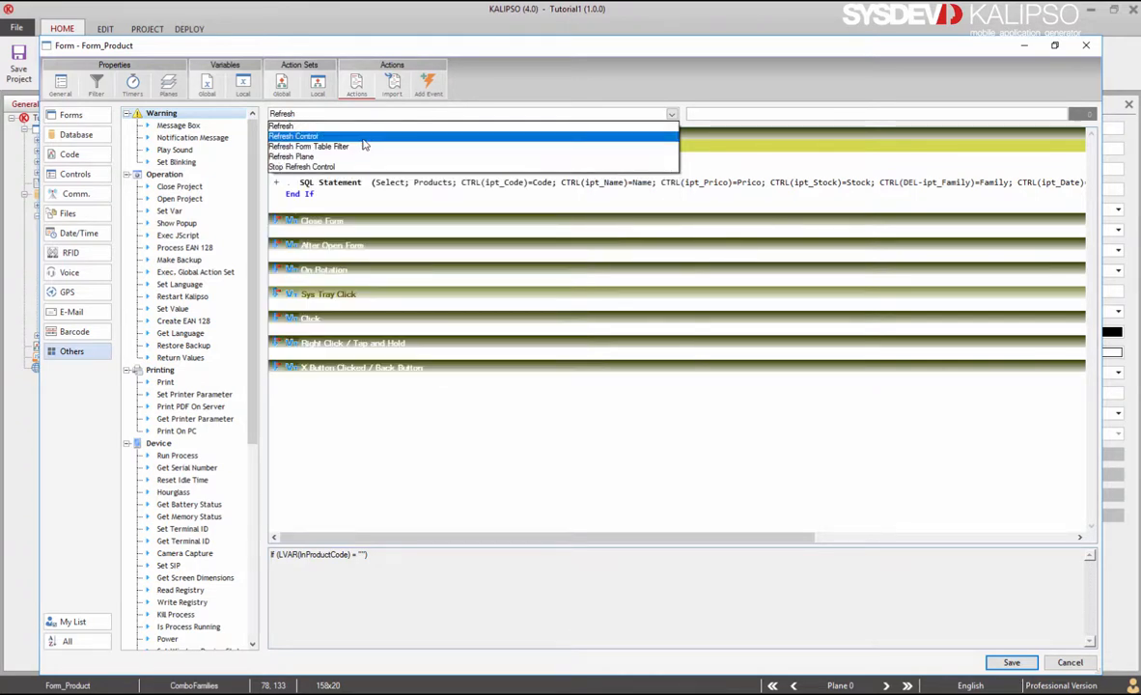
Add a Refresh Control for ComboFamilies, with Refresh List and Refresh Value set to Yes, atop Open Form, and save.
left_click(293, 136)
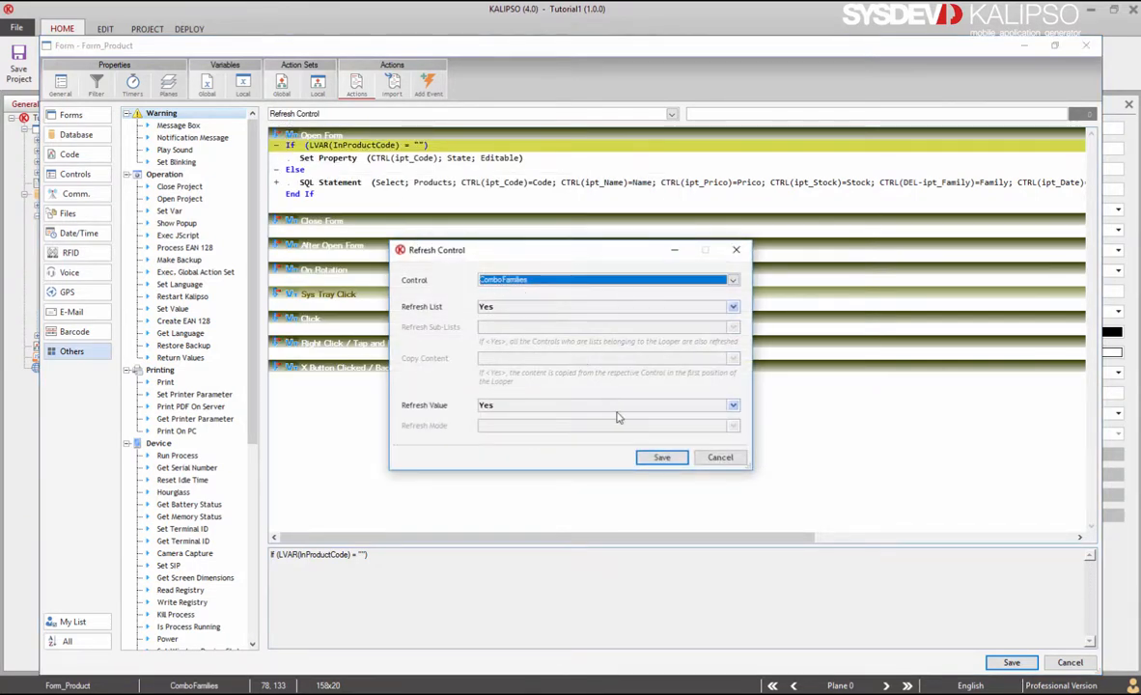
left_click(661, 456)
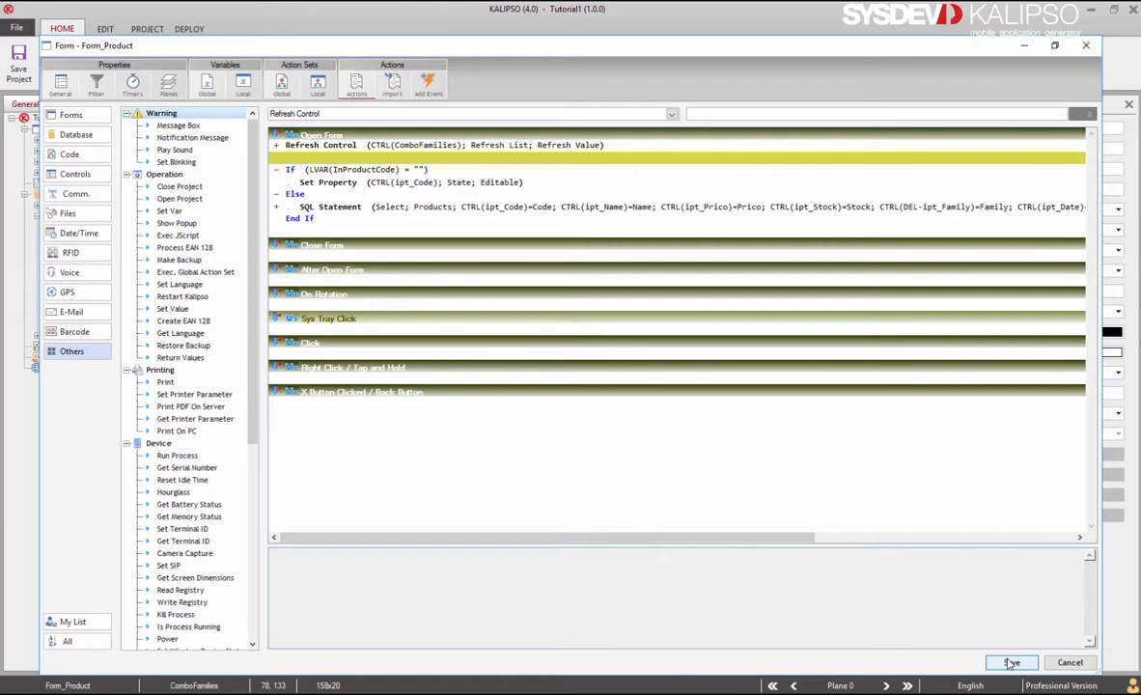
left_click(1010, 662)
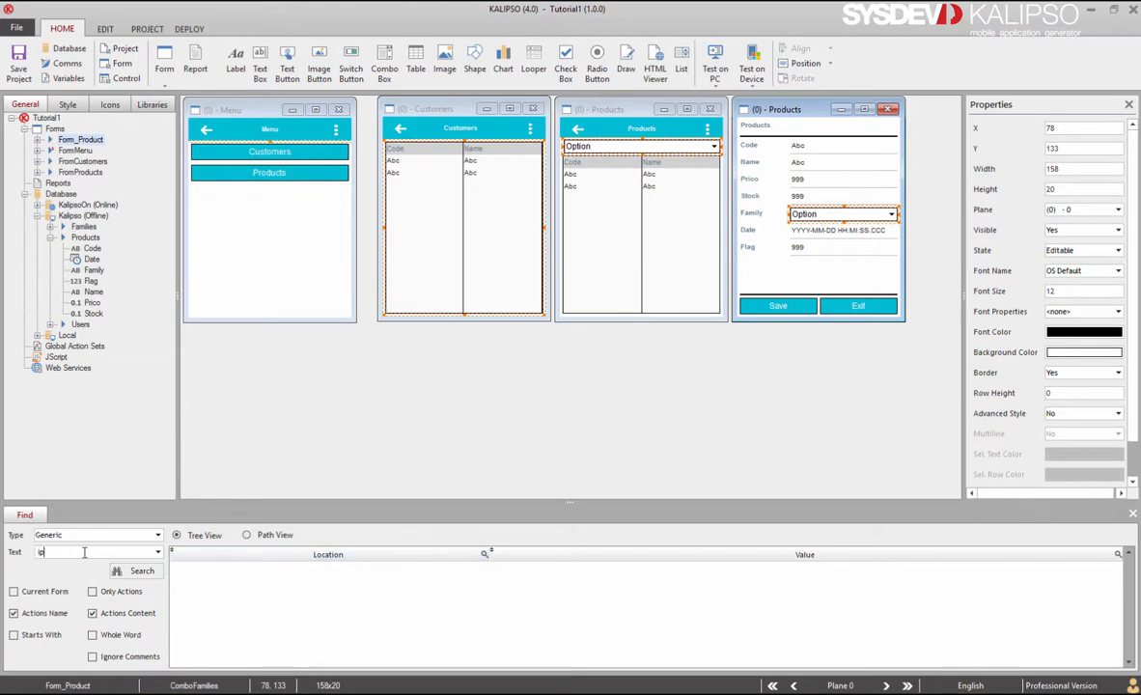
Search the current form for every use of ipt_family.
type("pt_family")
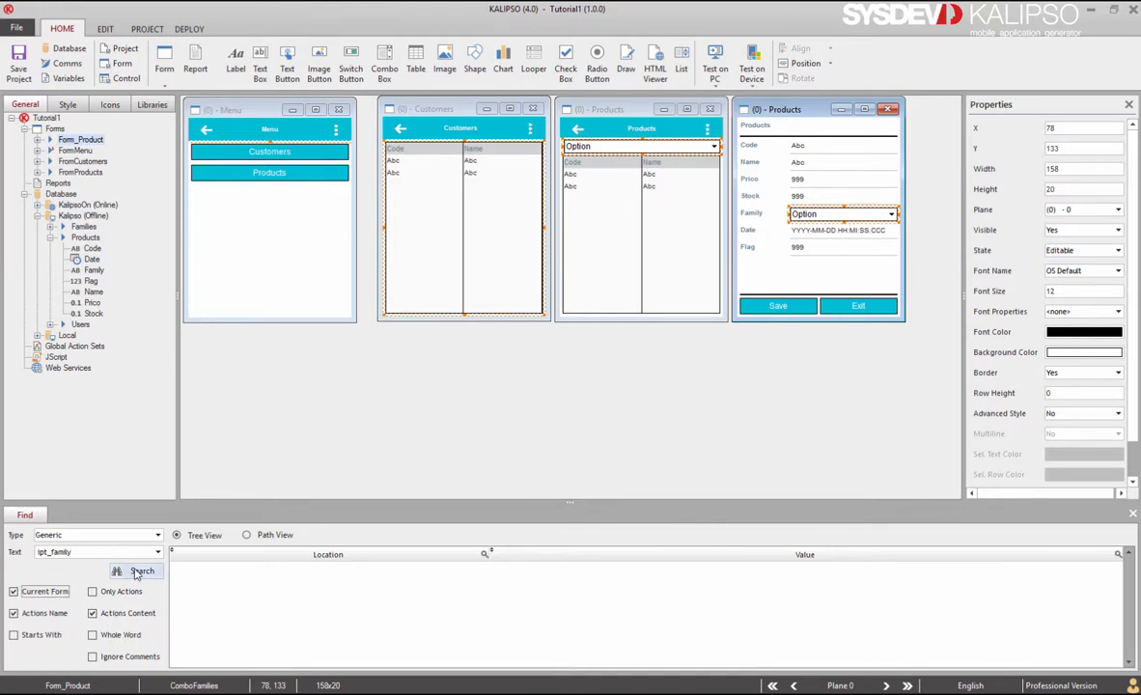
left_click(142, 571)
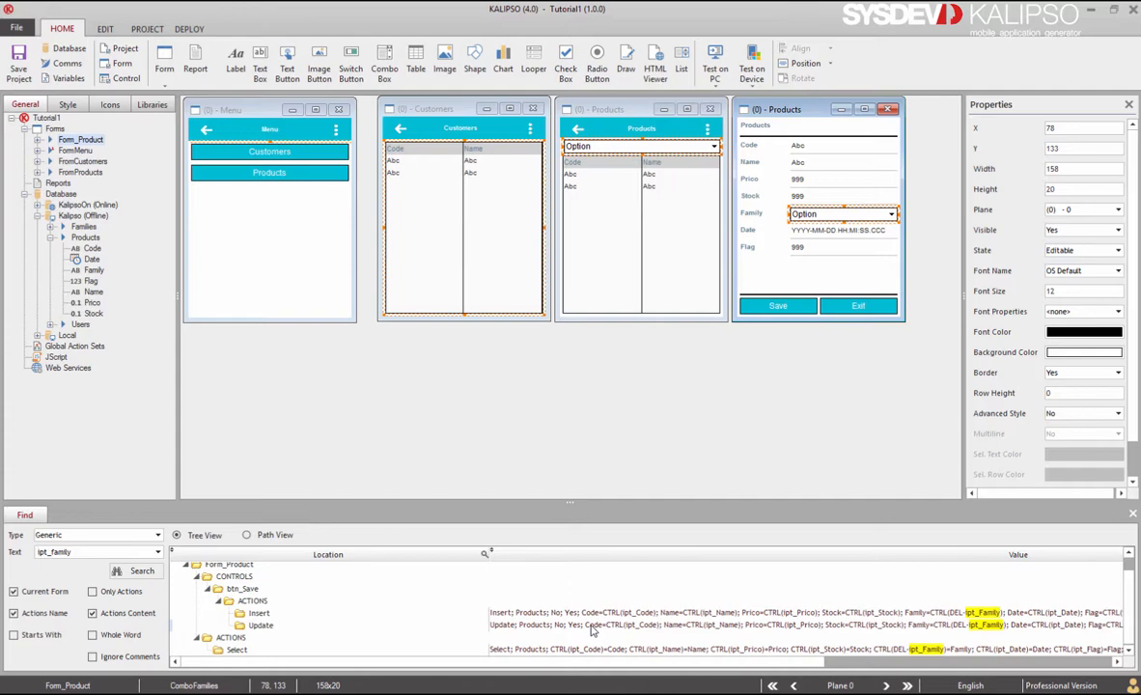
mouse_move(606, 621)
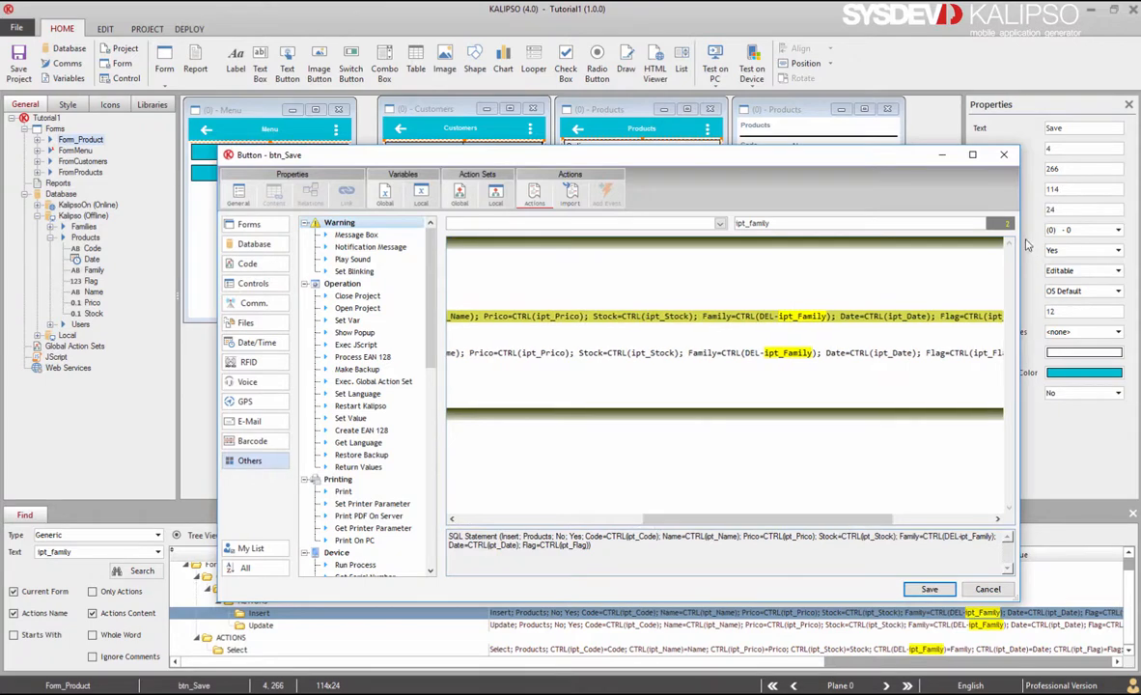
mouse_move(847, 309)
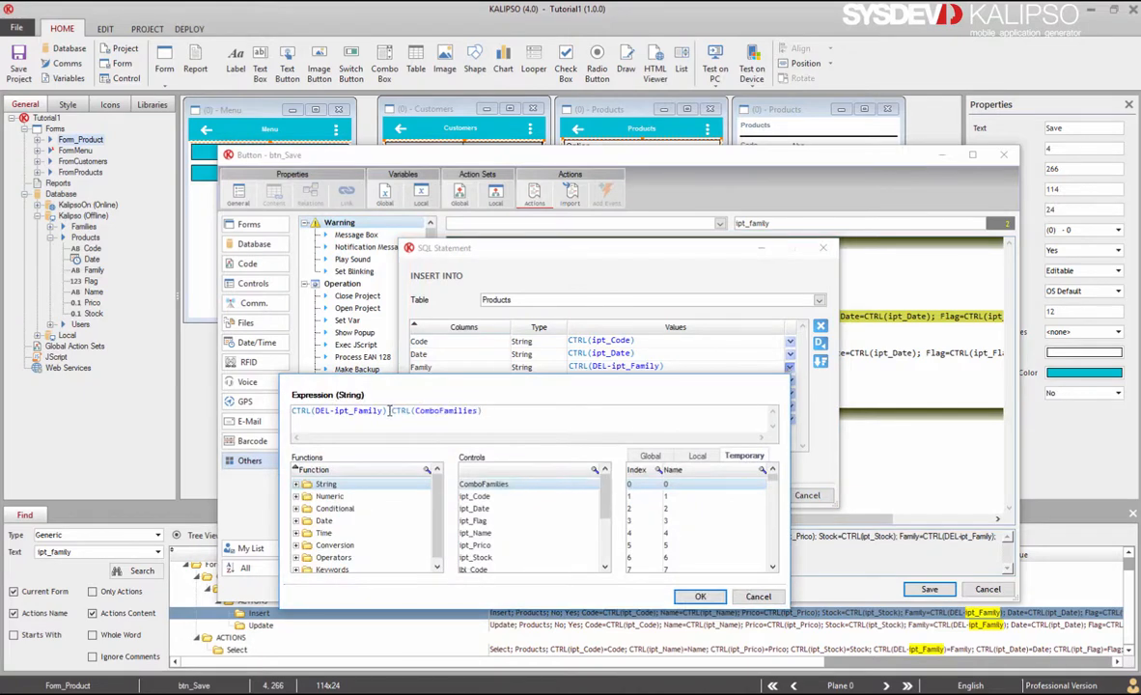
Switch Family to CTRL(ComboFamilies) in the Save Insert and Update and the Open Form Select, then save.
left_click(700, 596)
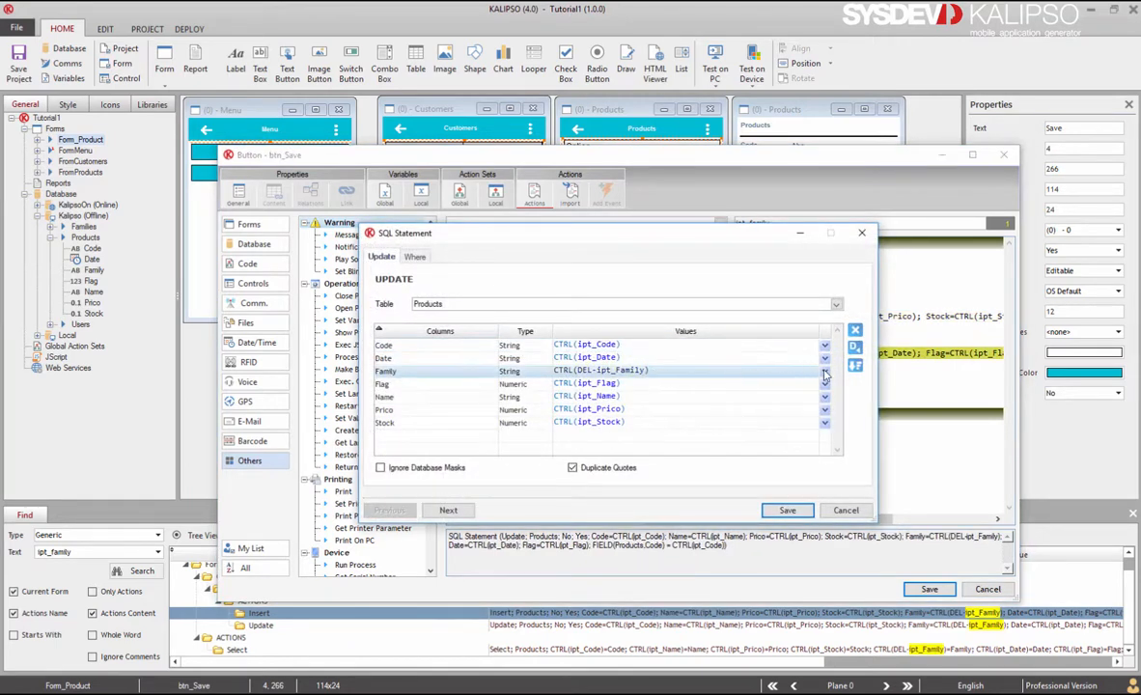
left_click(824, 371)
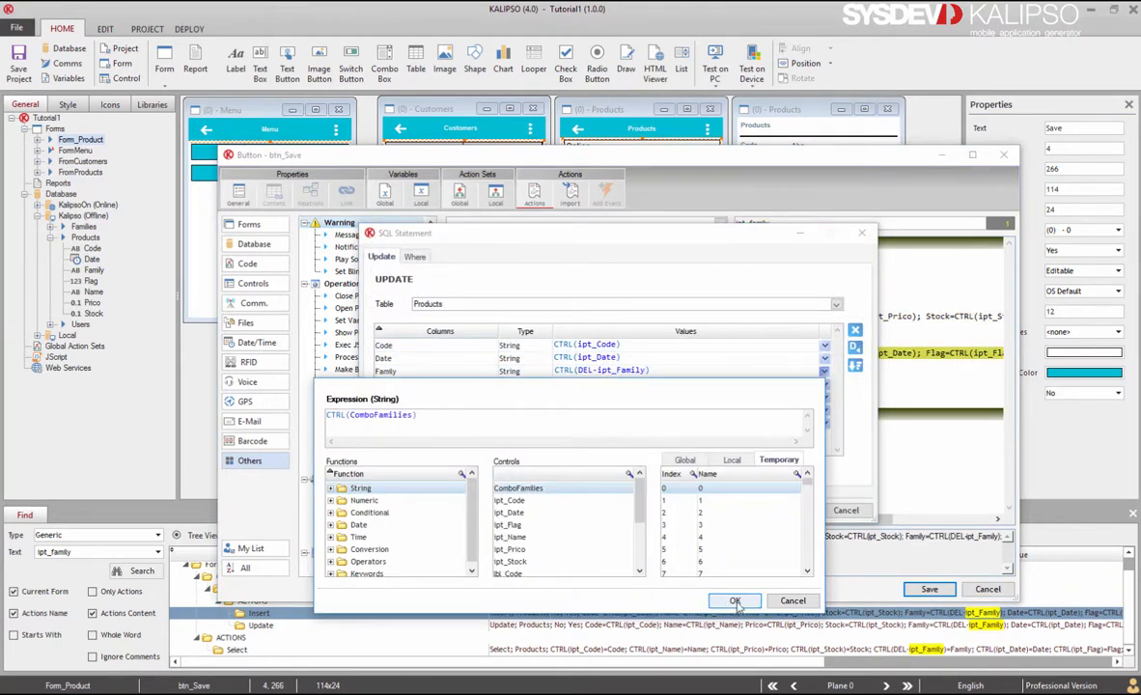
left_click(734, 600)
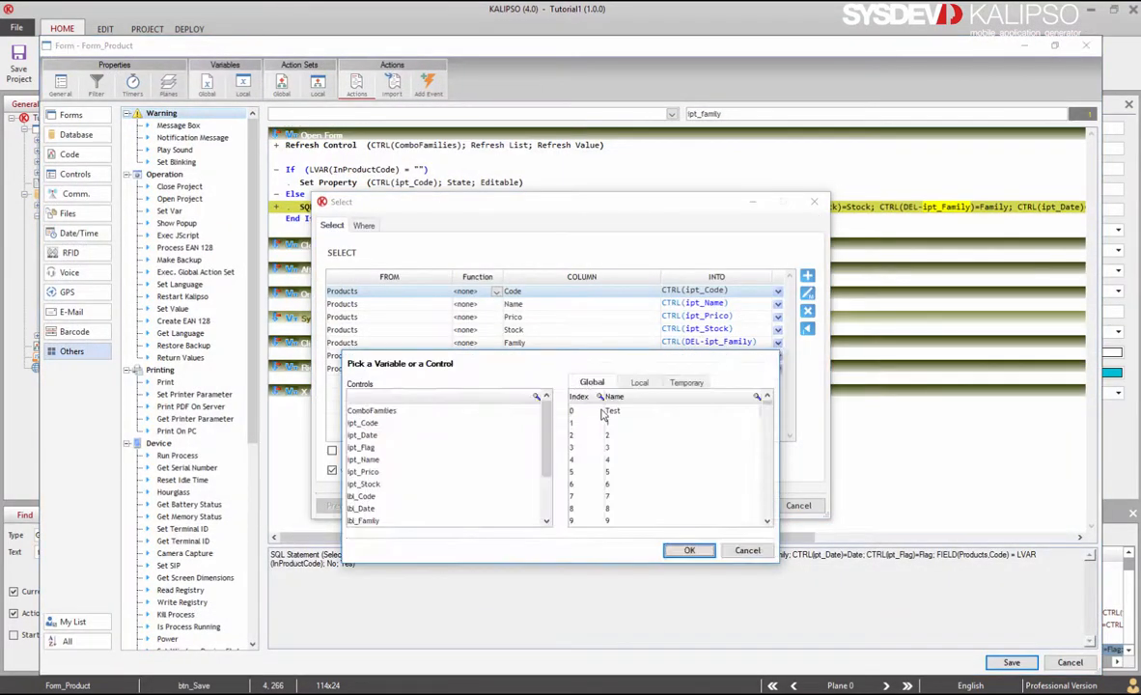
left_click(689, 550)
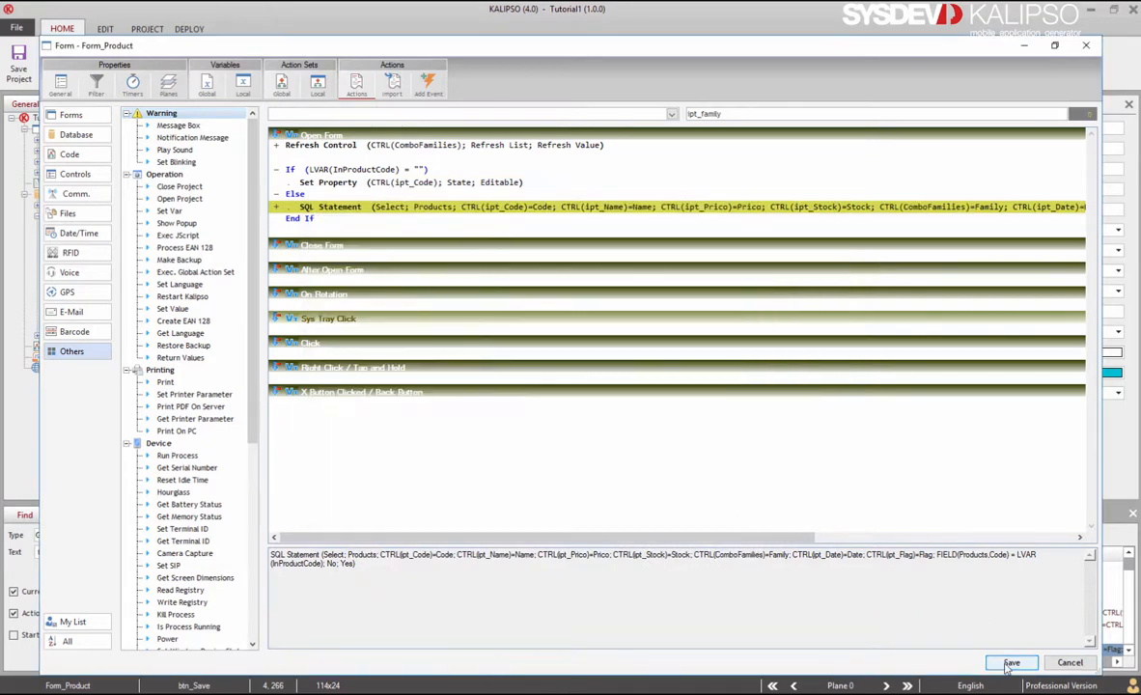
left_click(1010, 662)
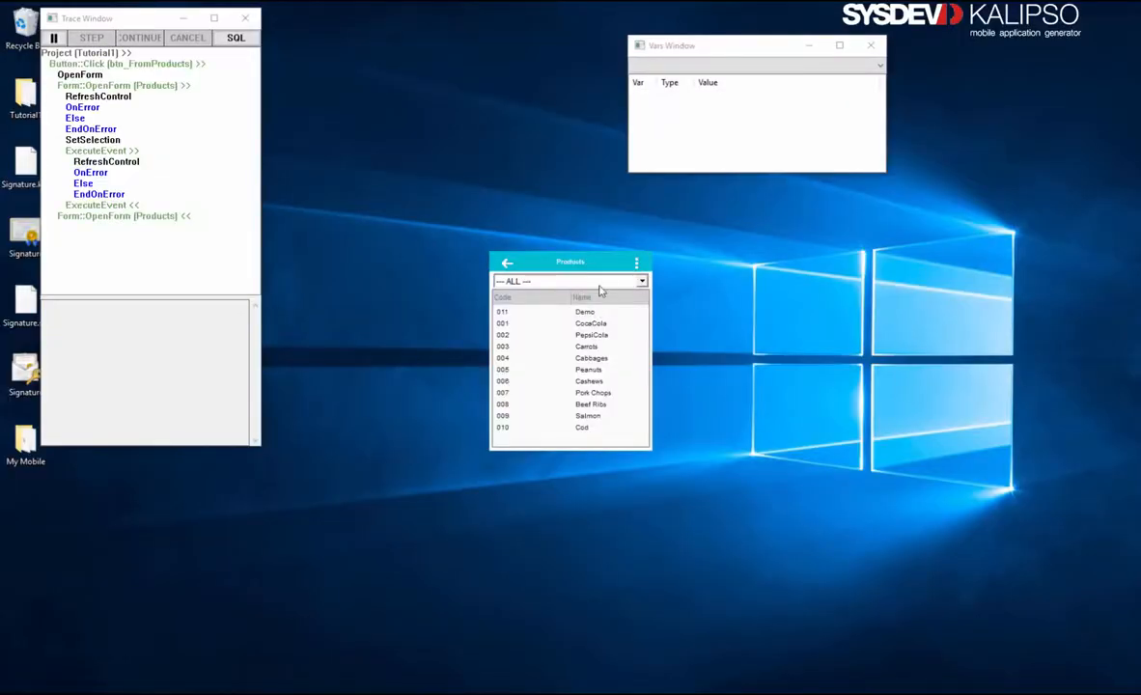
Filter the test product list to Meat, check Beef Ribs' Family combo, then a new product's.
left_click(569, 281)
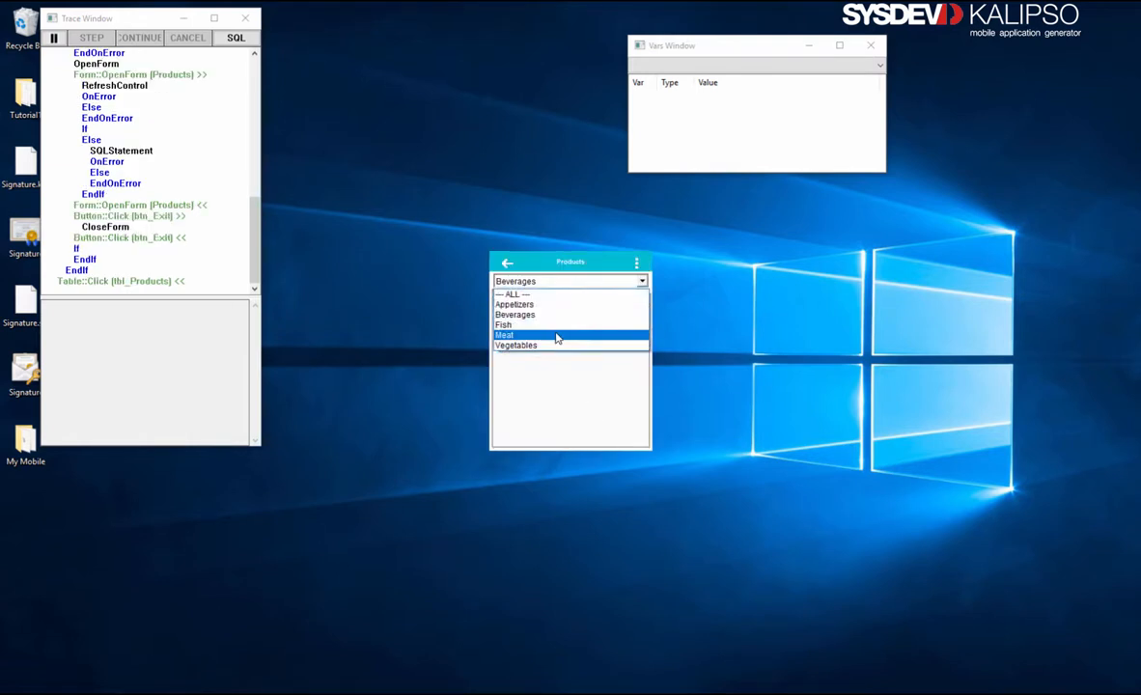
left_click(505, 334)
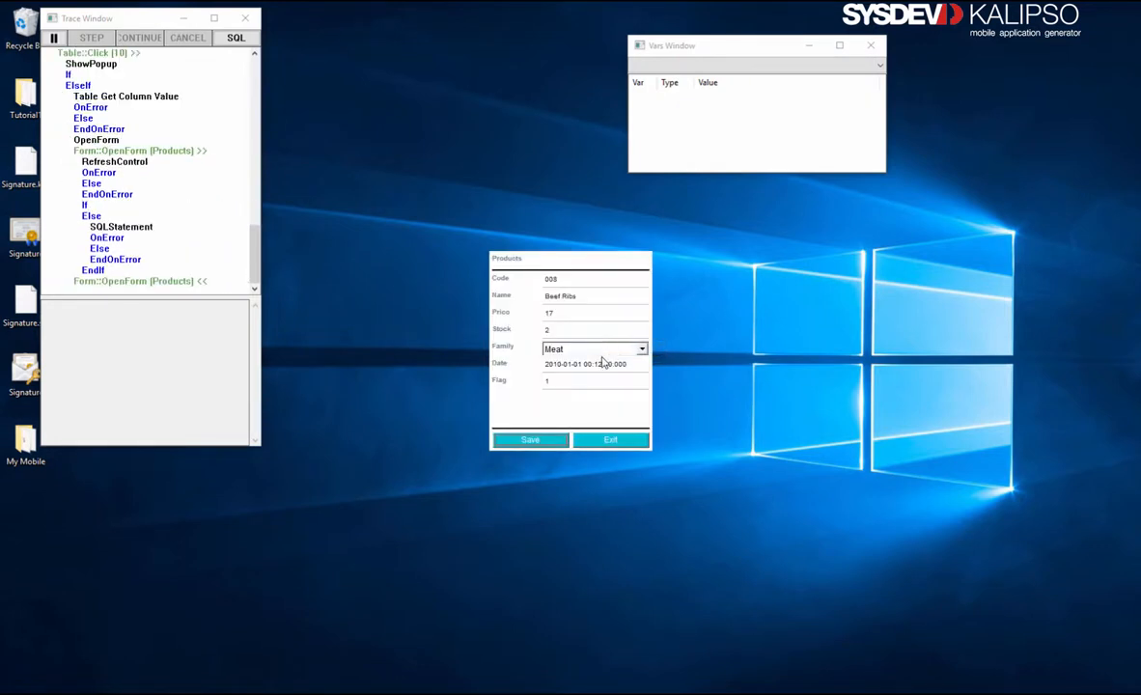
left_click(641, 348)
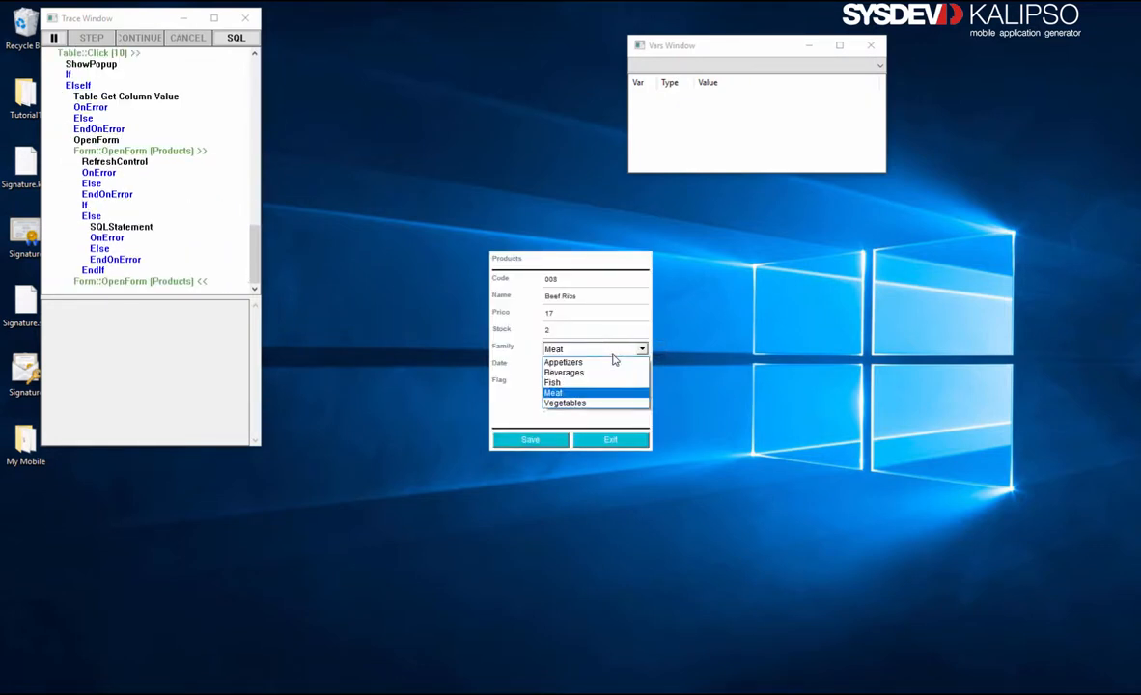
left_click(553, 393)
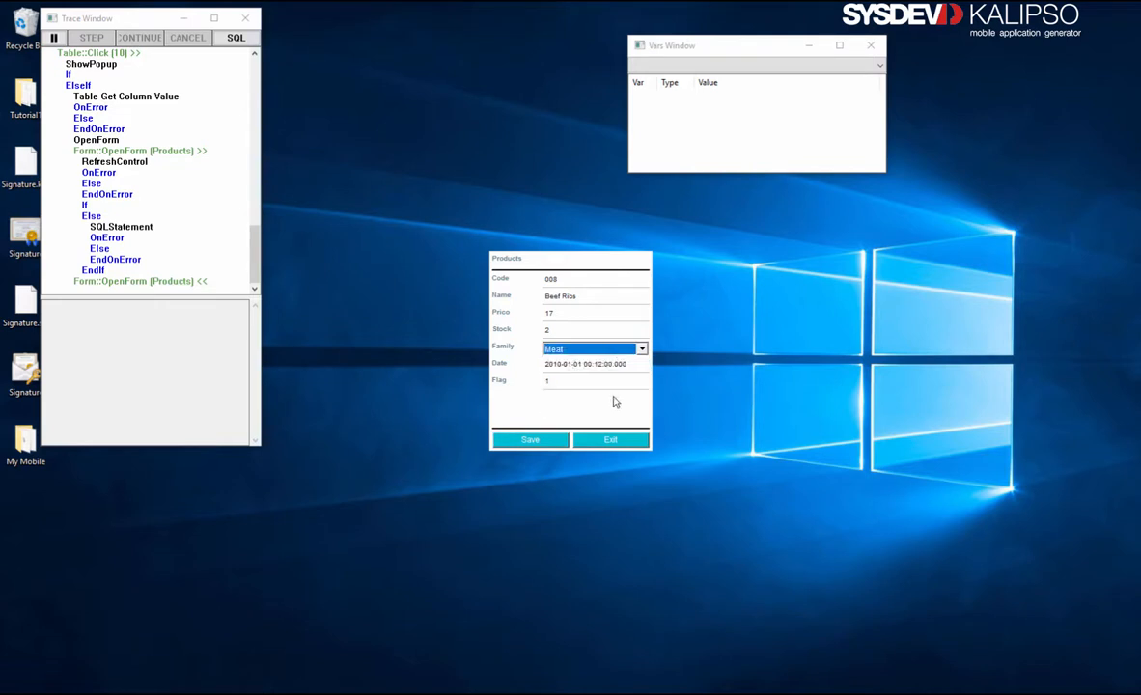
left_click(610, 439)
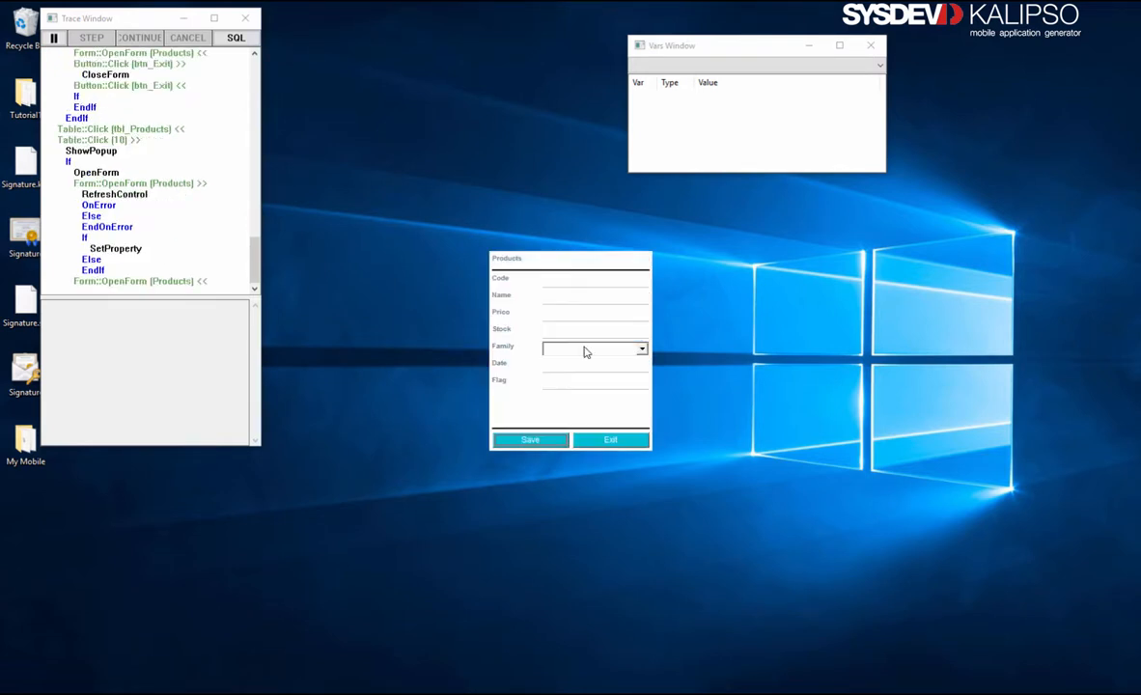
left_click(589, 348)
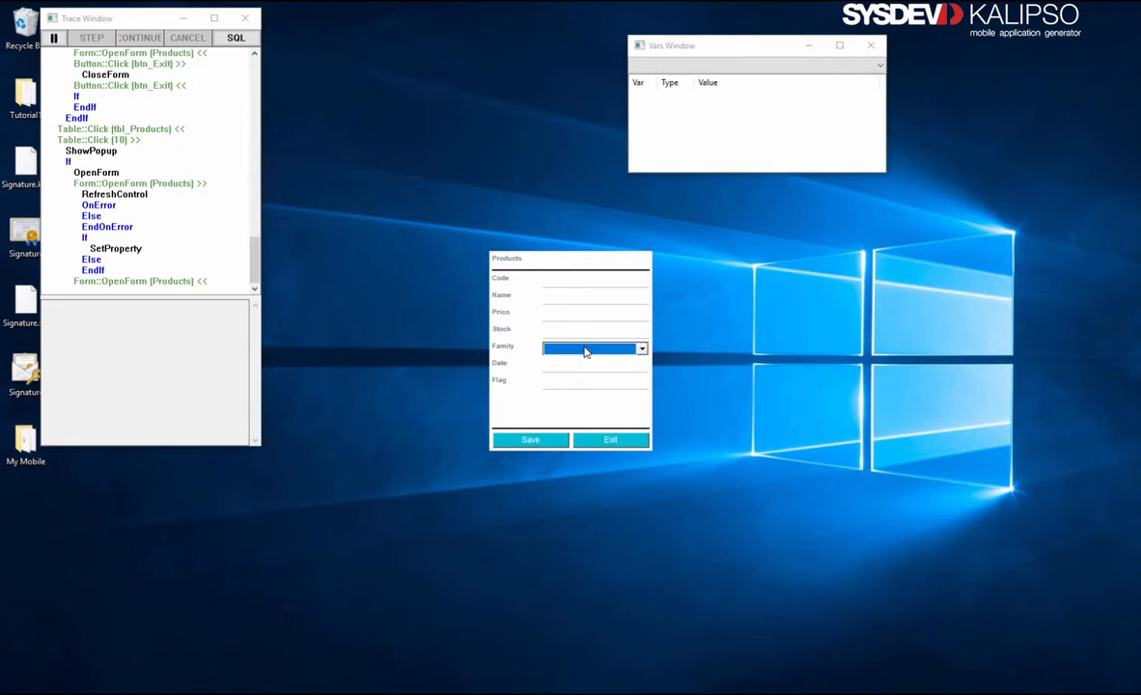